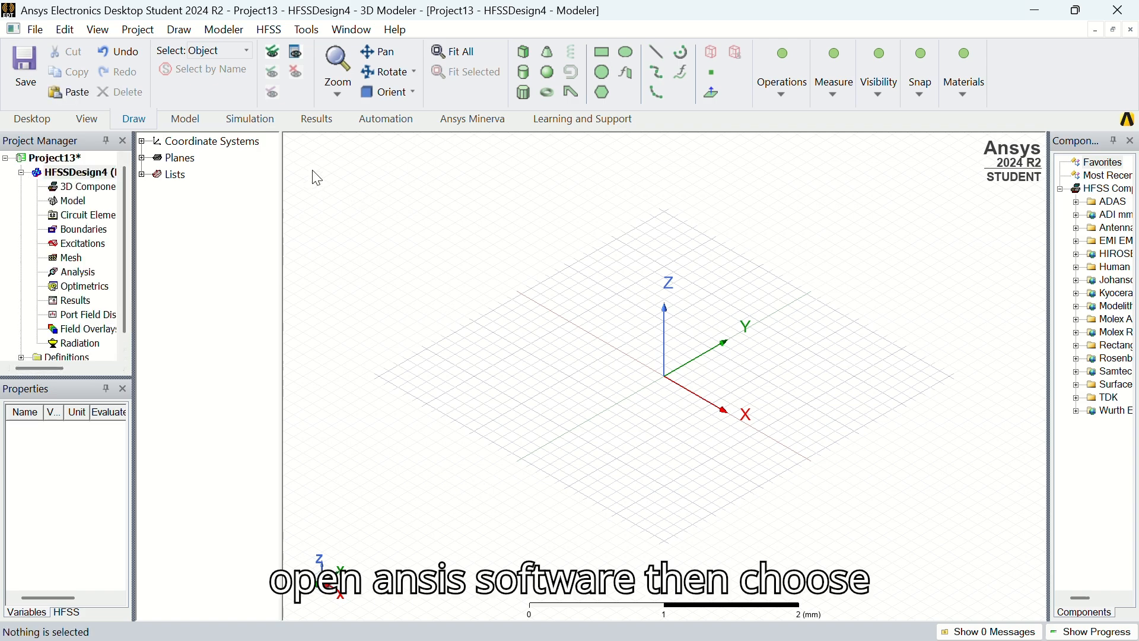
Draw a small rectangle sheet with its first corner at the origin
left_click(178, 28)
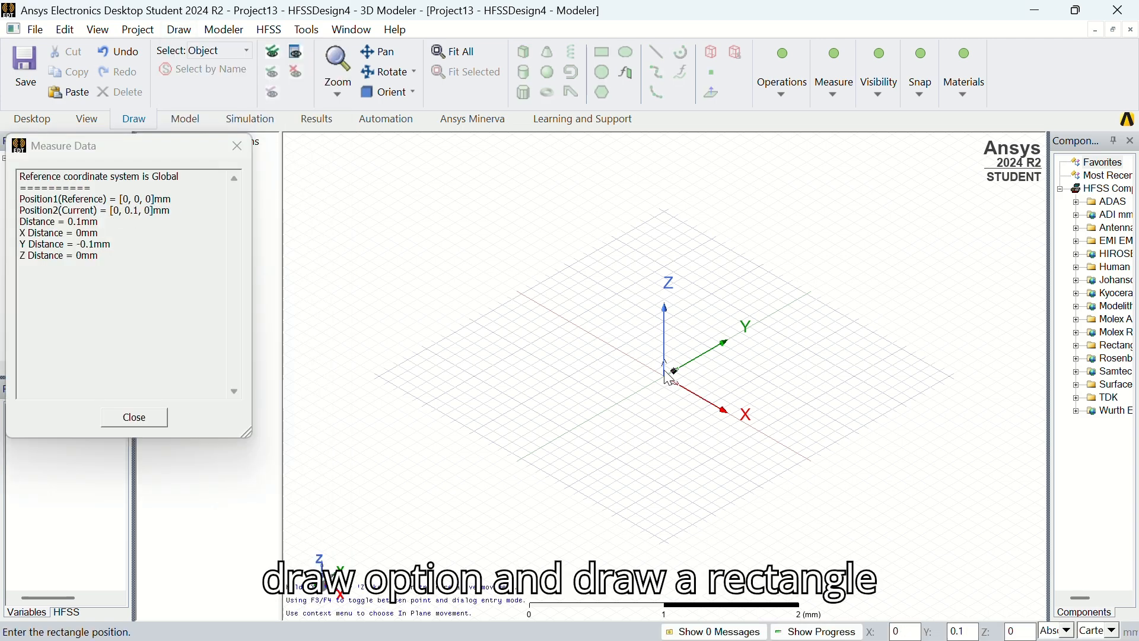
left_click(662, 371)
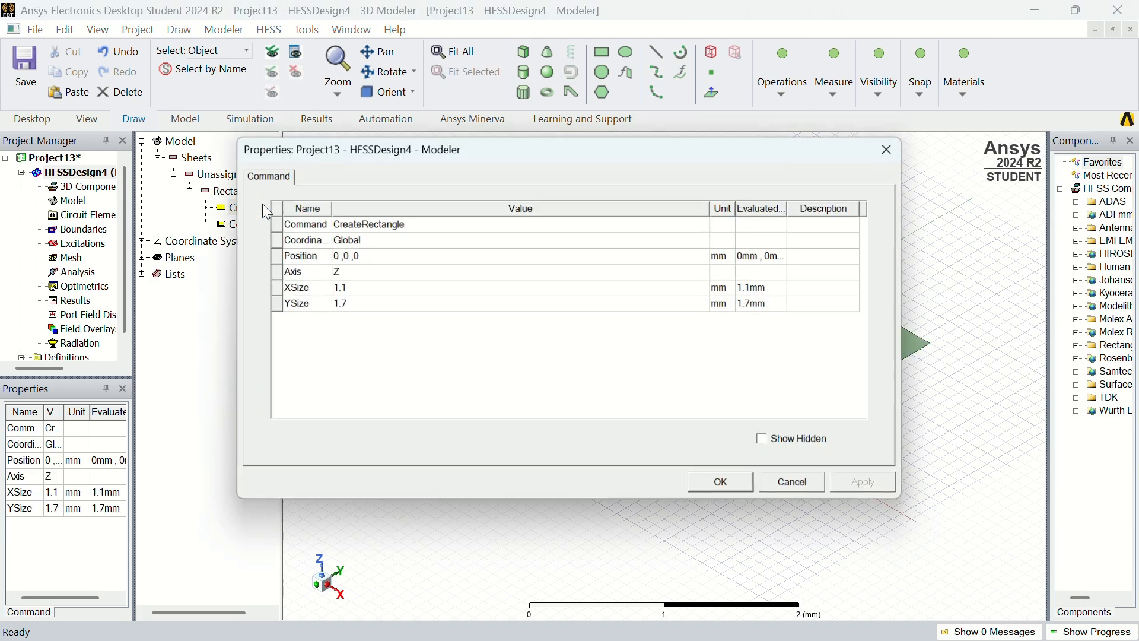
Set the rectangle's XSize to 20 mm and YSize to 40 mm and apply
left_click(338, 287)
type("1")
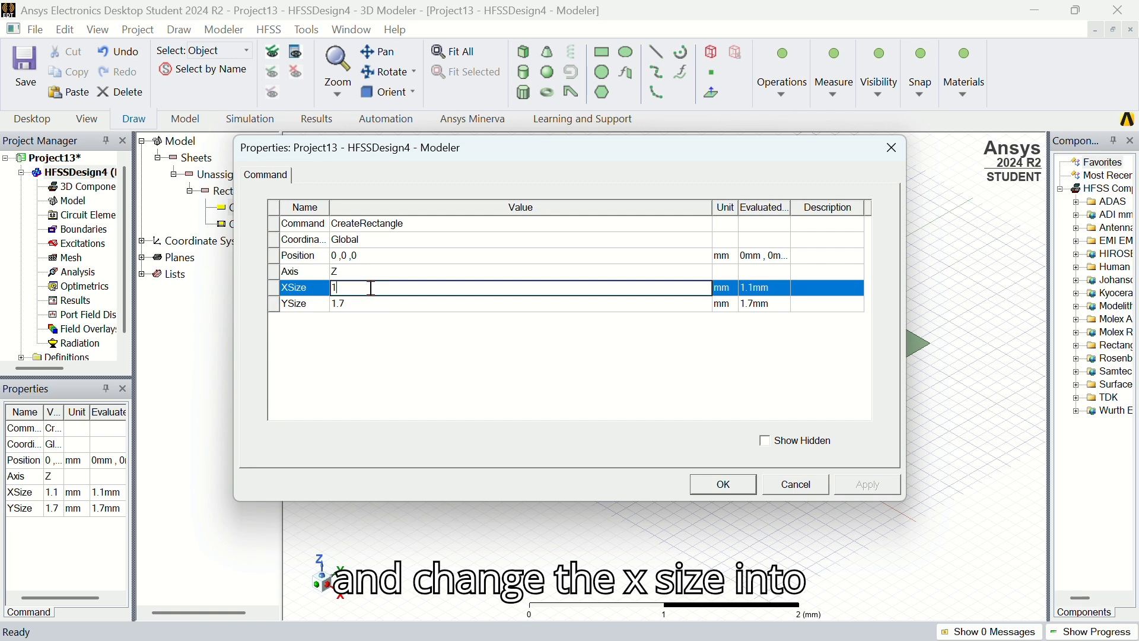
type("20")
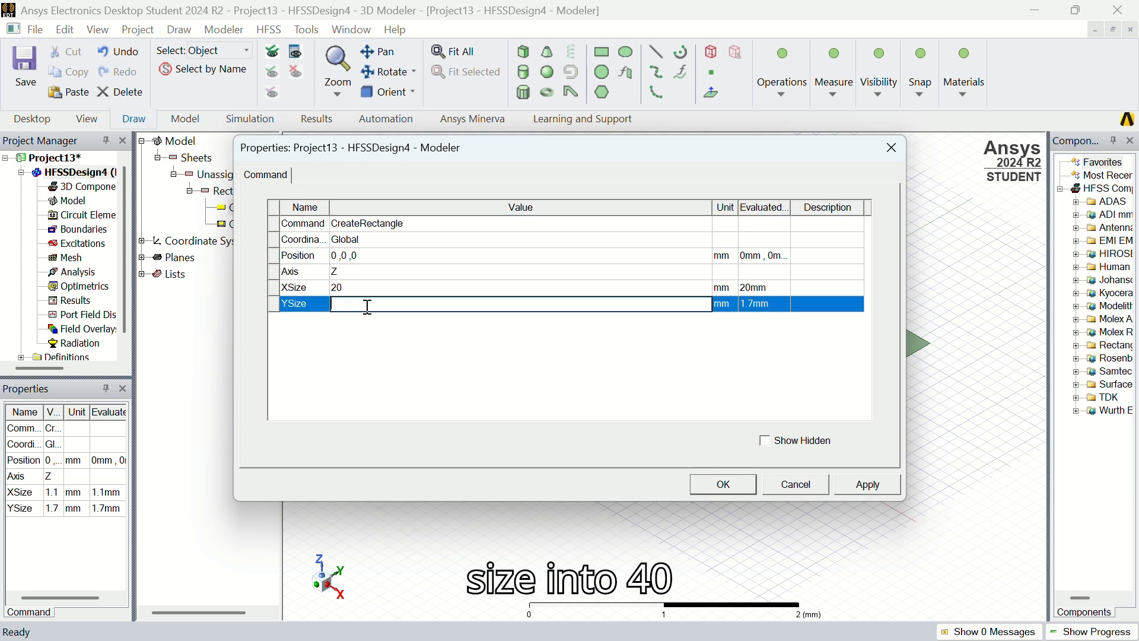
type("40")
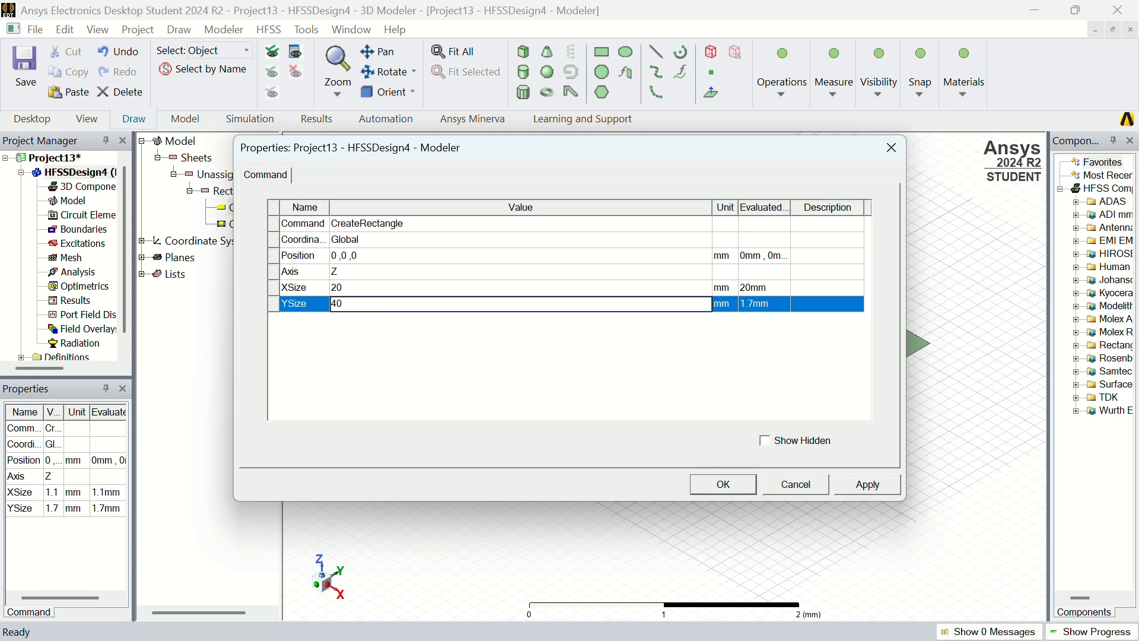
left_click(867, 484)
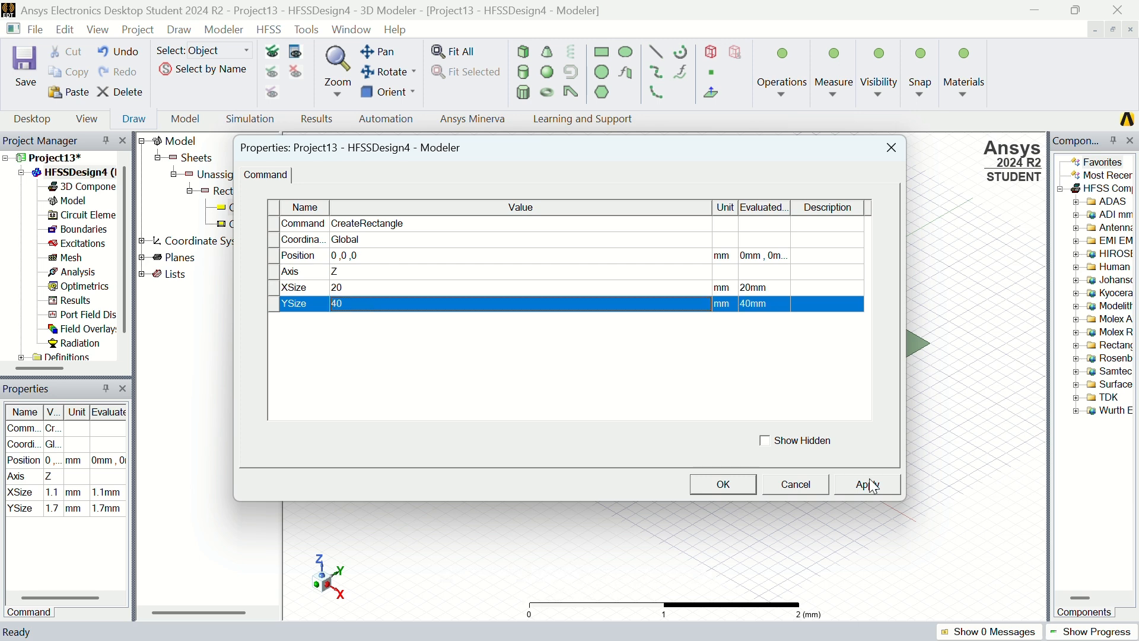
left_click(866, 484)
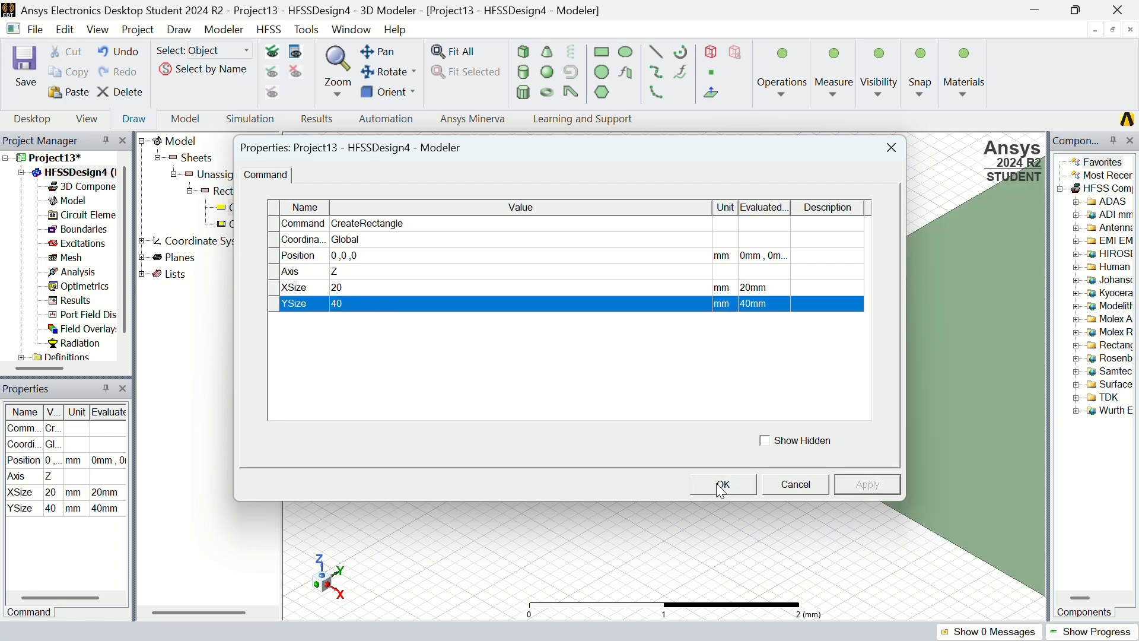
Name the 20 by 40 mm sheet Ground and colour it bright green
left_click(721, 485)
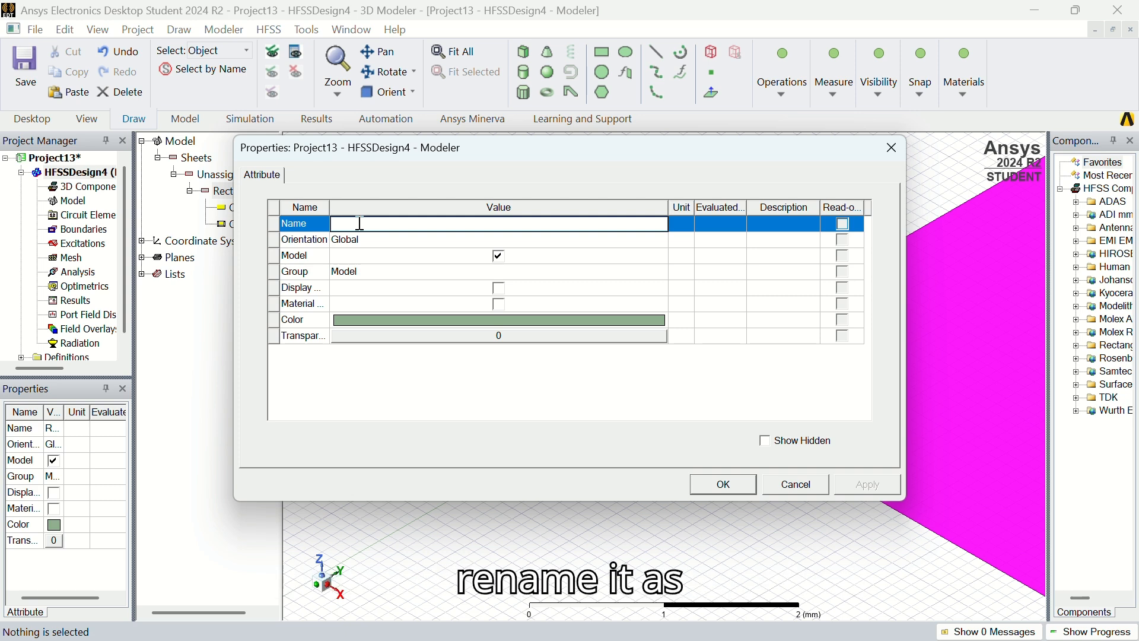
type("G")
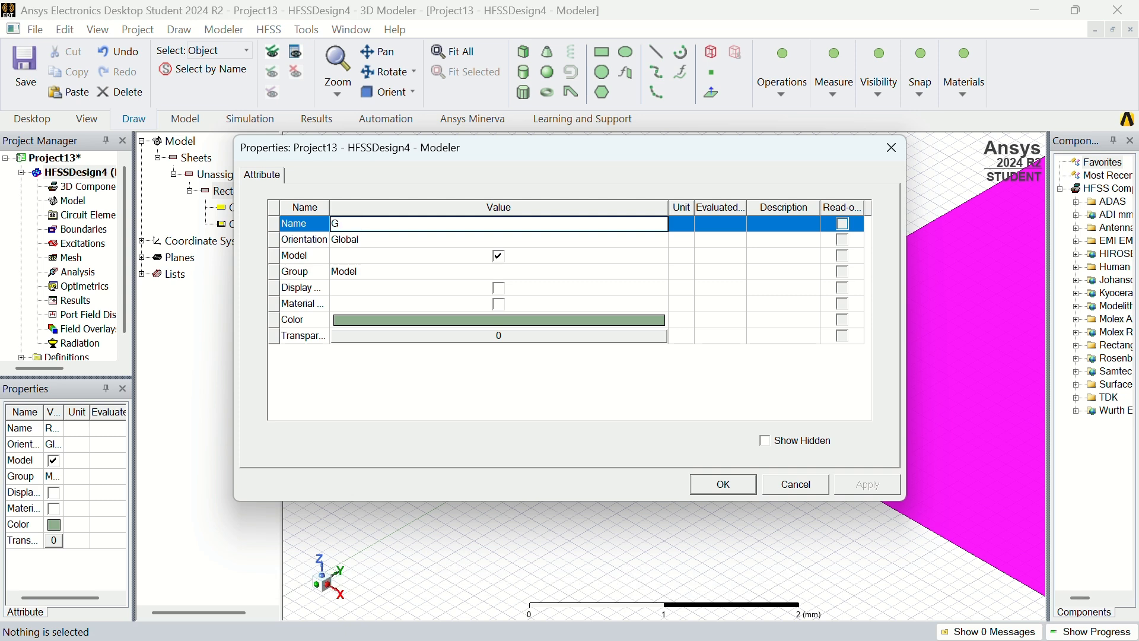
type("roun")
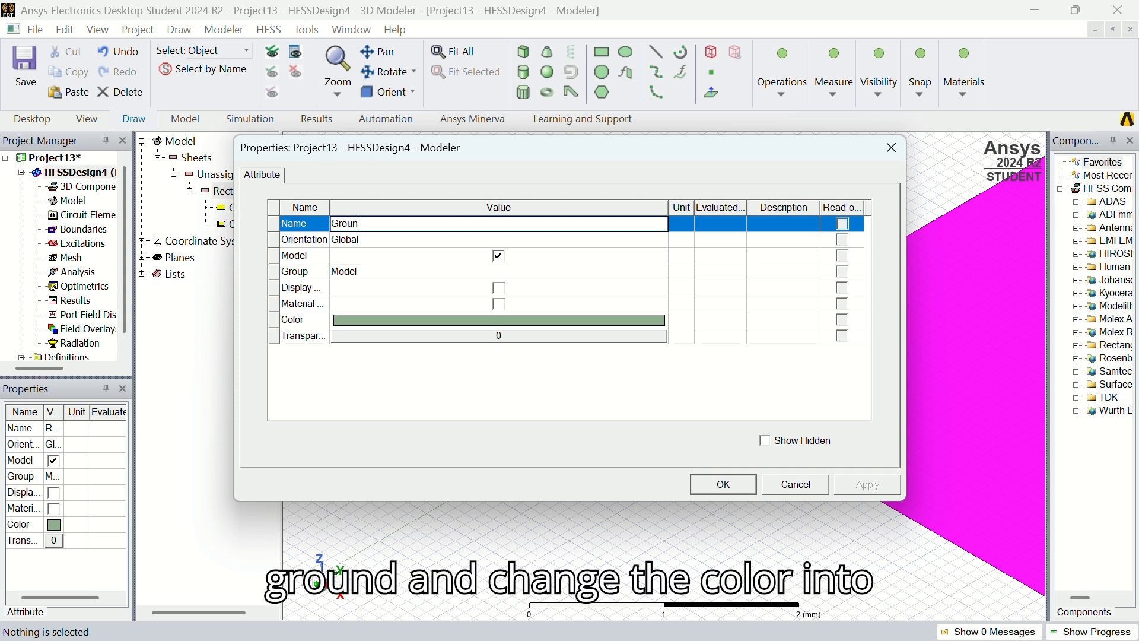
left_click(499, 319)
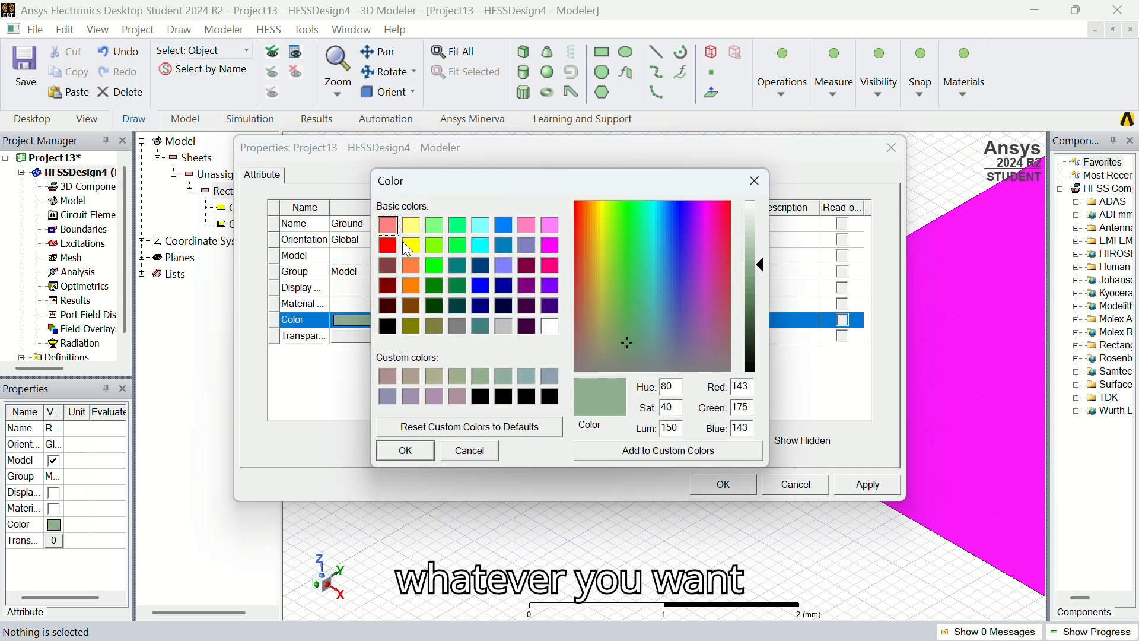
left_click(457, 224)
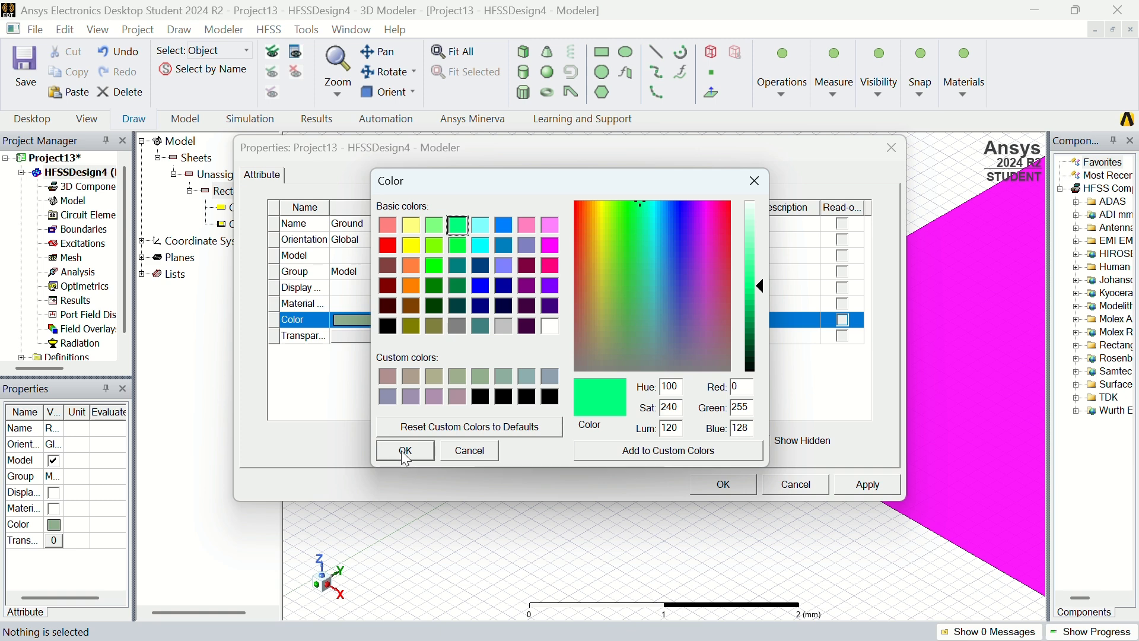
left_click(405, 451)
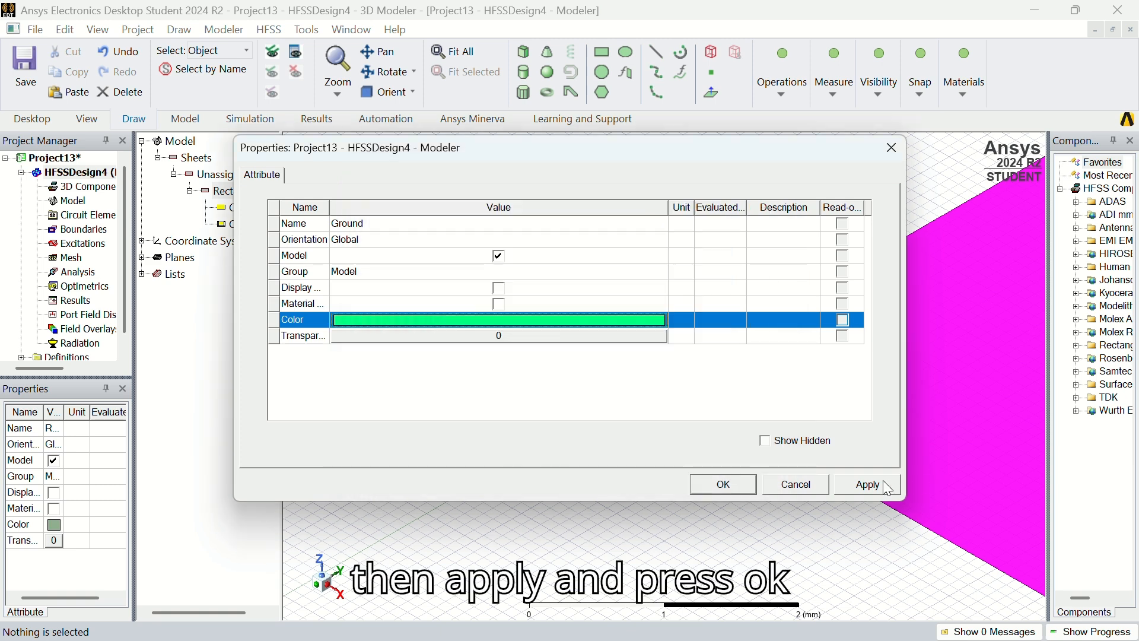
left_click(866, 484)
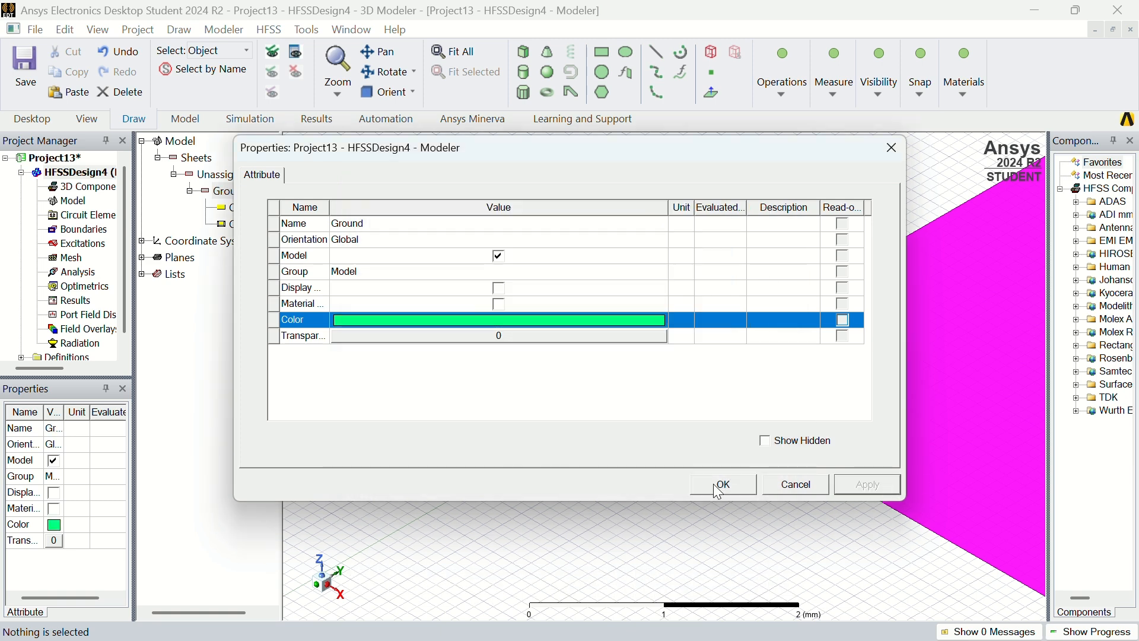
left_click(722, 484)
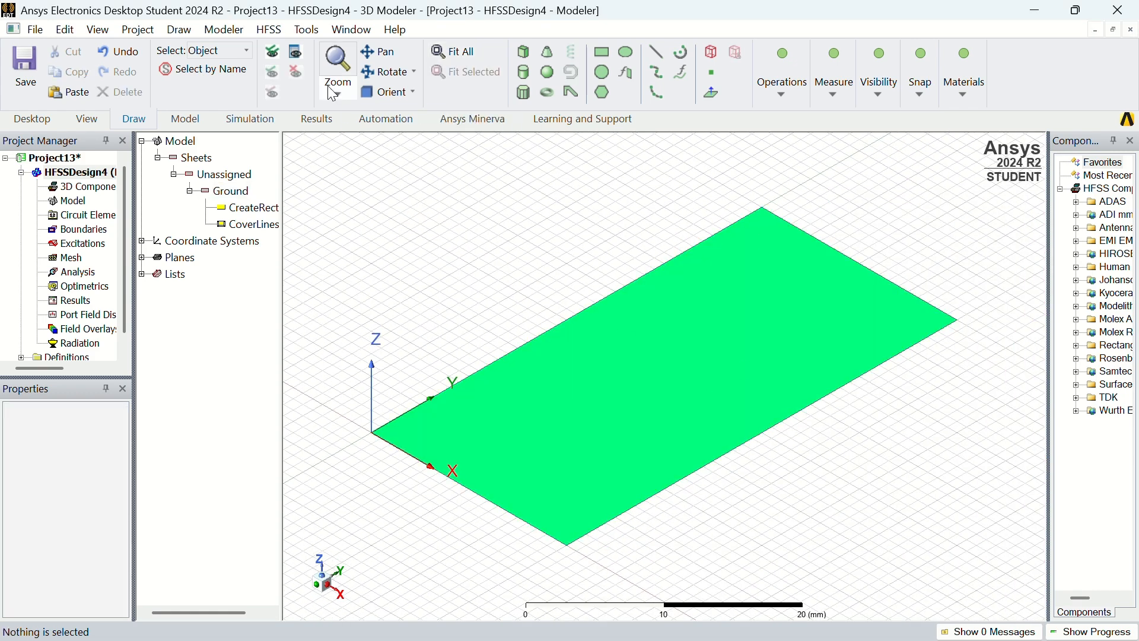
Draw a box over the Ground sheet and bring up its CreateBox dimension settings
left_click(178, 29)
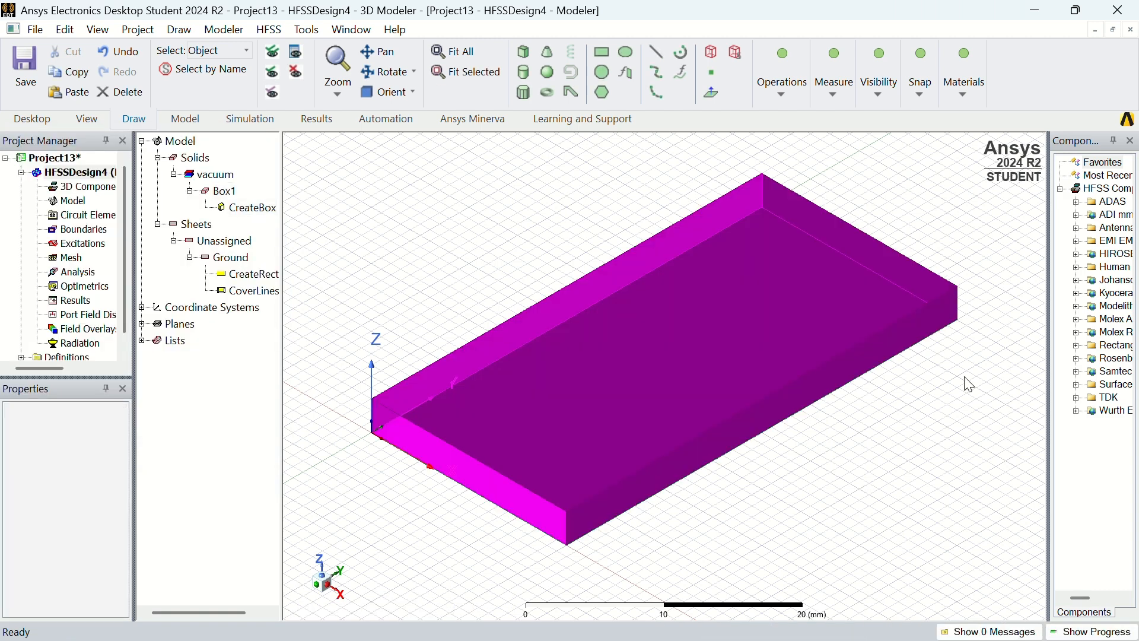
left_click(435, 338)
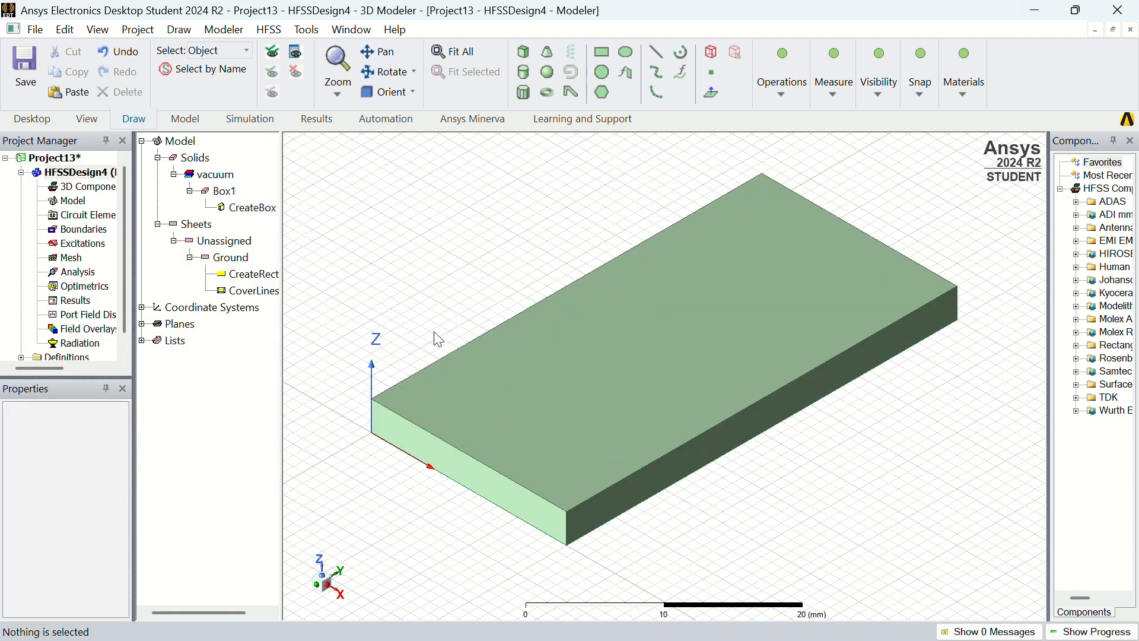
double_click(254, 207)
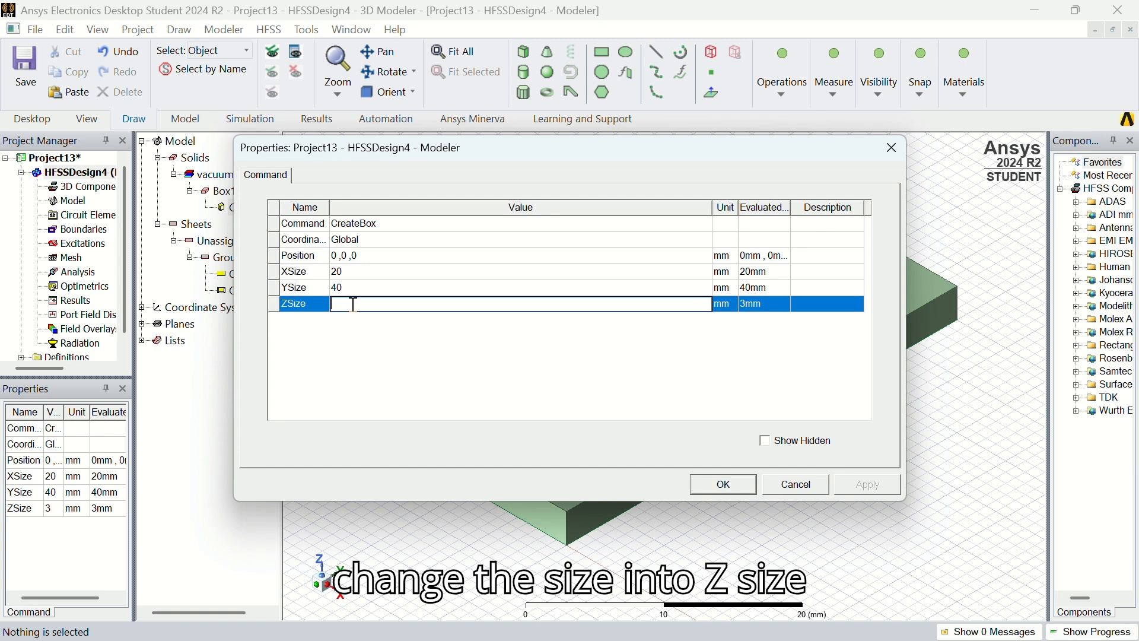
Set the box's ZSize to 1.6 mm and apply it
type("1.6")
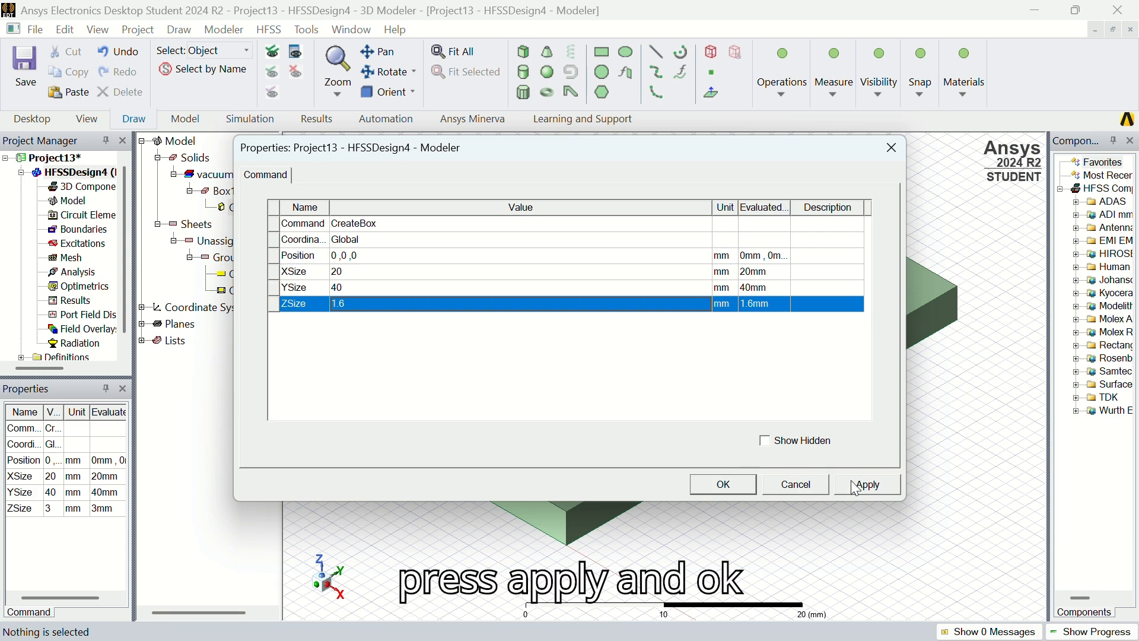
left_click(867, 485)
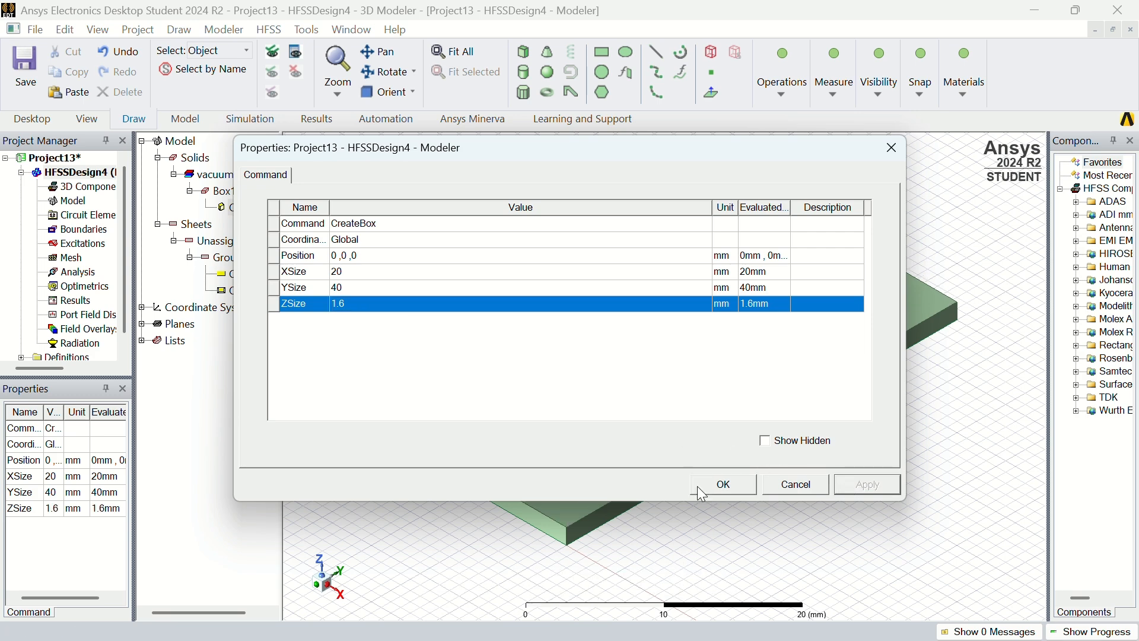
left_click(722, 484)
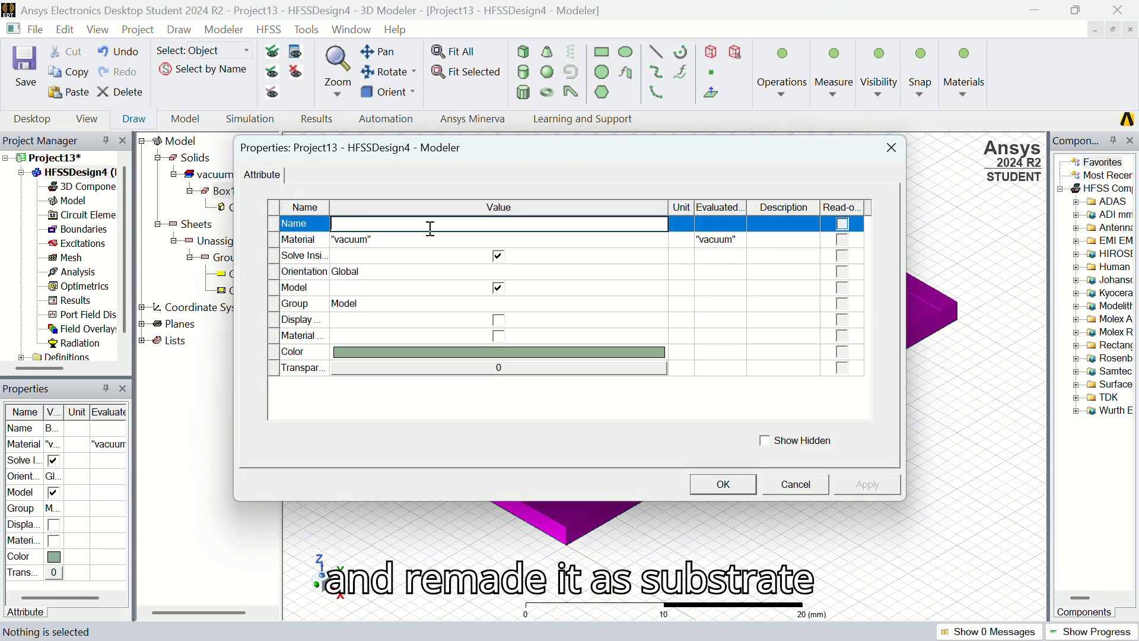
Name the box Substrate and assign FR4_epoxy from the material library
type("Substrate")
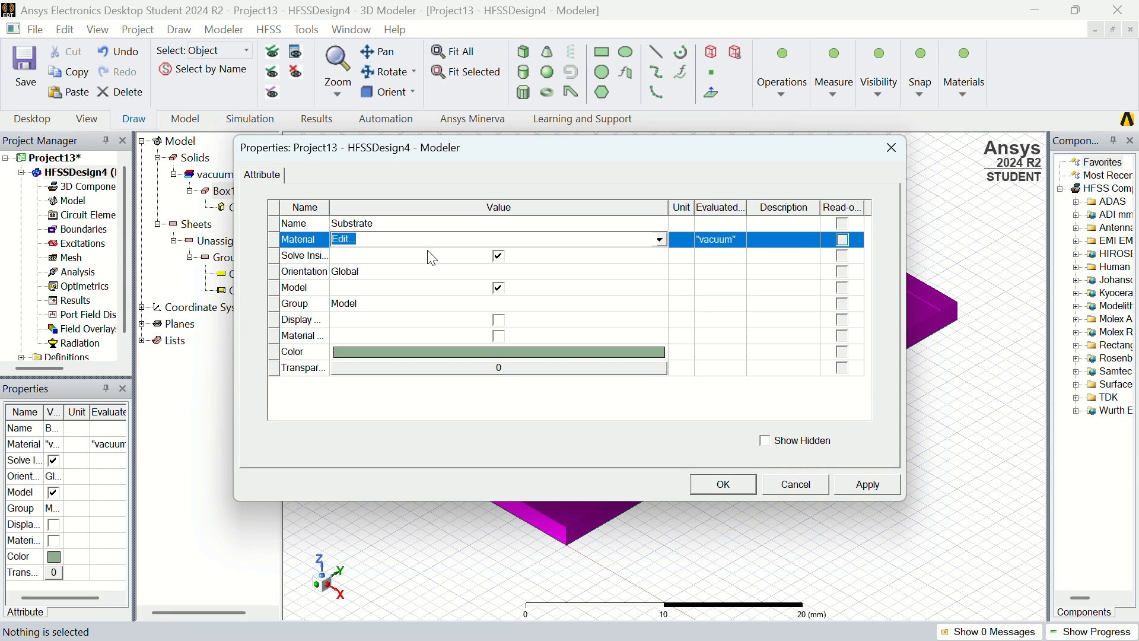
left_click(342, 238)
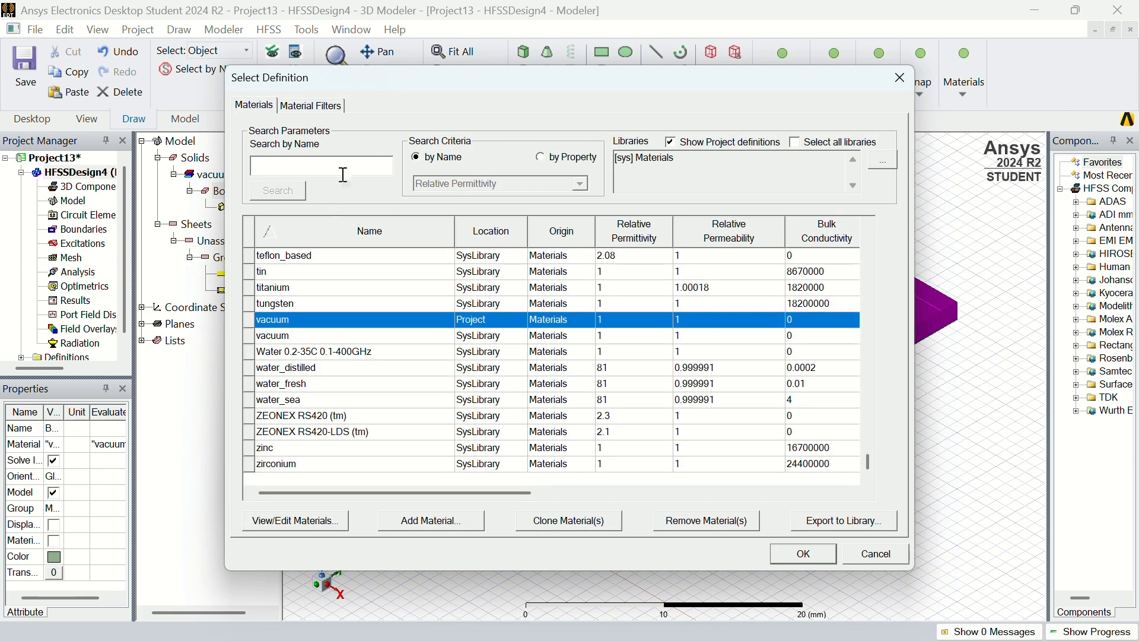
type("fr")
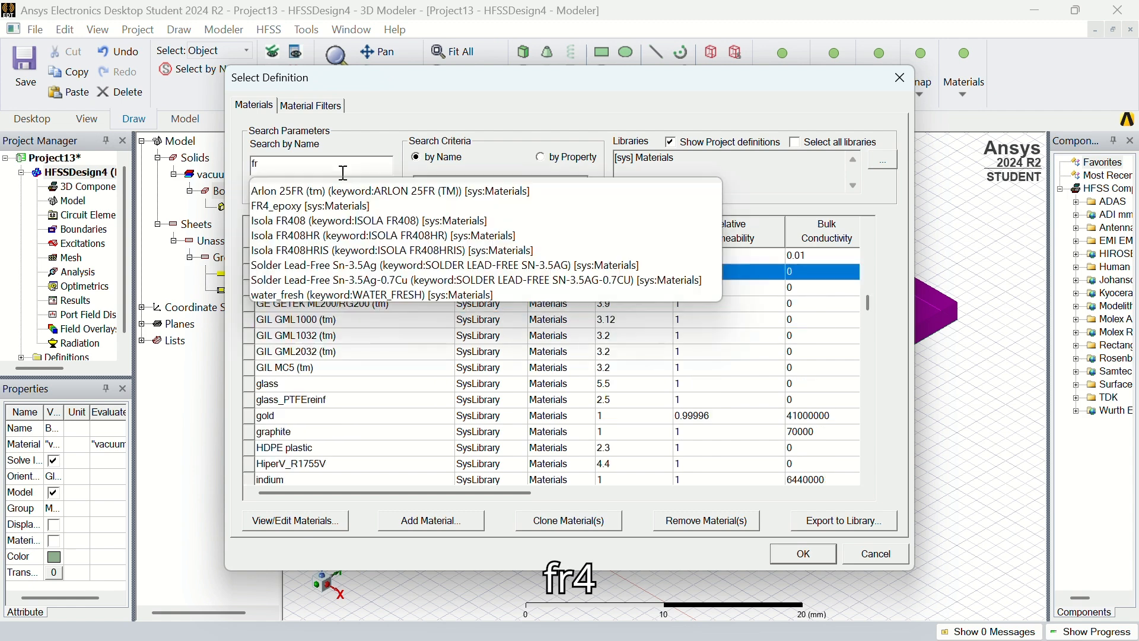
left_click(310, 205)
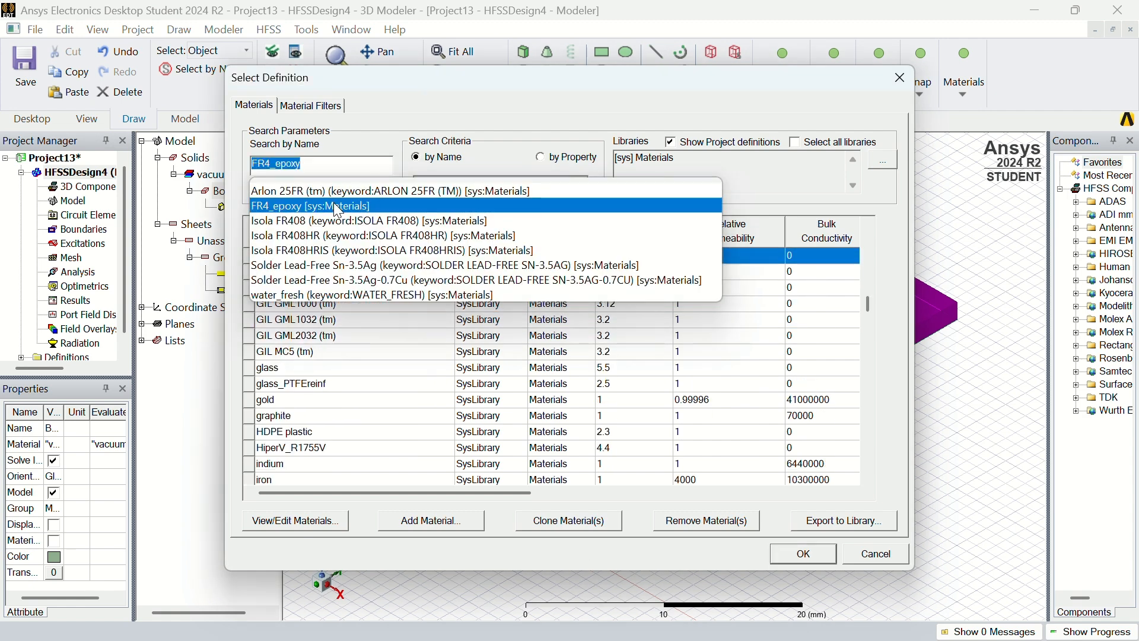
left_click(310, 205)
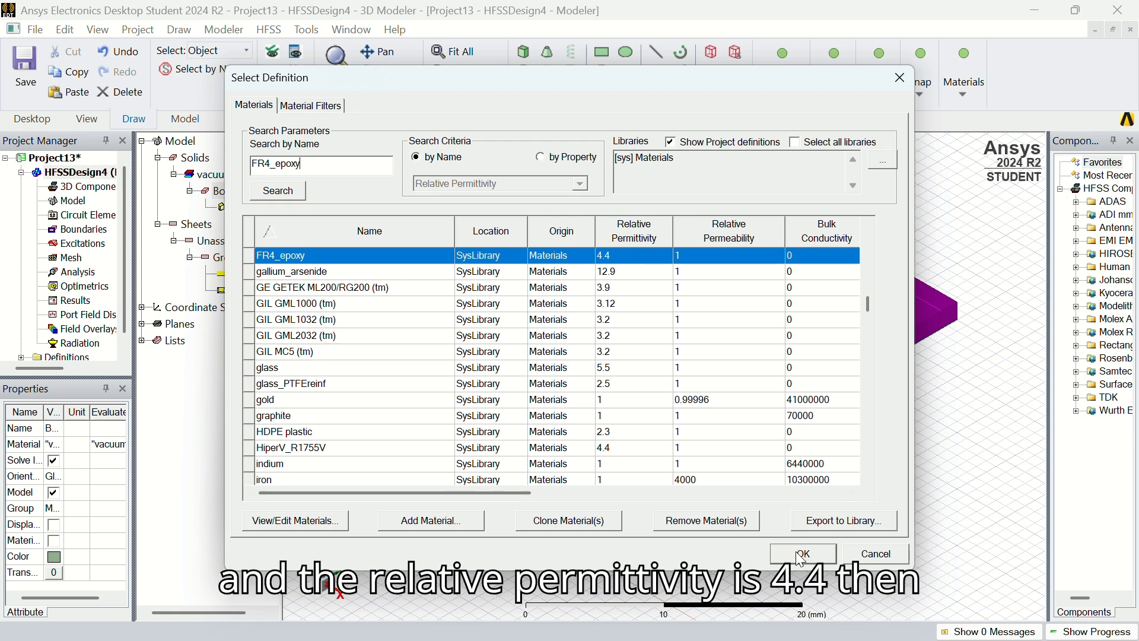
left_click(803, 553)
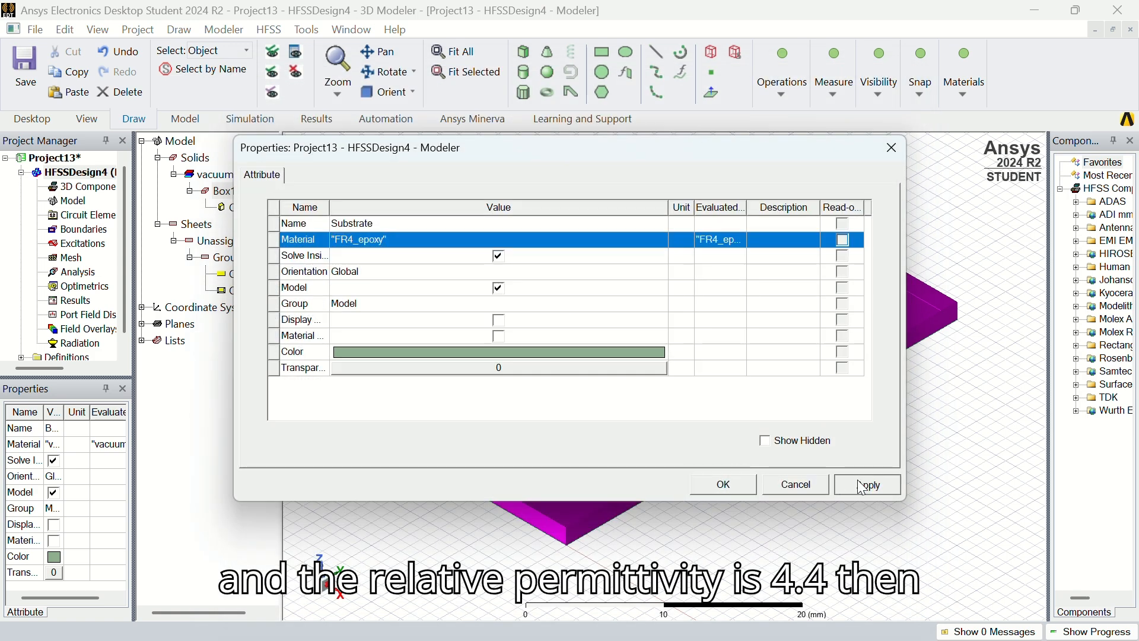
left_click(721, 484)
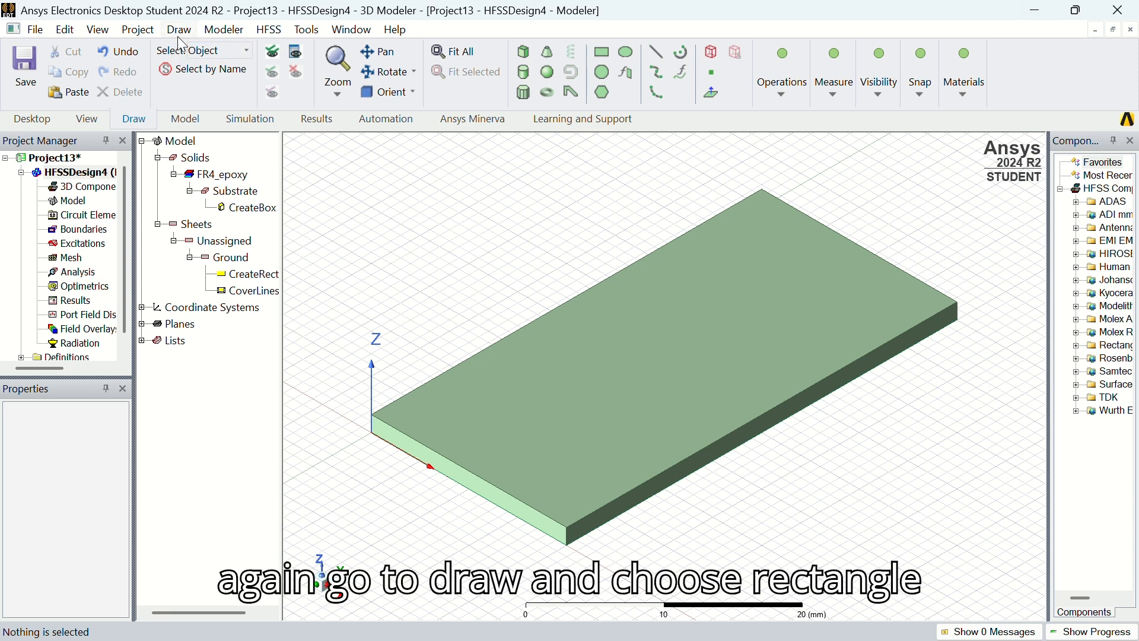
Draw a second rectangle sheet, Rectangle1, in the 3D view beside the substrate
left_click(179, 29)
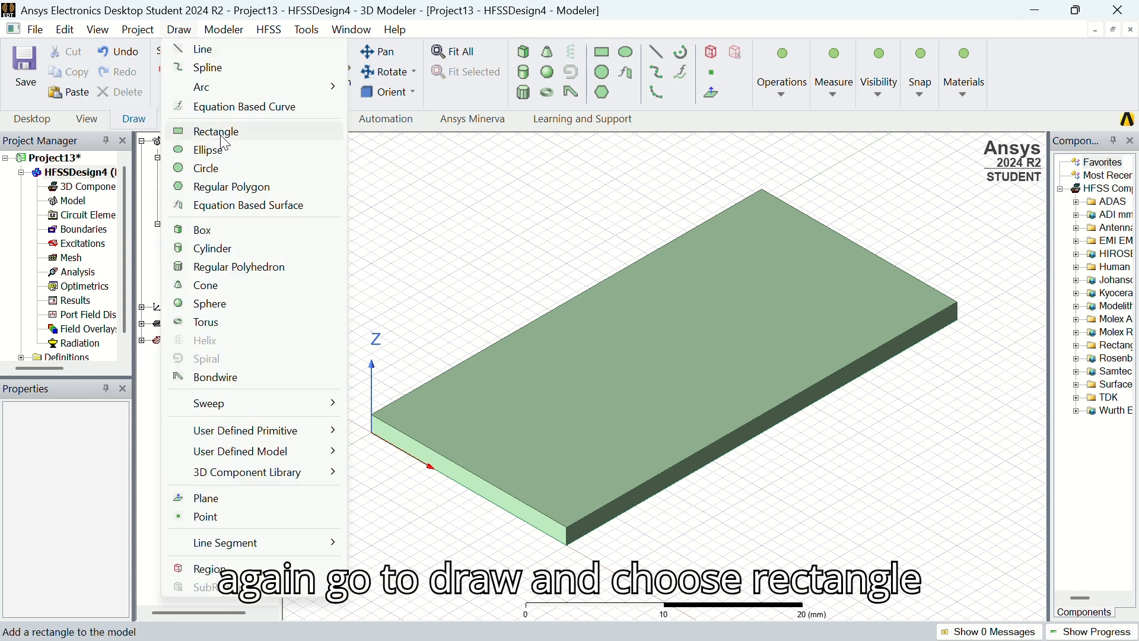
left_click(215, 131)
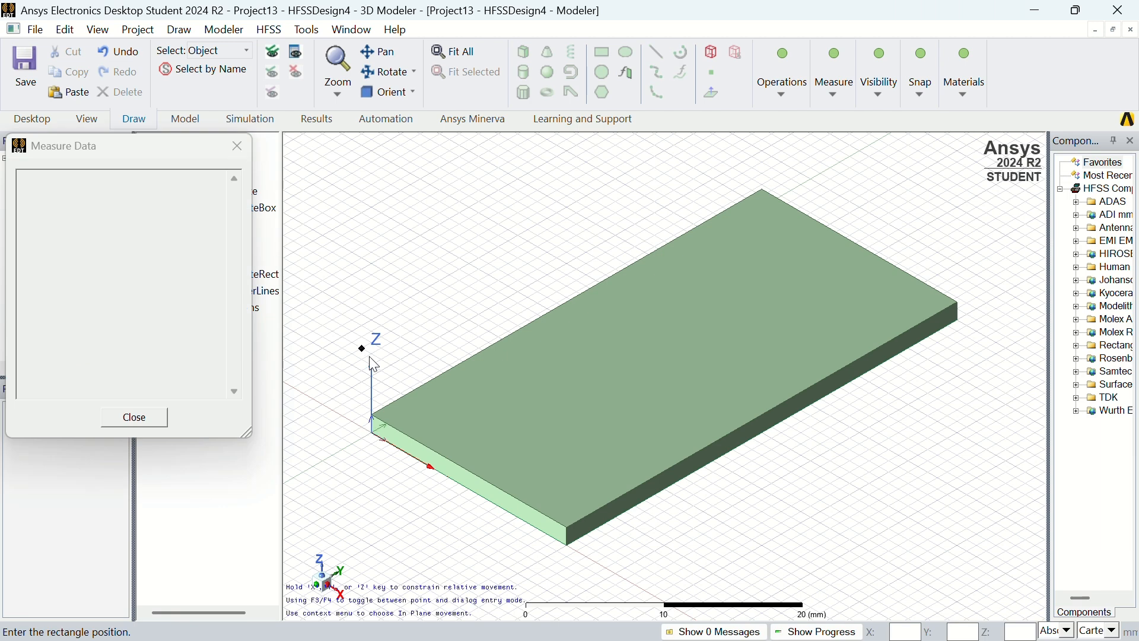
left_click(430, 455)
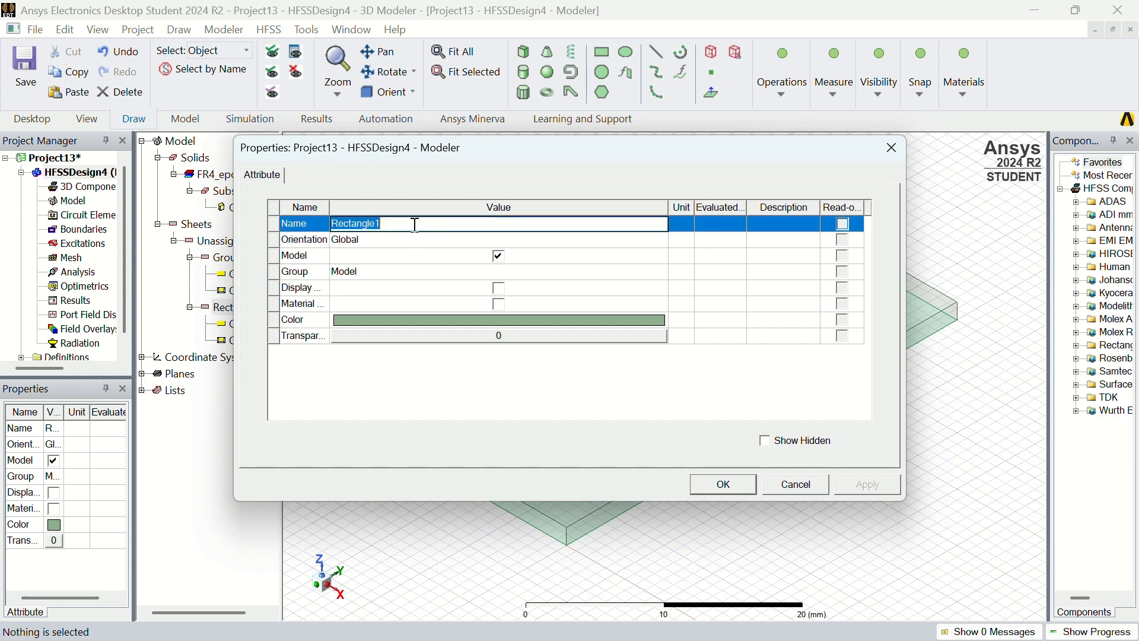
Enter Trans Line as the strip's name and colour it orange
type("Tra")
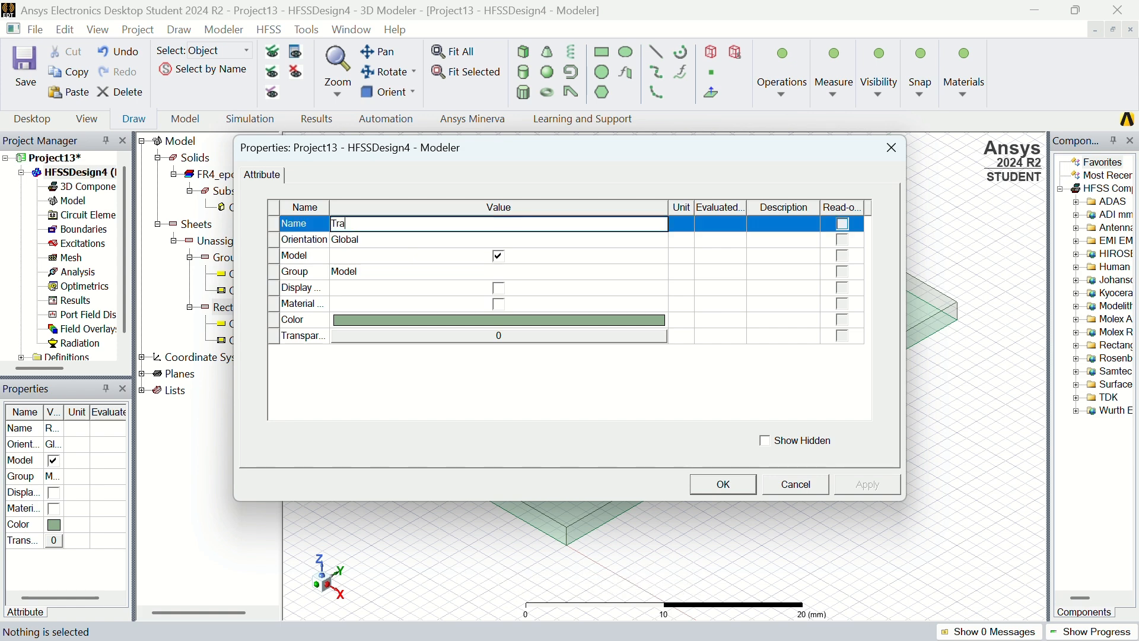
type("ns Line")
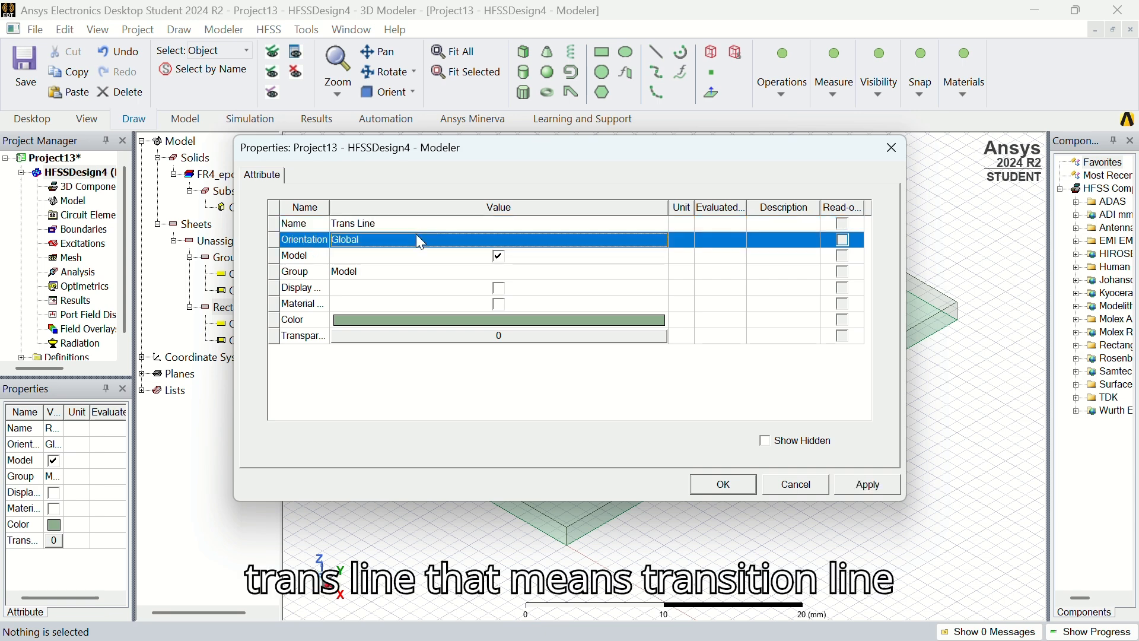
left_click(498, 319)
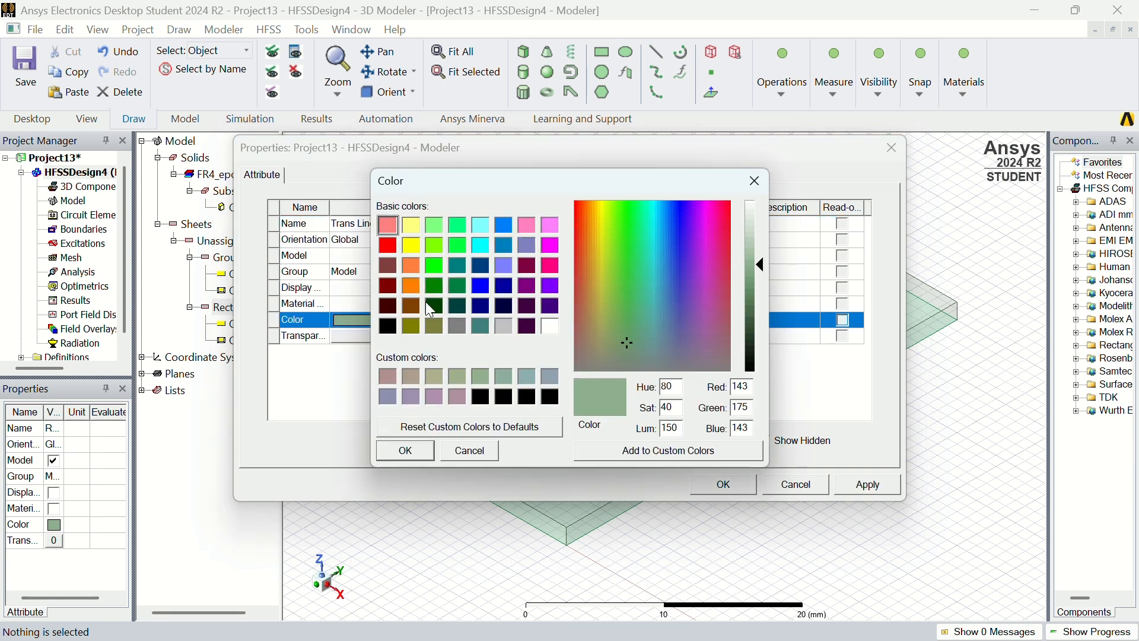
left_click(409, 286)
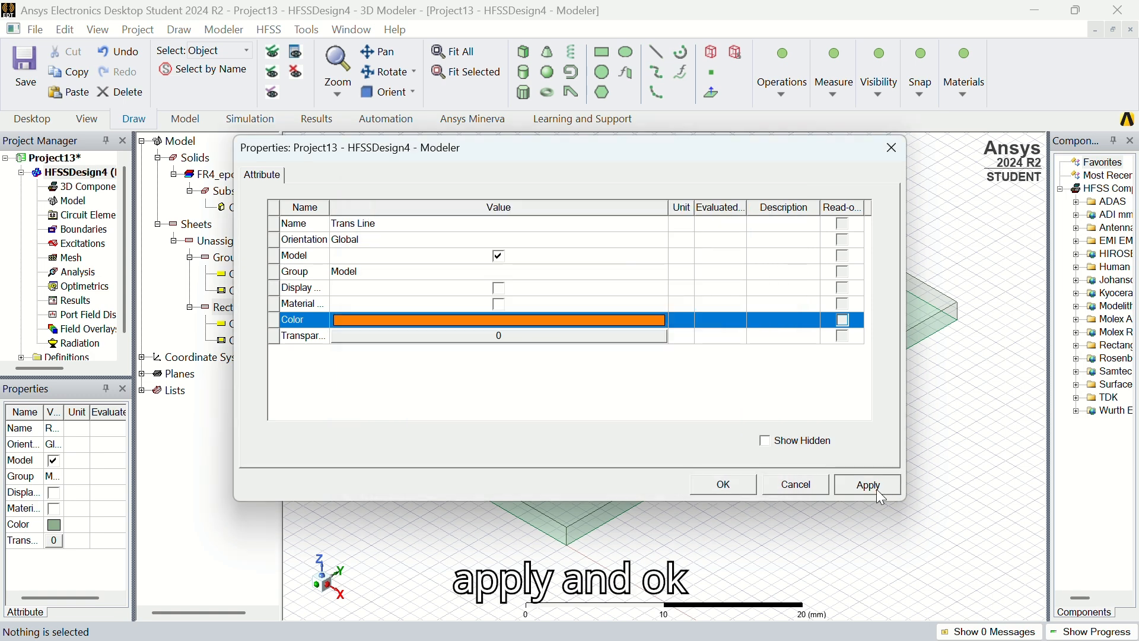
left_click(720, 484)
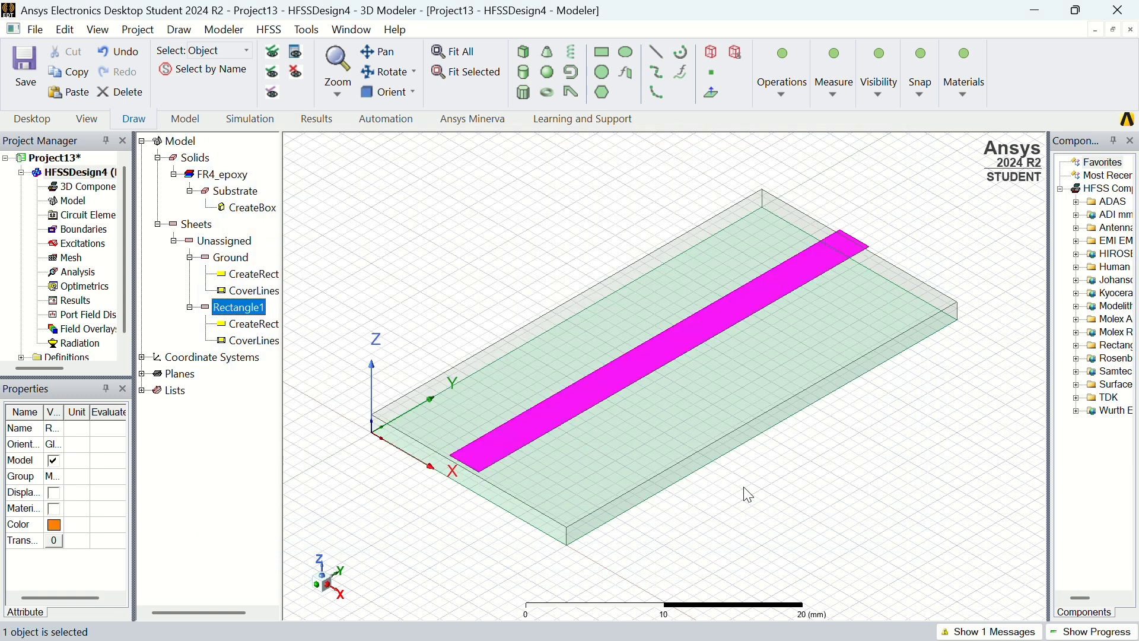
left_click(747, 494)
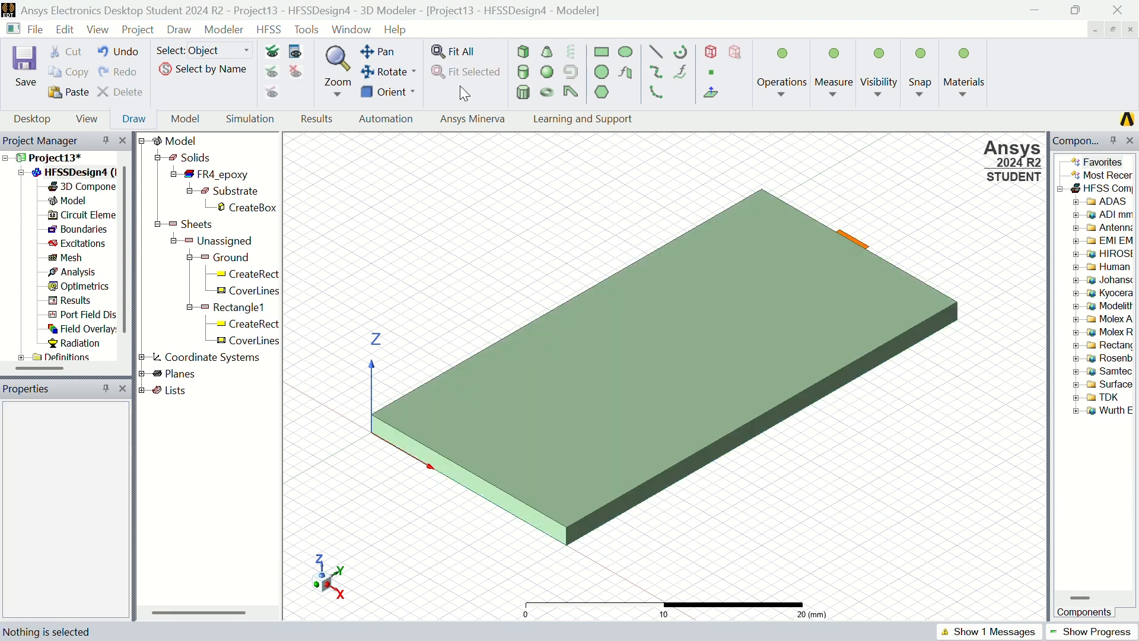
mouse_move(439, 482)
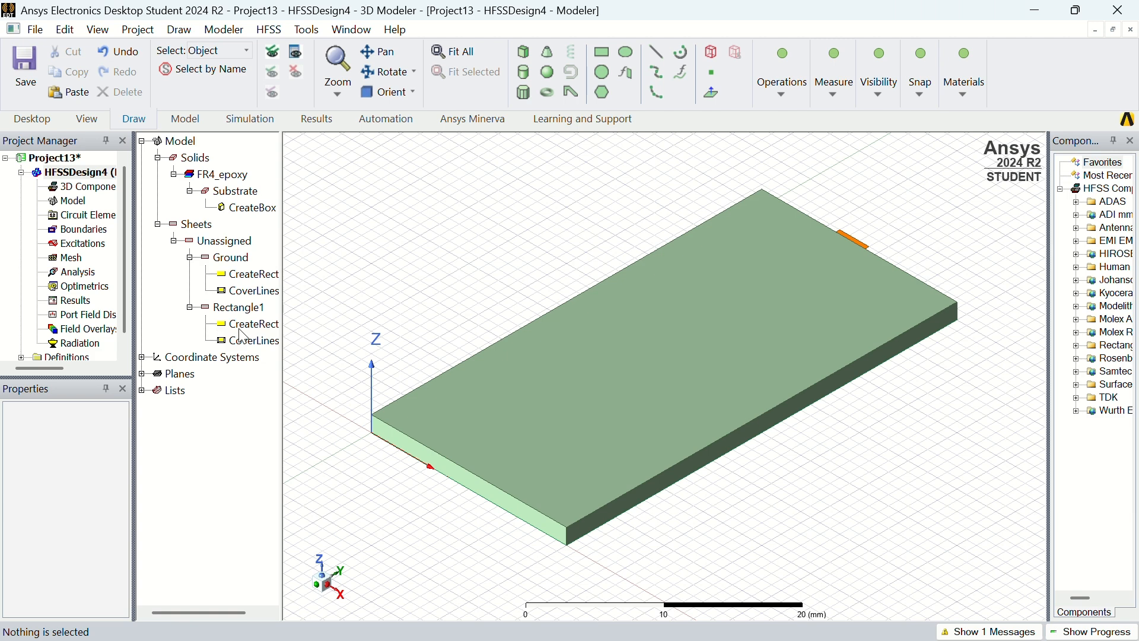
mouse_move(259, 328)
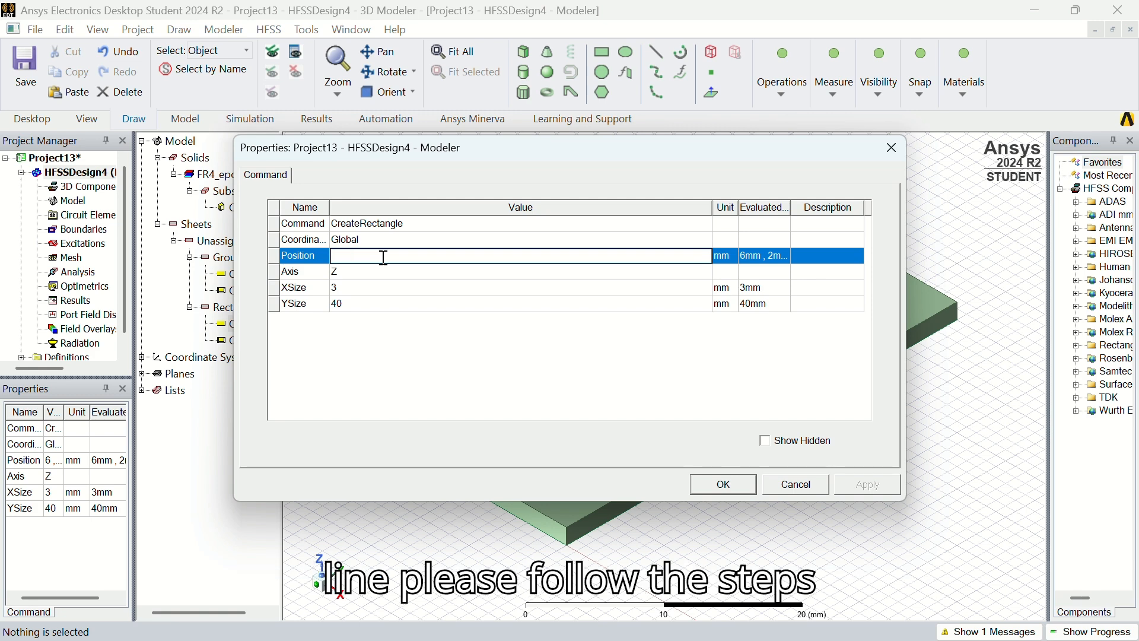
Position the 3 by 40 mm strip at 10-1.5, 0, 1.6 on the substrate top
type("10-")
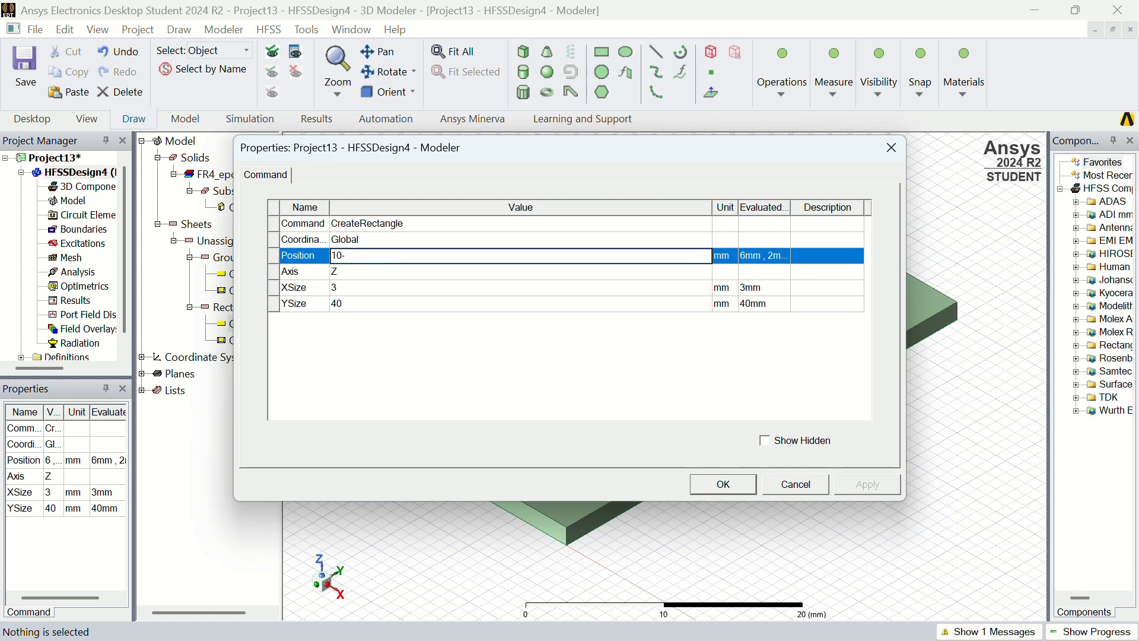
type("1.5,")
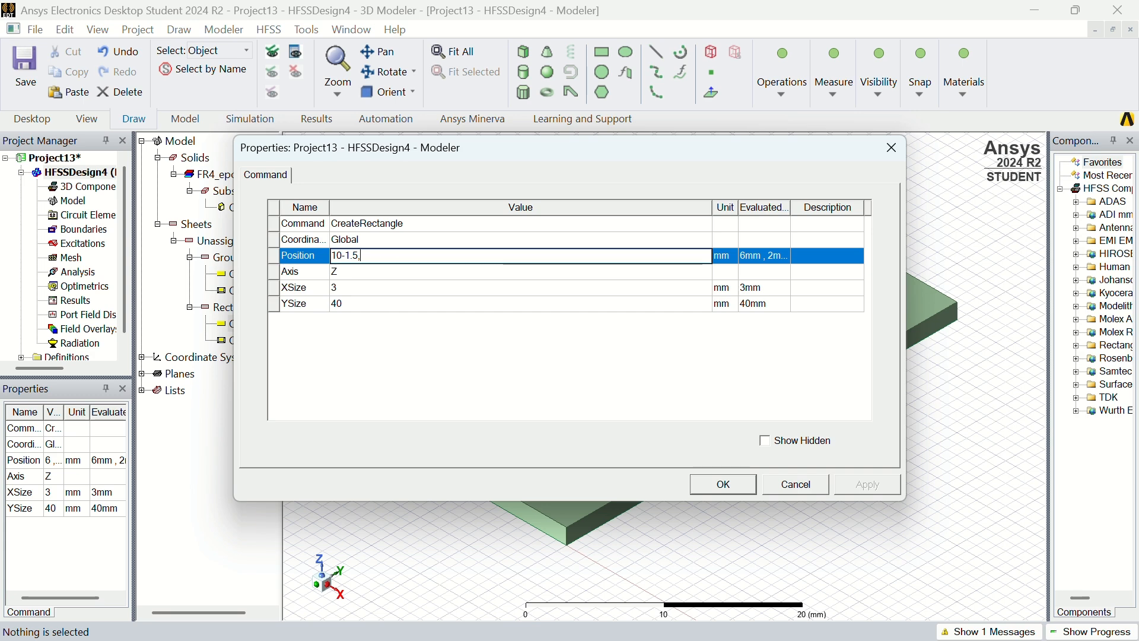
type("0,")
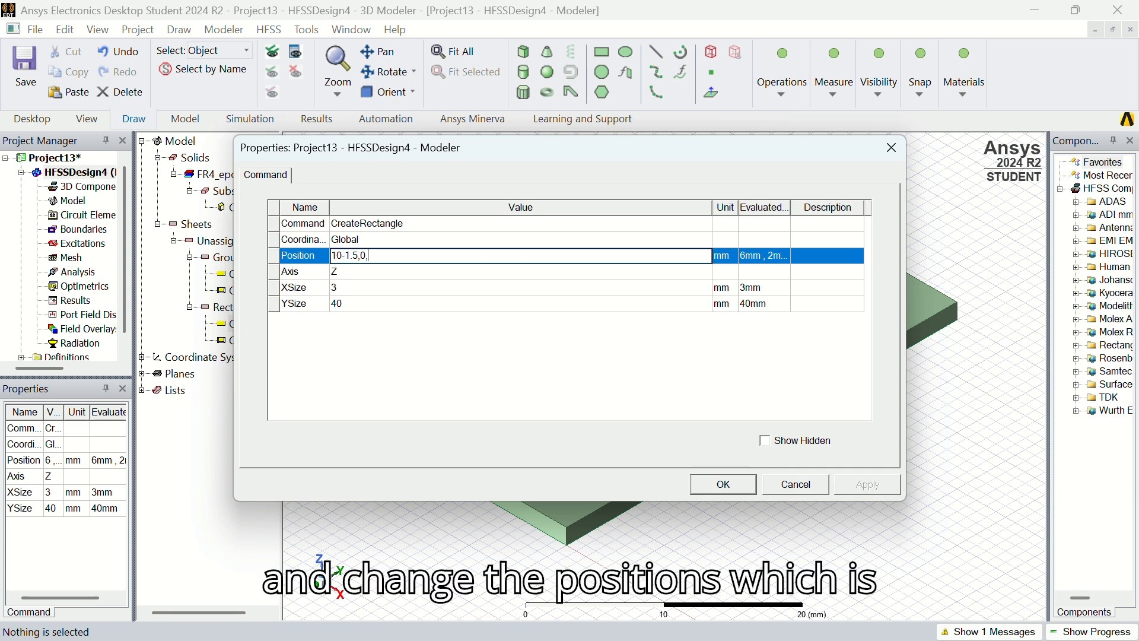
type("1.6")
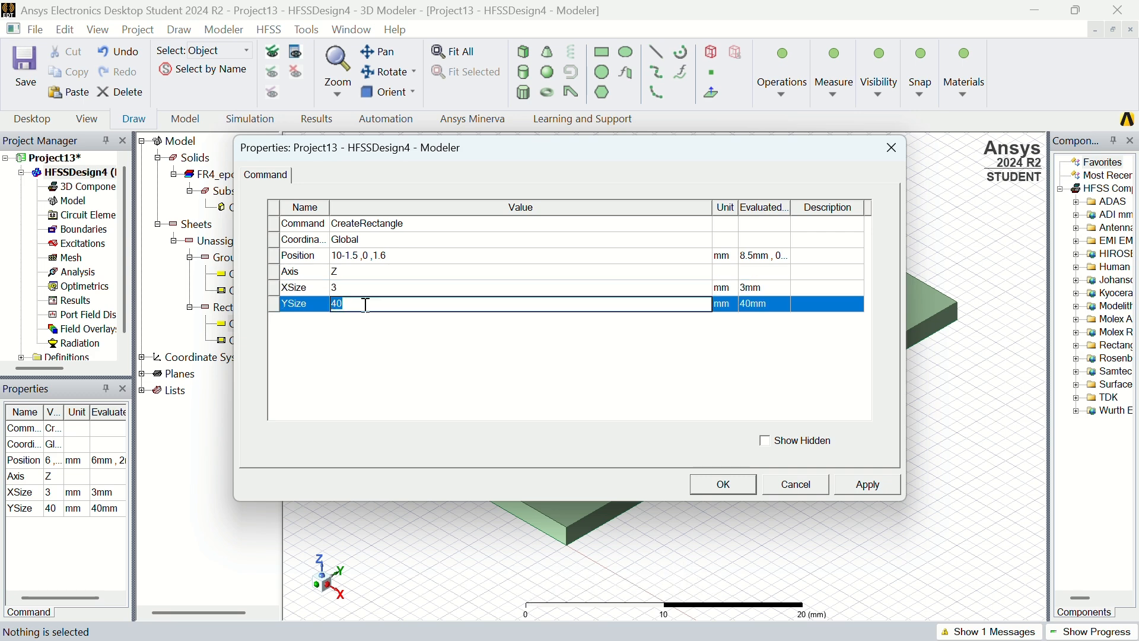
left_click(866, 484)
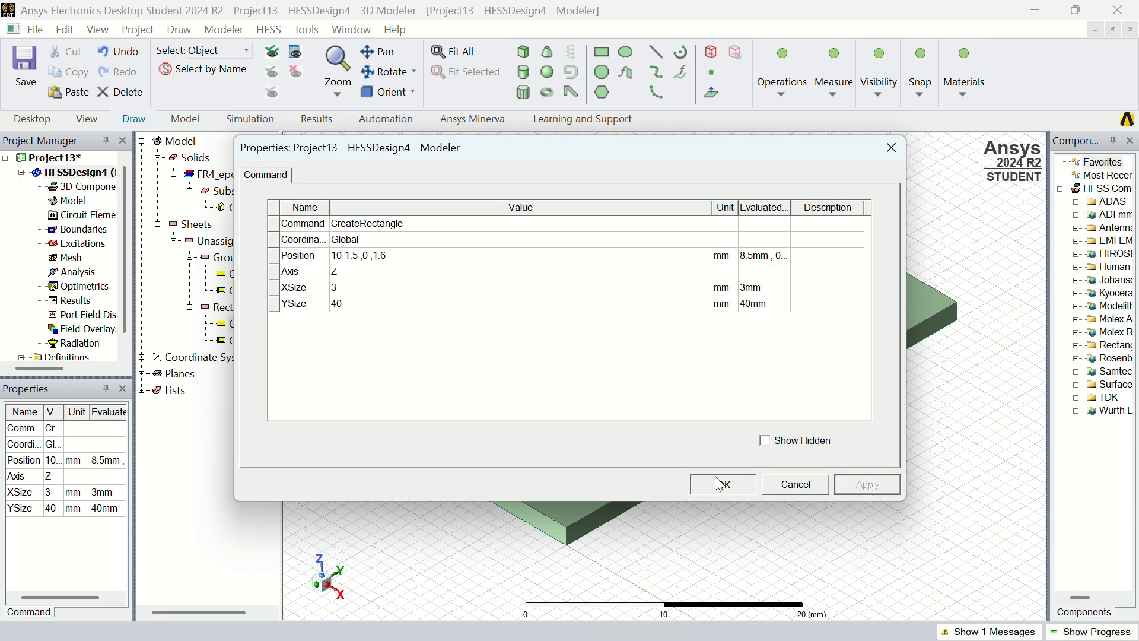
left_click(720, 484)
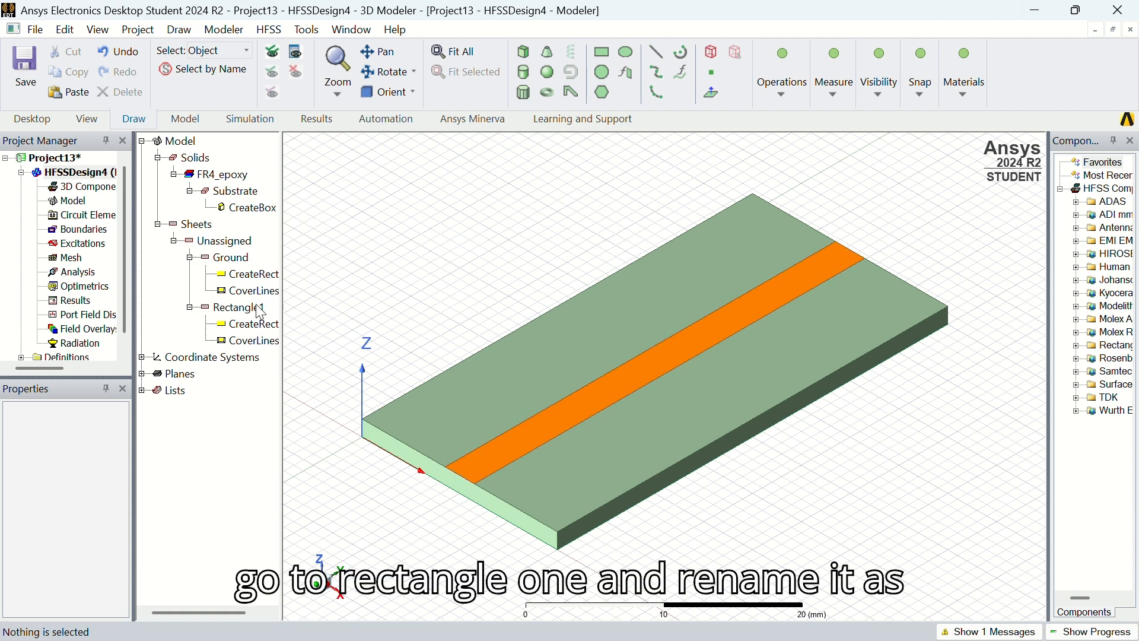
Rename the orange strip Rectangle1 to Trans Line and apply
double_click(237, 308)
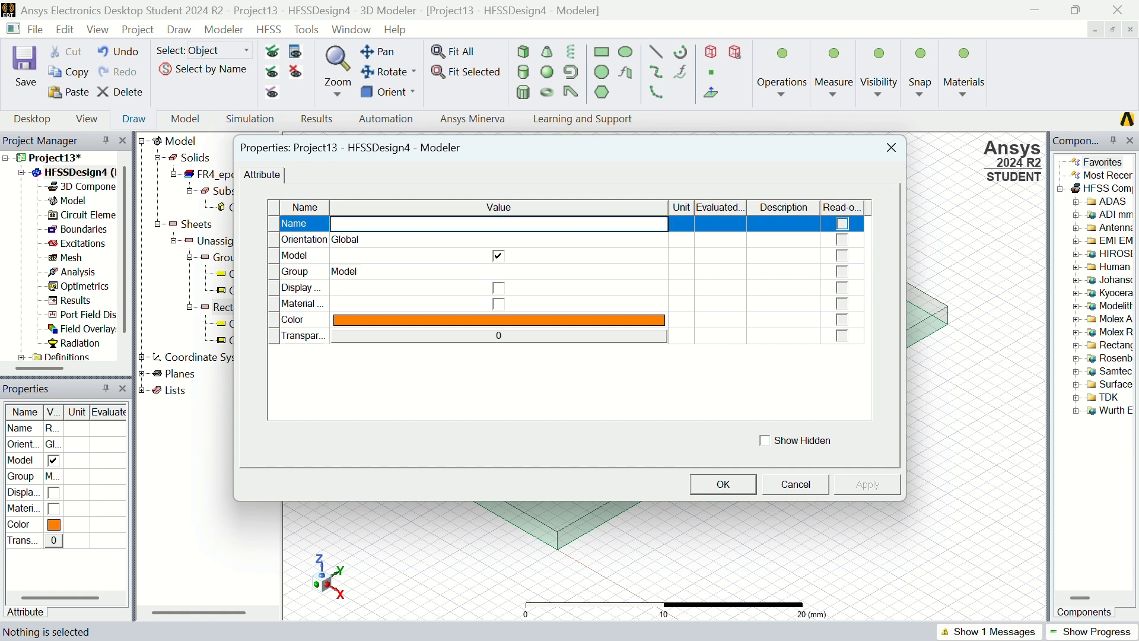
type("Trans Line")
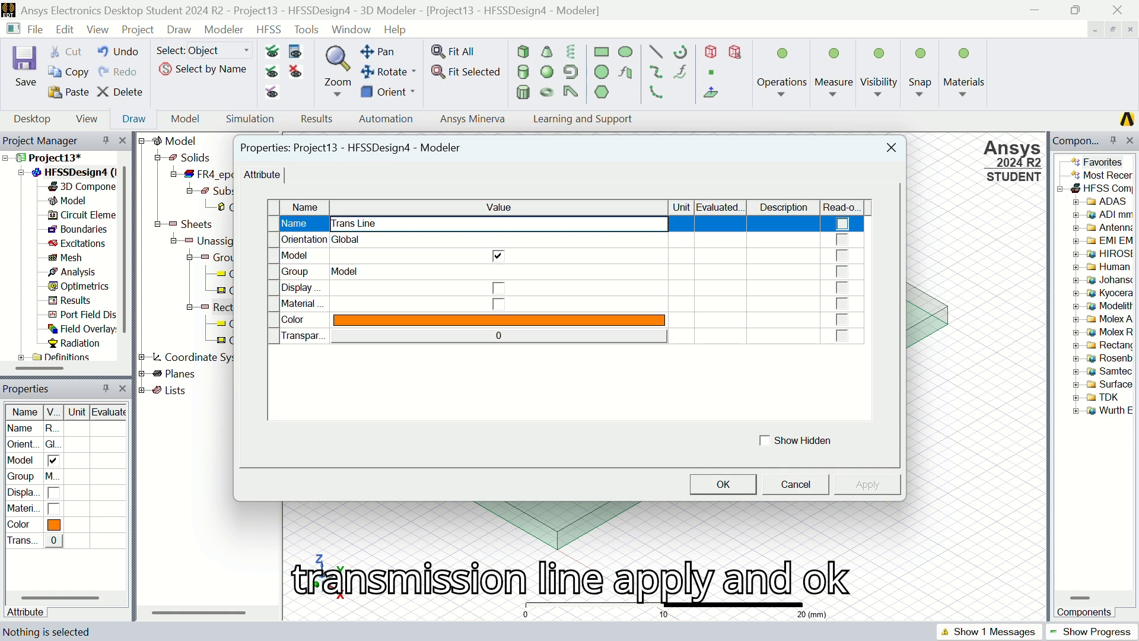
left_click(866, 484)
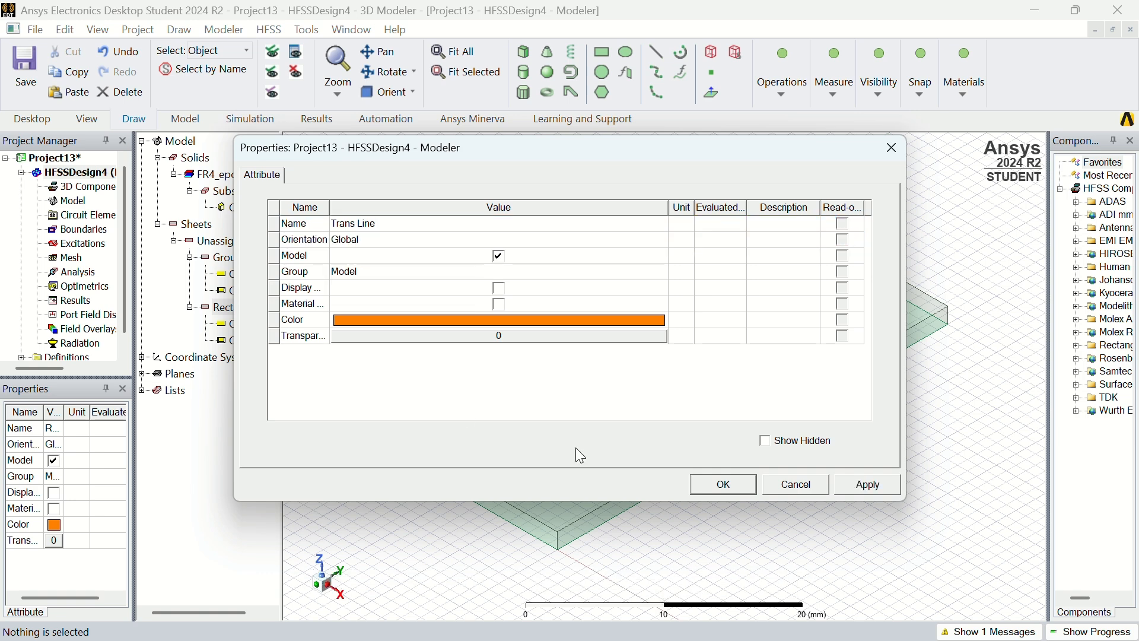
left_click(867, 484)
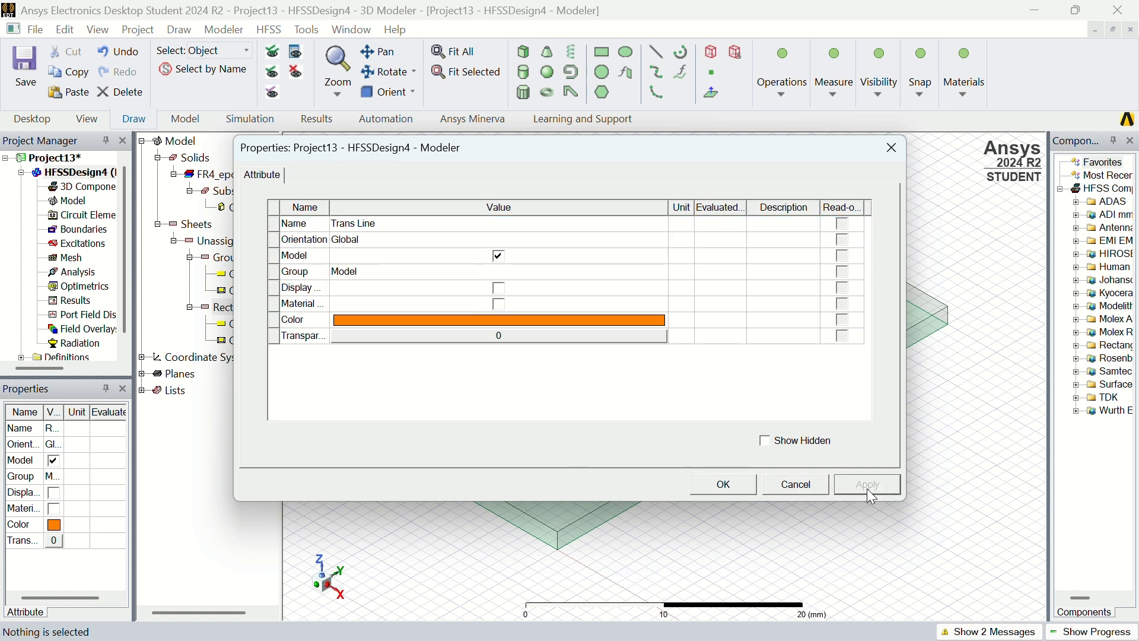
left_click(721, 485)
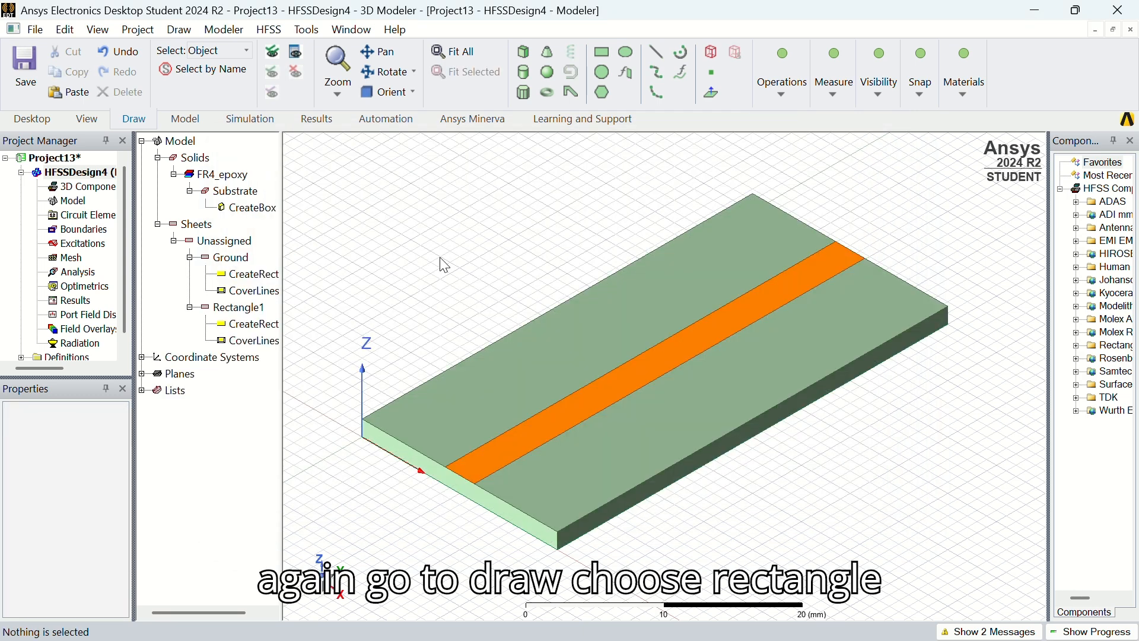
Draw a rectangle on the XZ plane from (8.5,0,1.6) to (11.5,0,0) on the substrate's front face
left_click(178, 29)
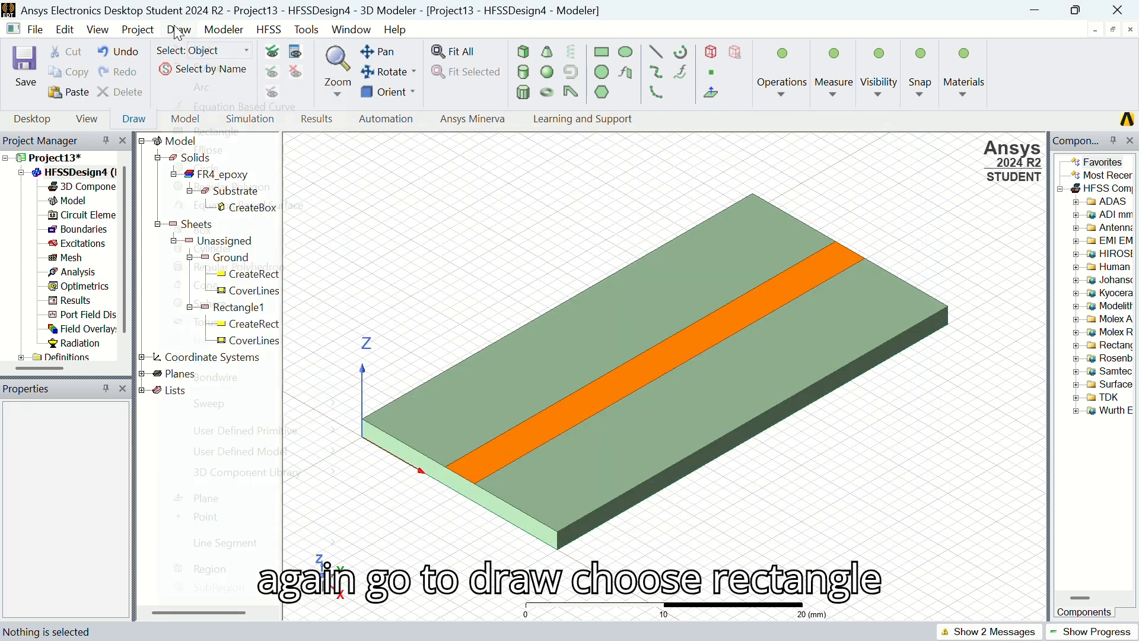
left_click(178, 29)
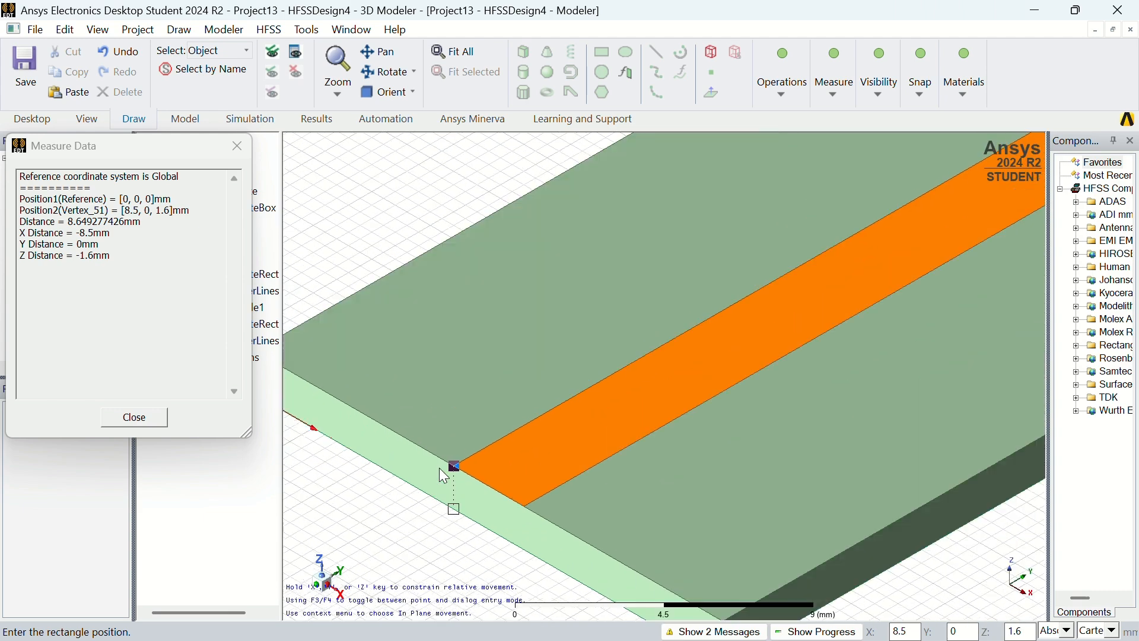
left_click(134, 416)
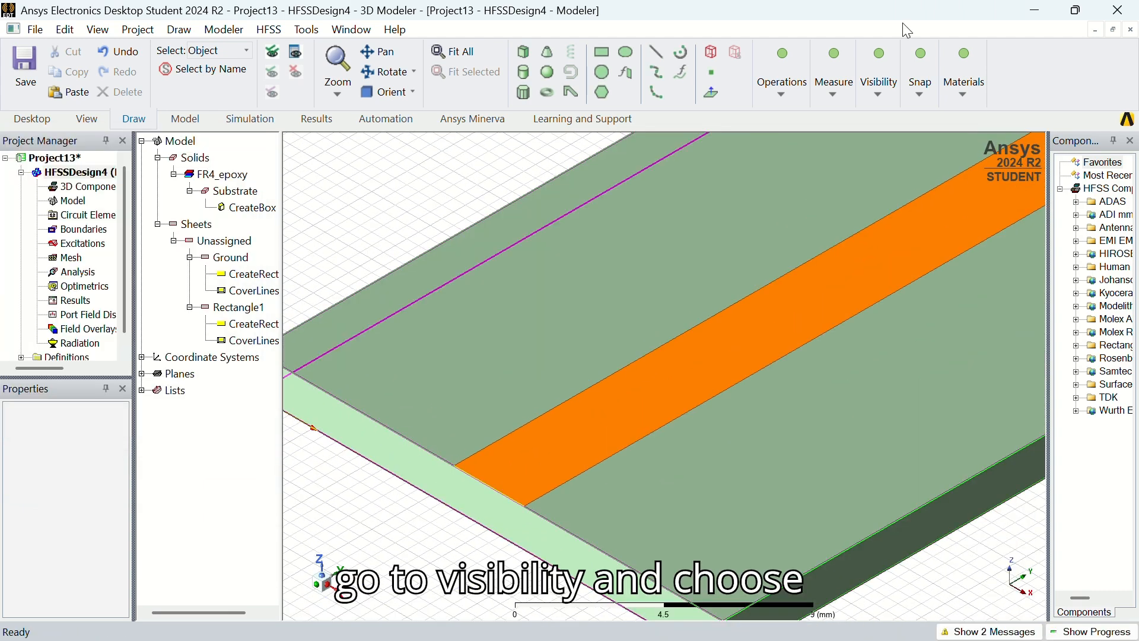
left_click(878, 69)
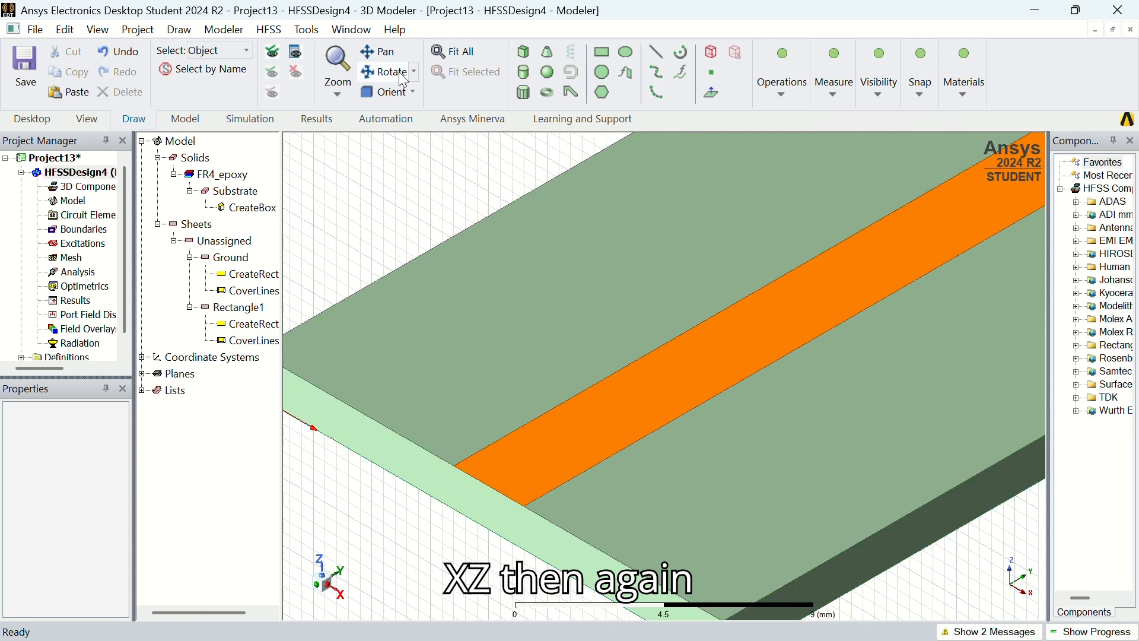
left_click(178, 29)
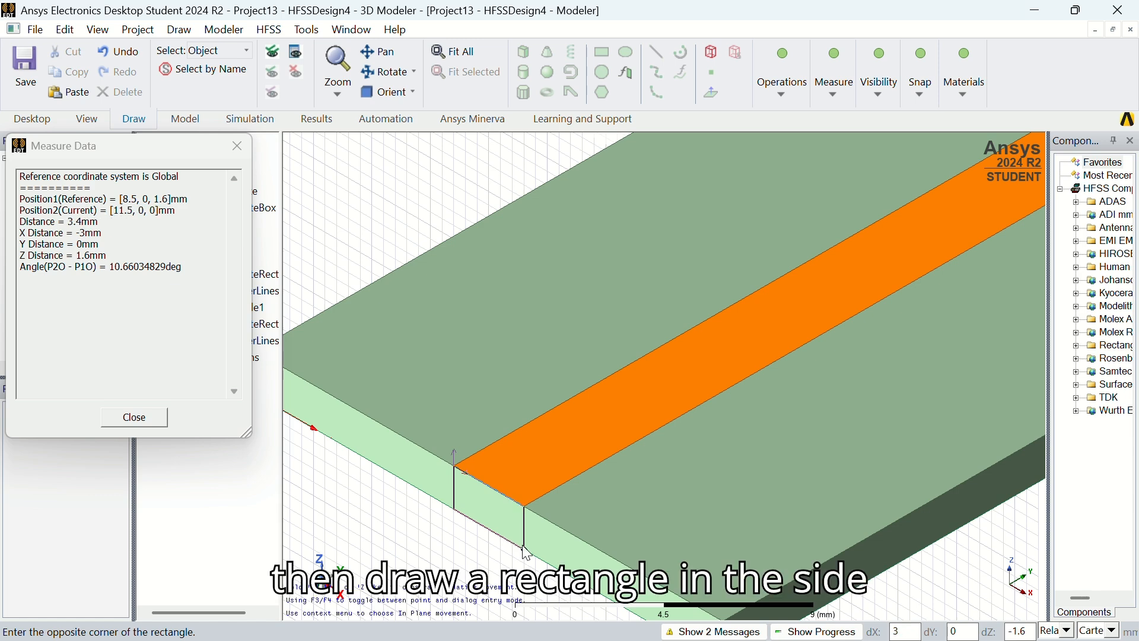
mouse_move(524, 554)
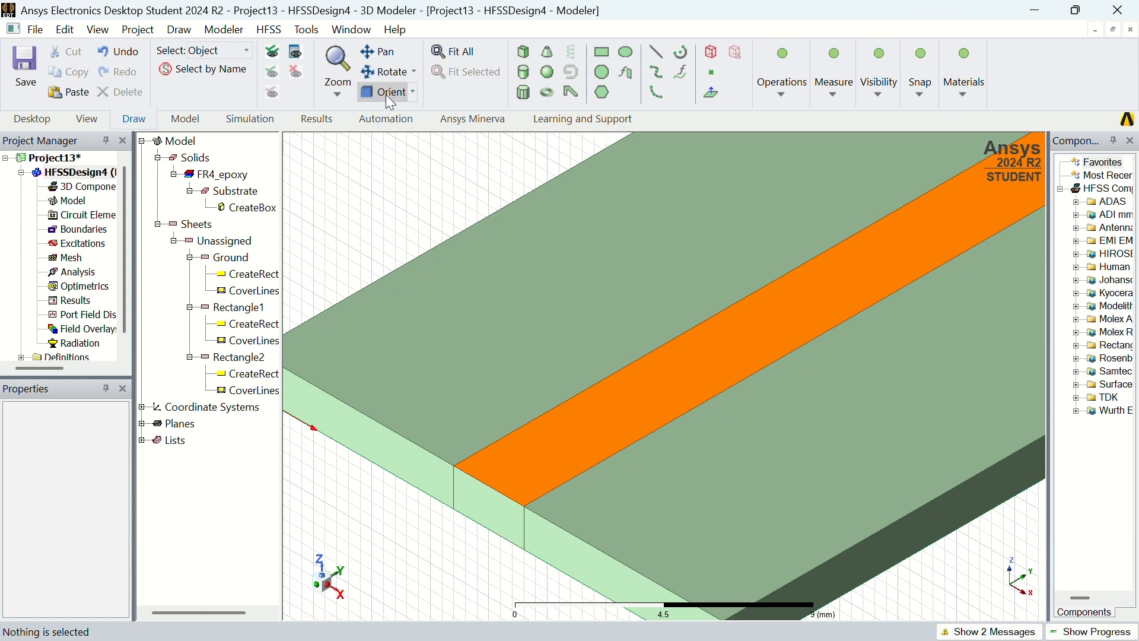
mouse_move(385, 169)
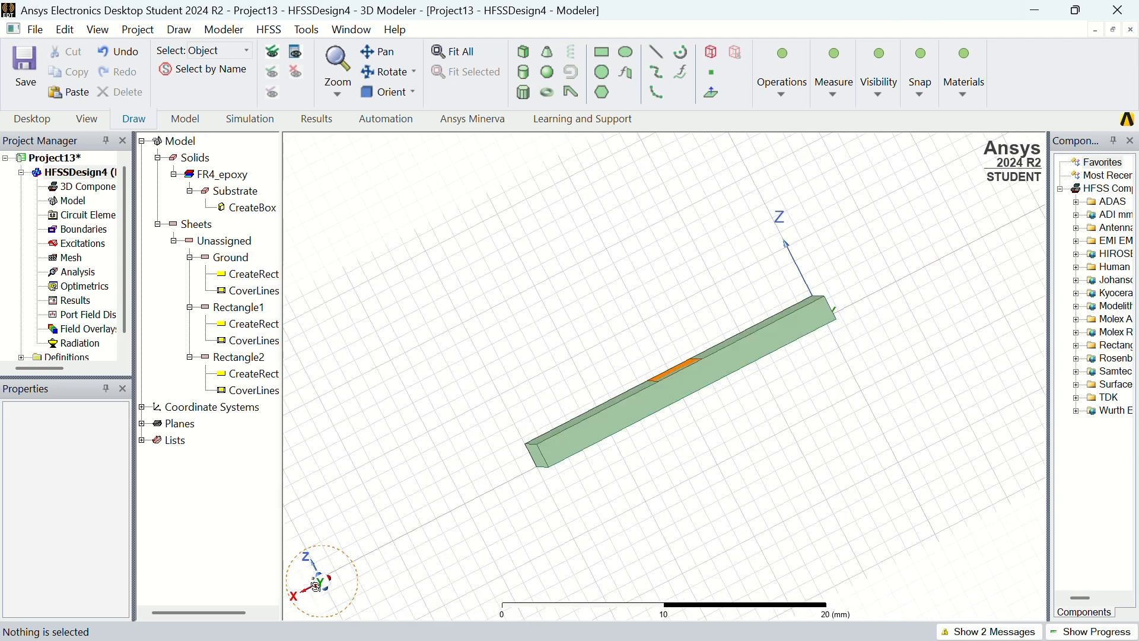
Draw Rectangle3 on the XZ plane at y=40 beneath the far end of the strip
left_click(178, 30)
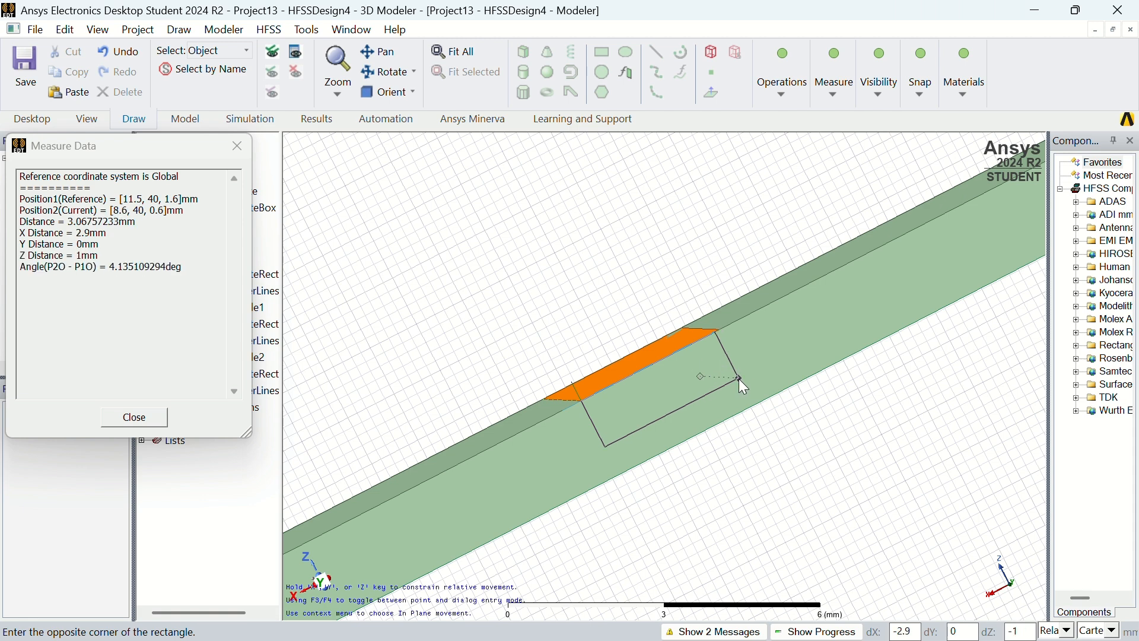
mouse_move(758, 406)
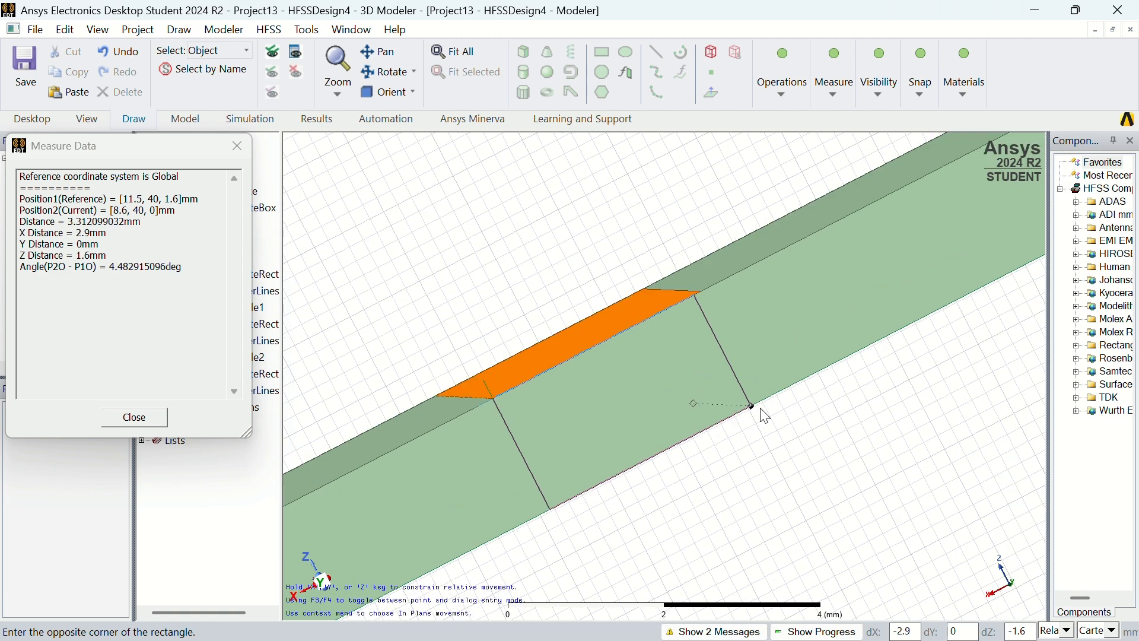
left_click(134, 416)
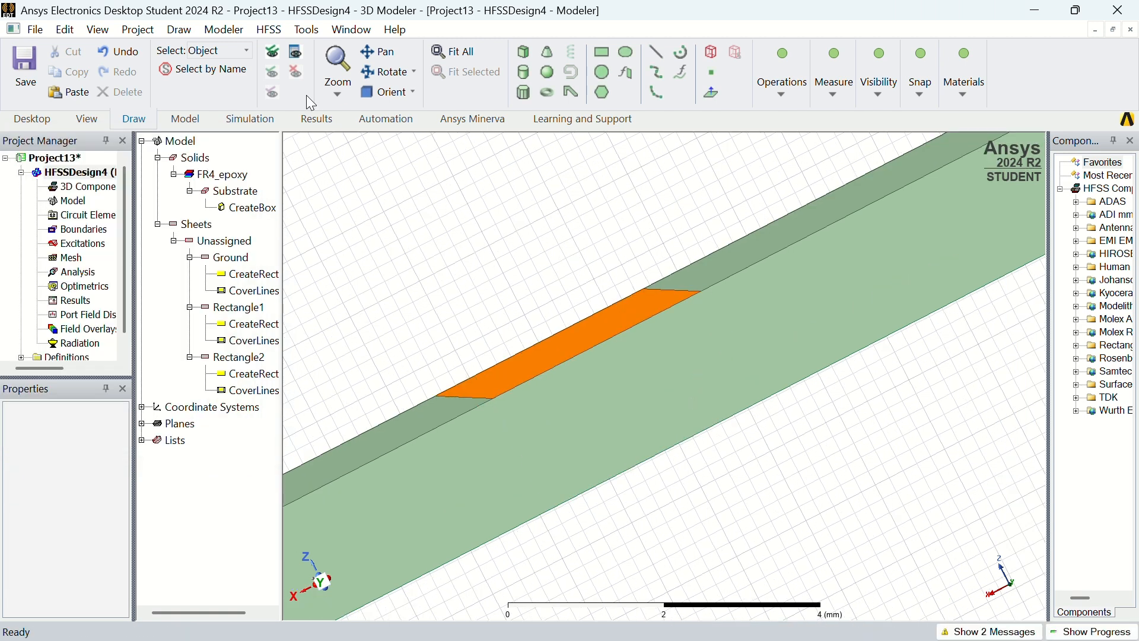
mouse_move(462, 31)
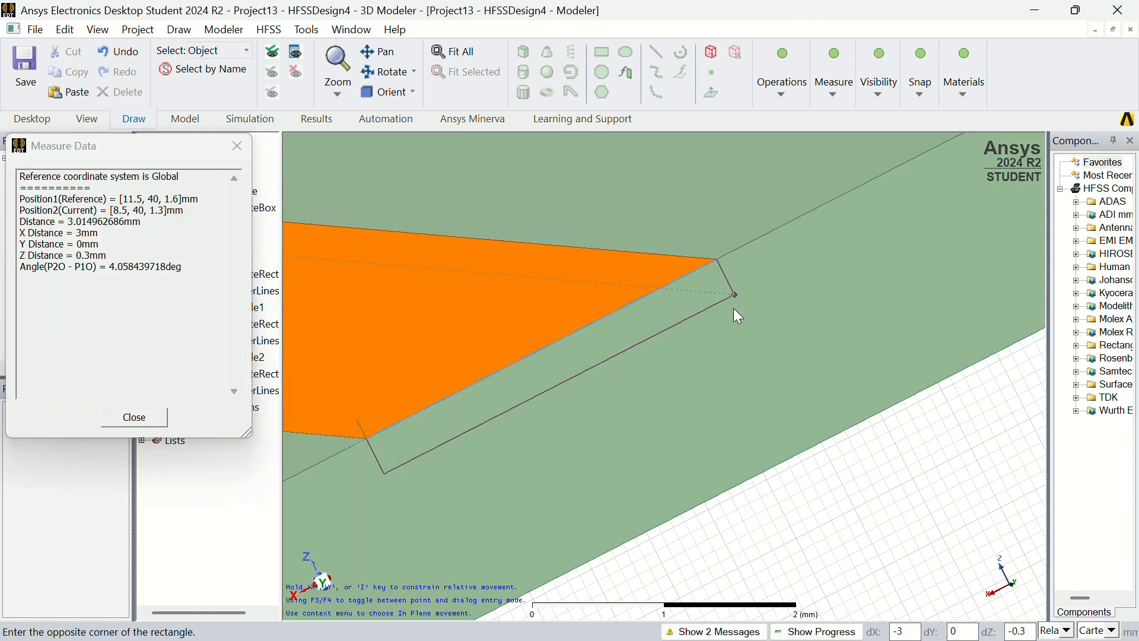
mouse_move(811, 456)
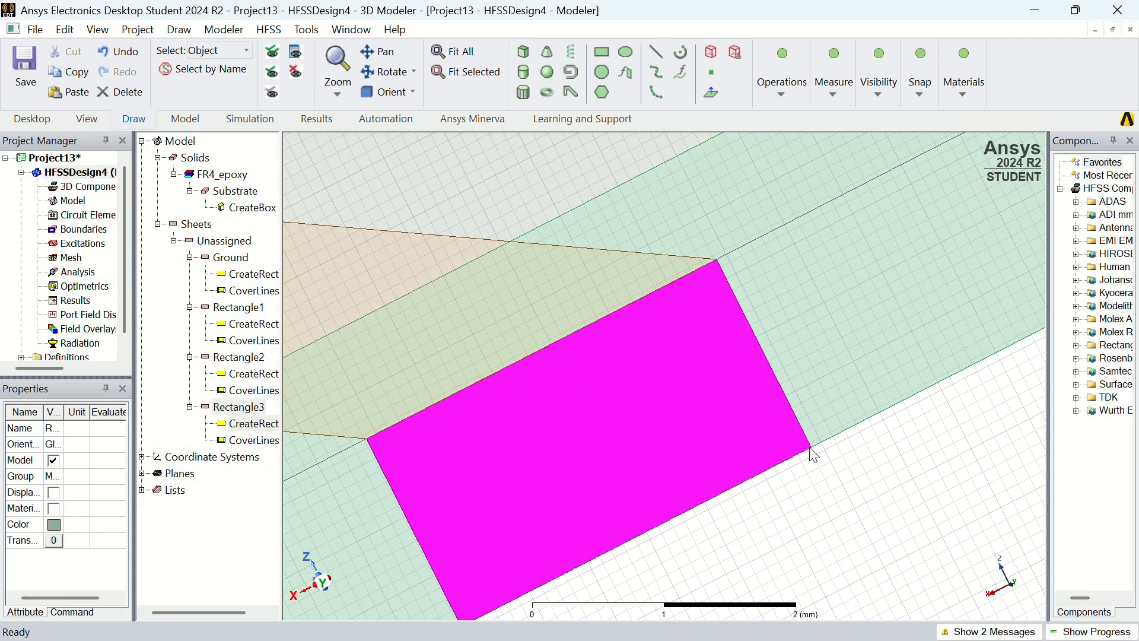
left_click(835, 501)
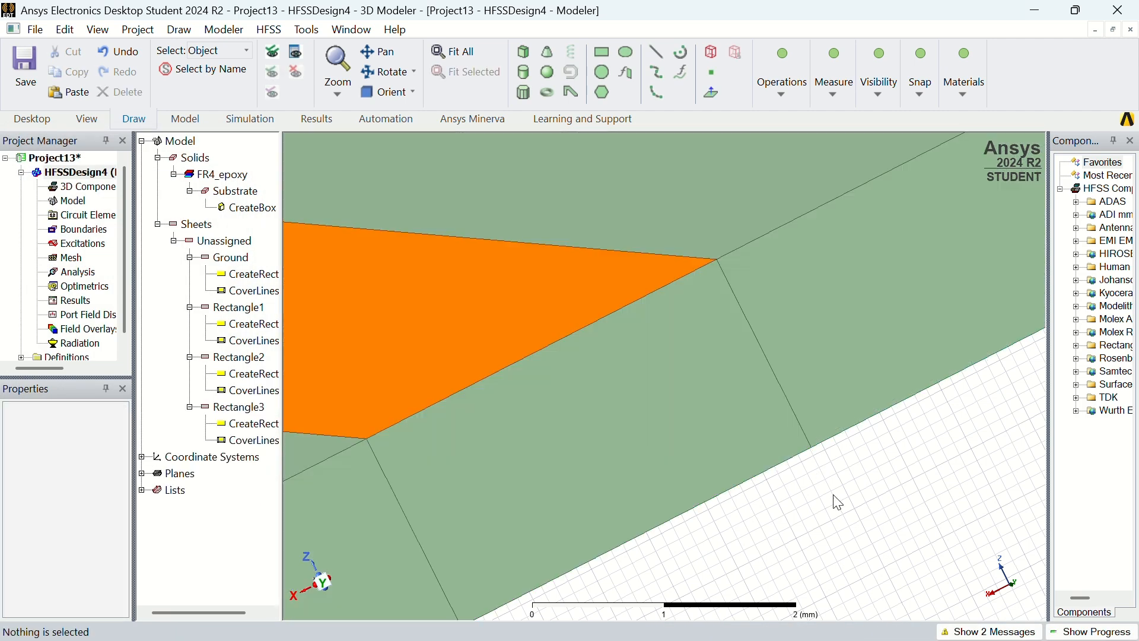
left_click(390, 91)
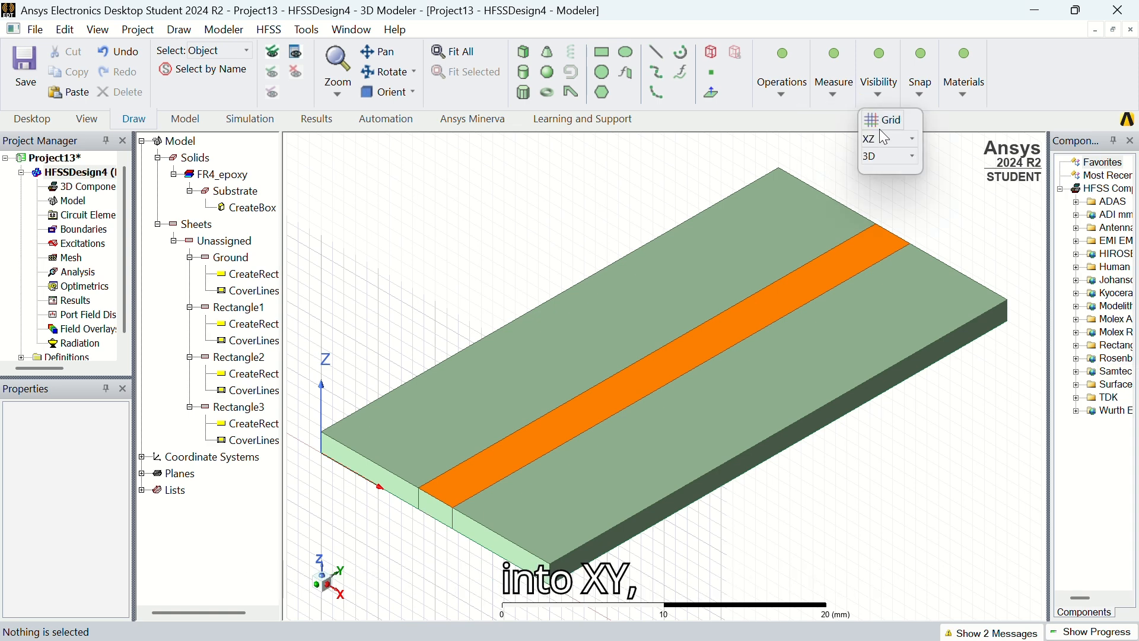
Switch the drawing grid plane from XZ to XY and select the Ground sheet
left_click(910, 138)
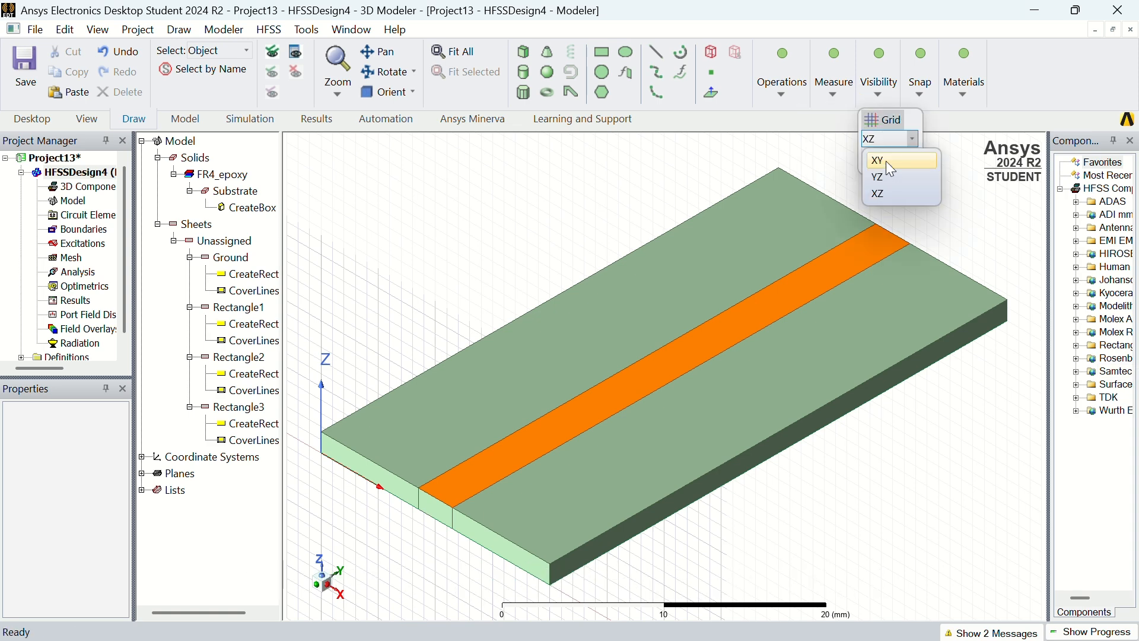
left_click(877, 159)
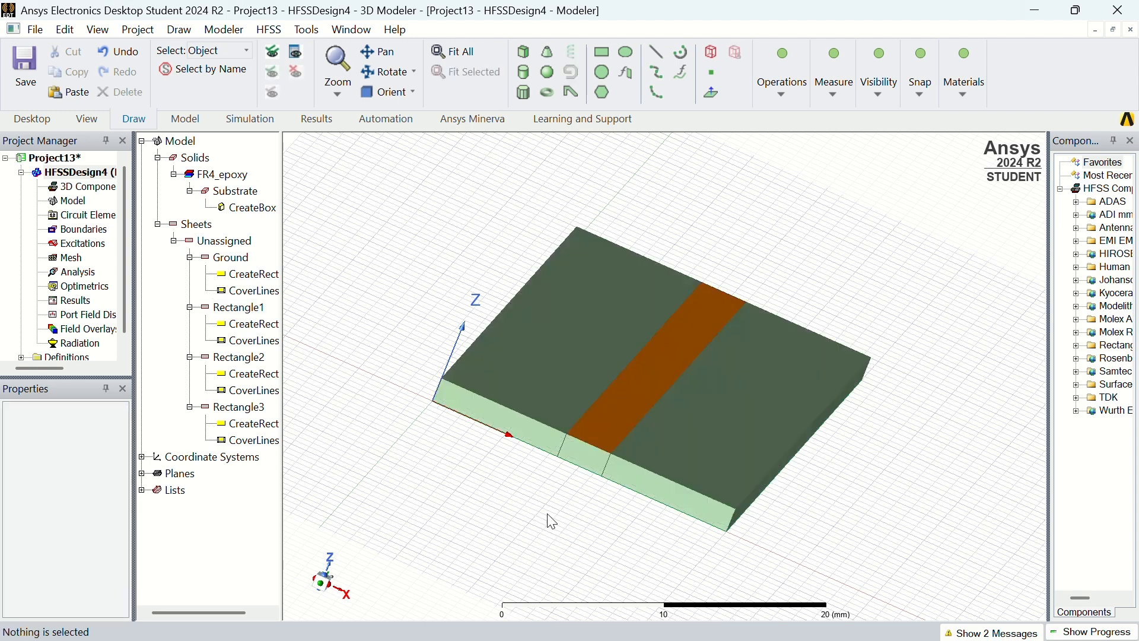
mouse_move(581, 464)
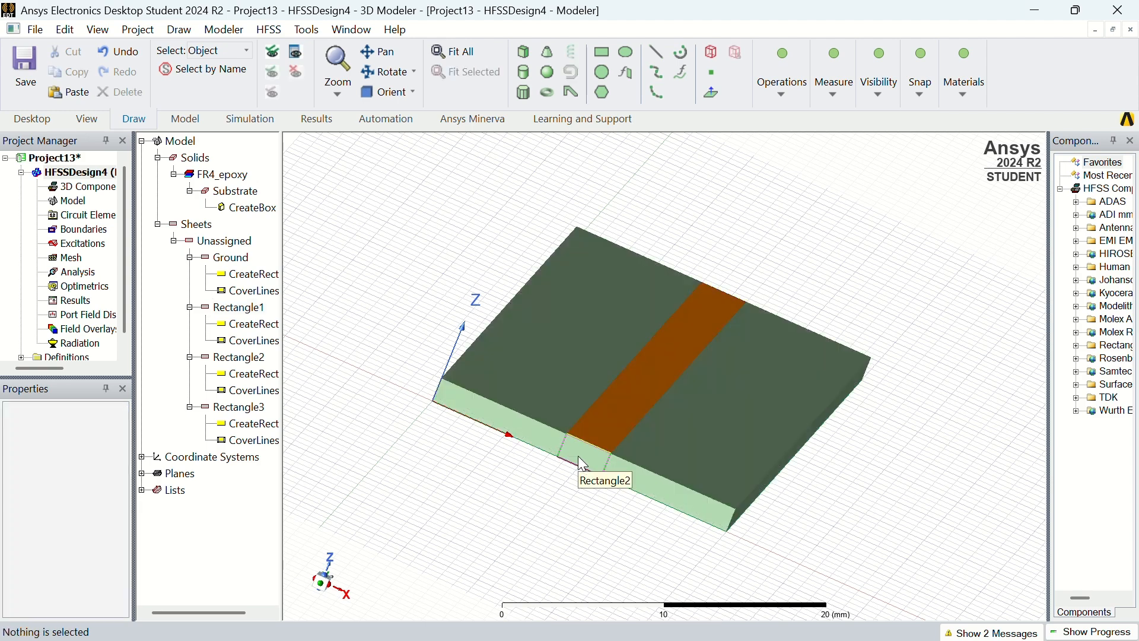
left_click(230, 257)
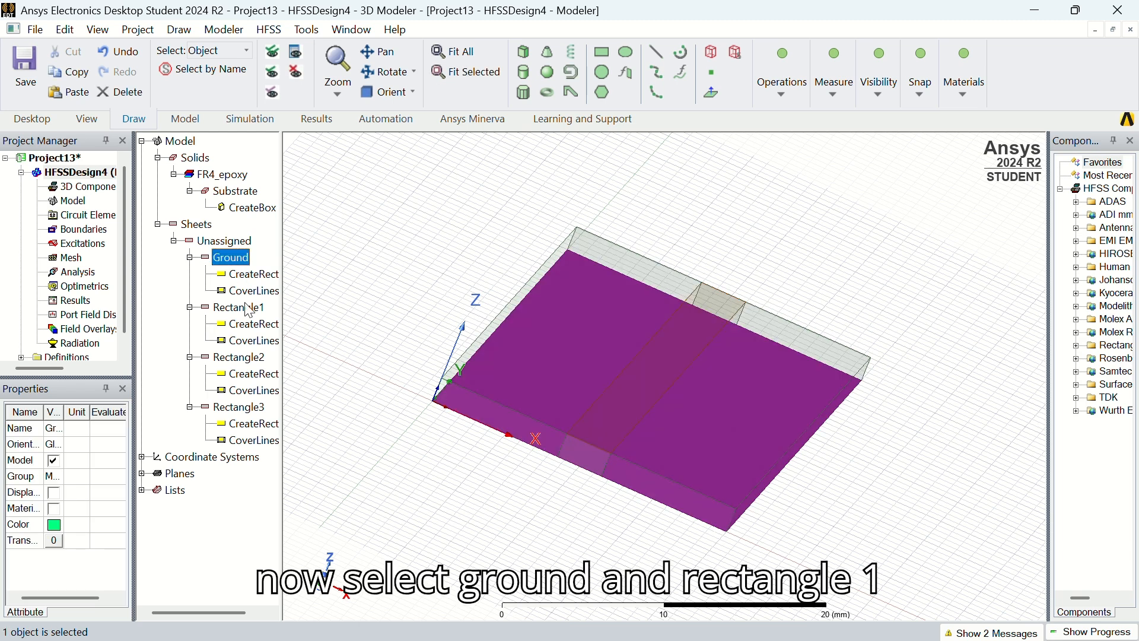
Assign Ground and Rectangle1 together a Perfect E boundary, PerfE1
left_click(239, 306)
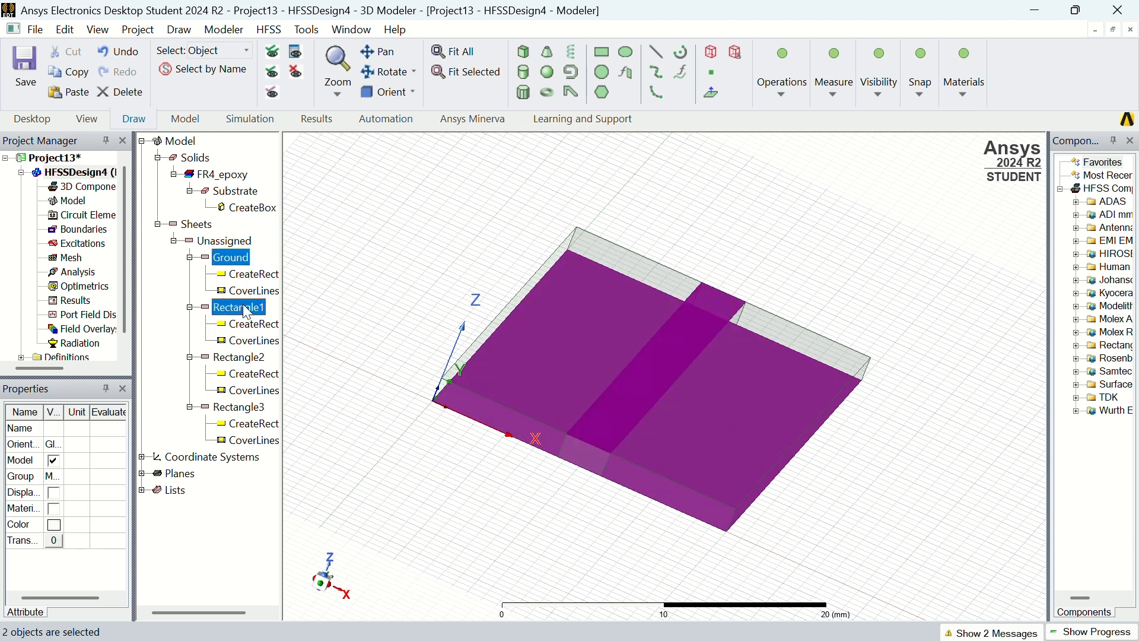
right_click(239, 306)
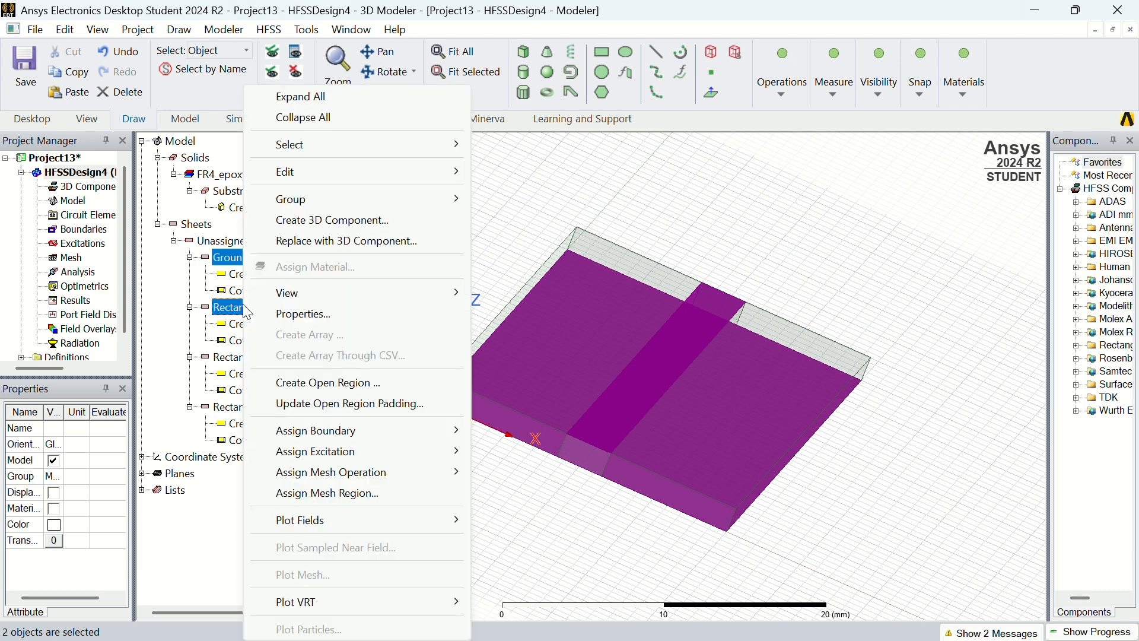
mouse_move(315, 429)
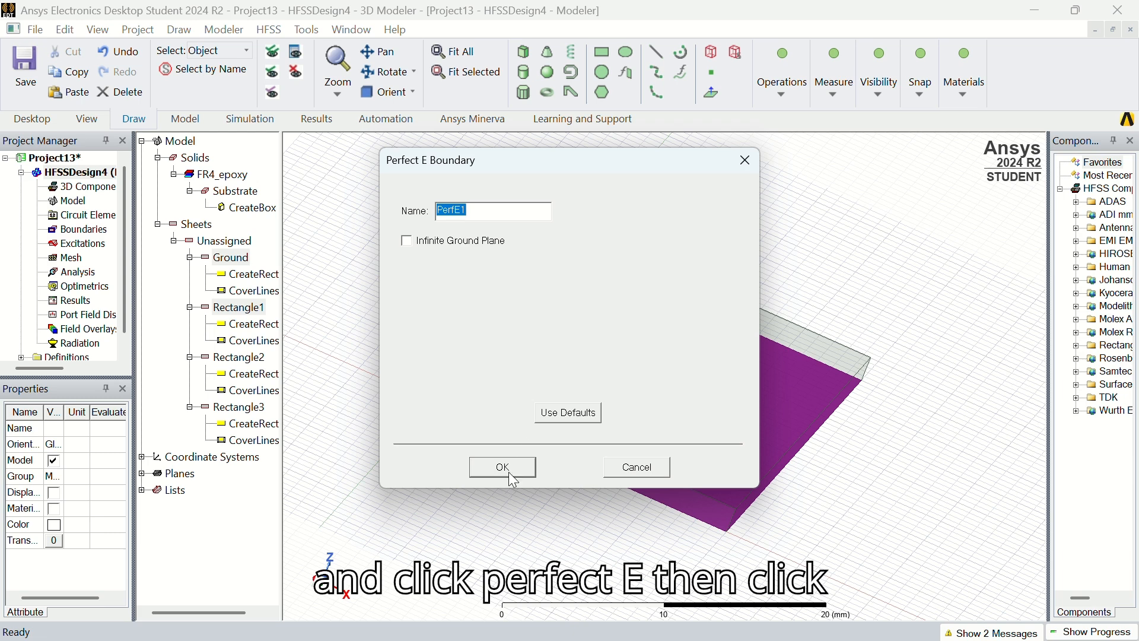
left_click(502, 466)
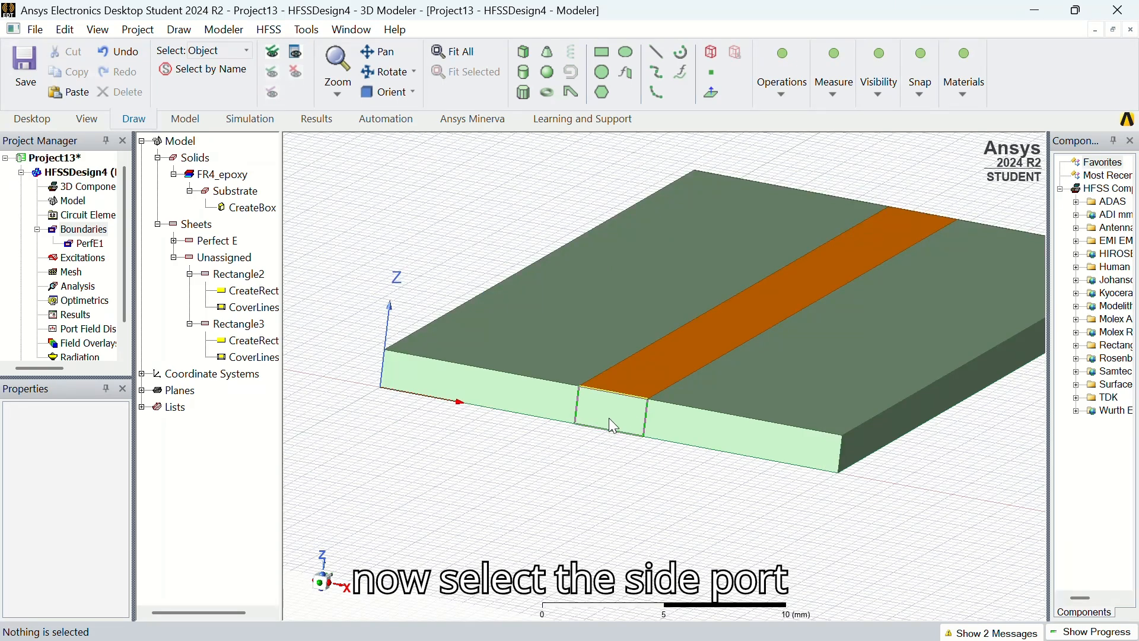
Assign Rectangle2 a 50 ohm lumped port named 1 with its integration line
left_click(612, 425)
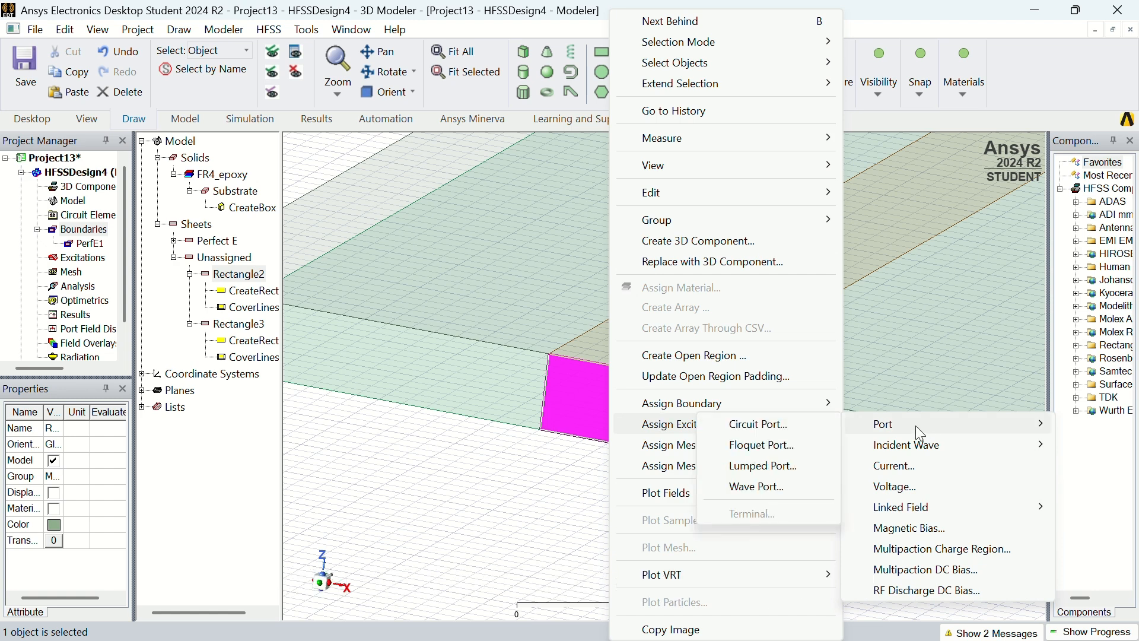
mouse_move(763, 465)
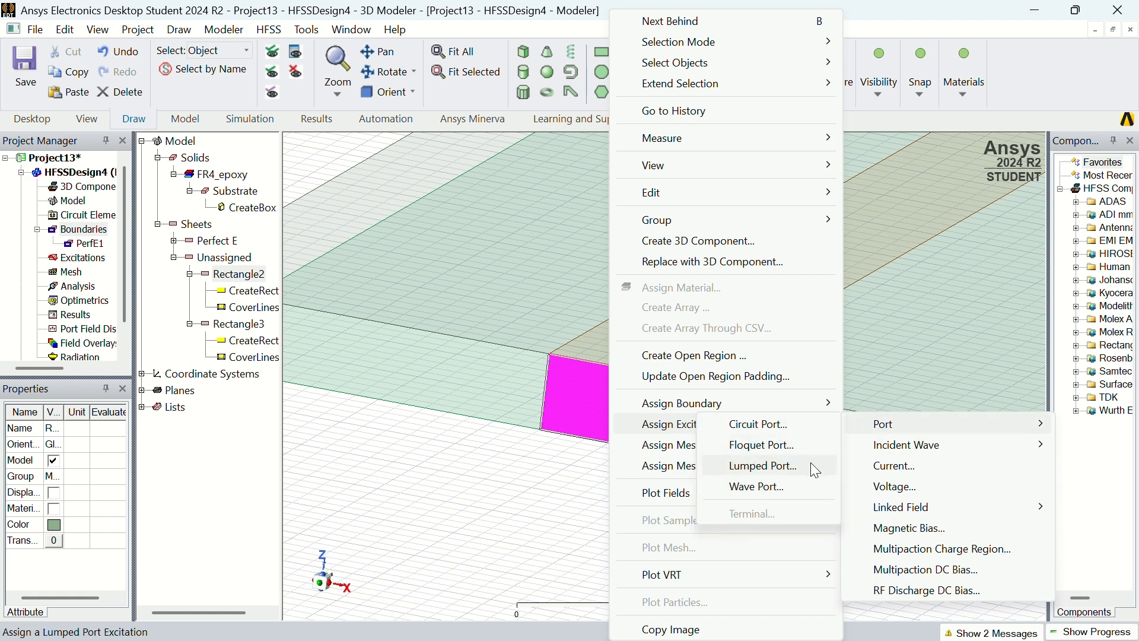
left_click(763, 465)
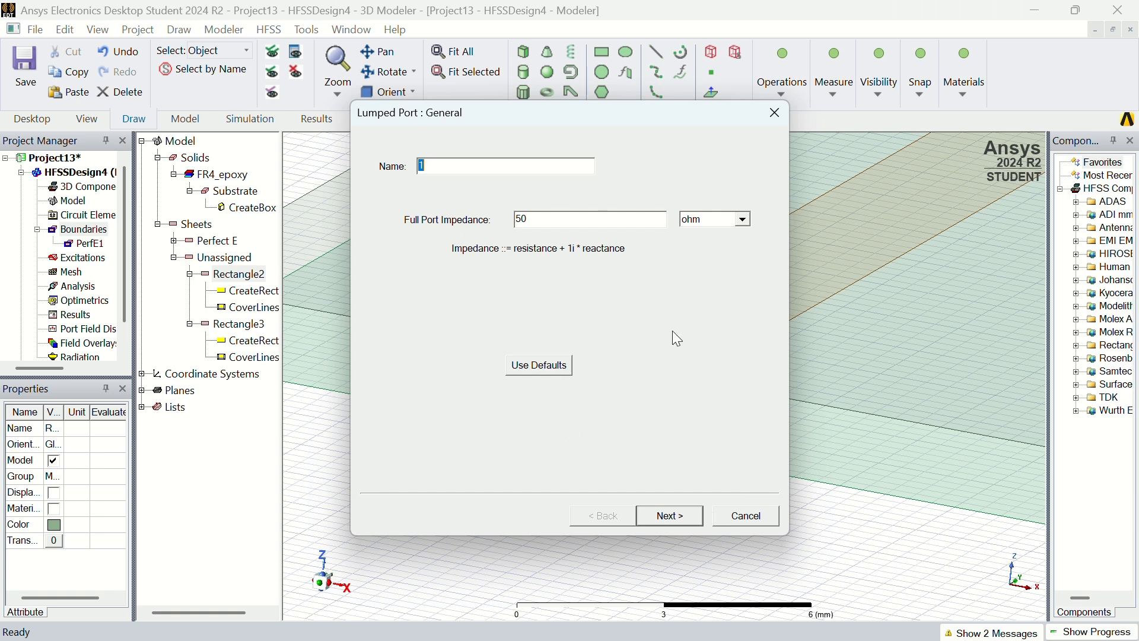
left_click(668, 516)
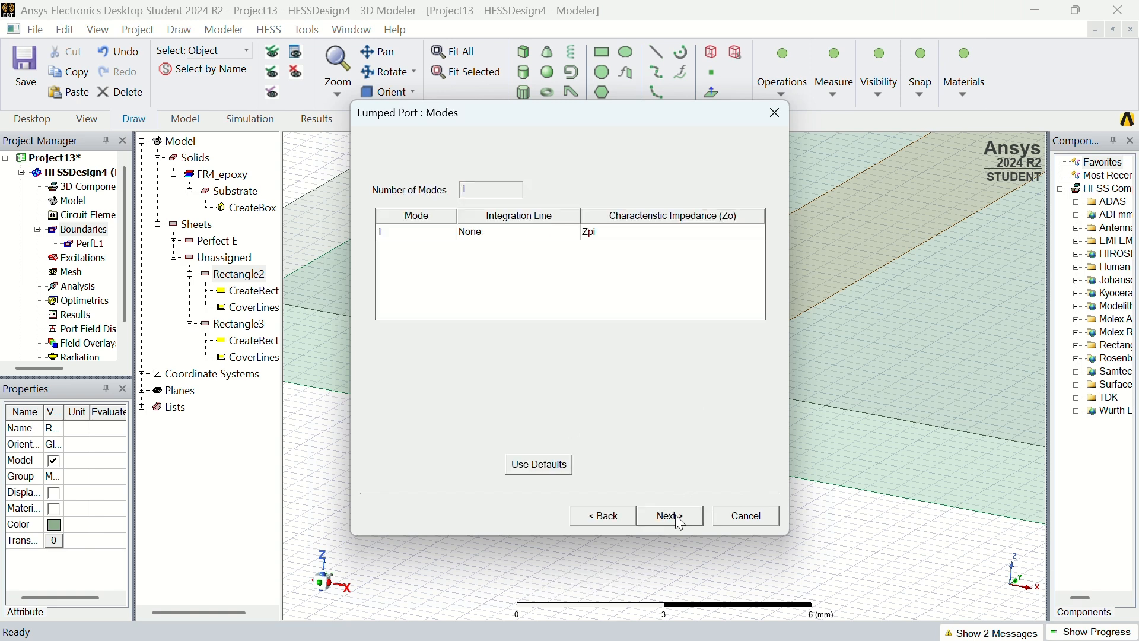
left_click(551, 231)
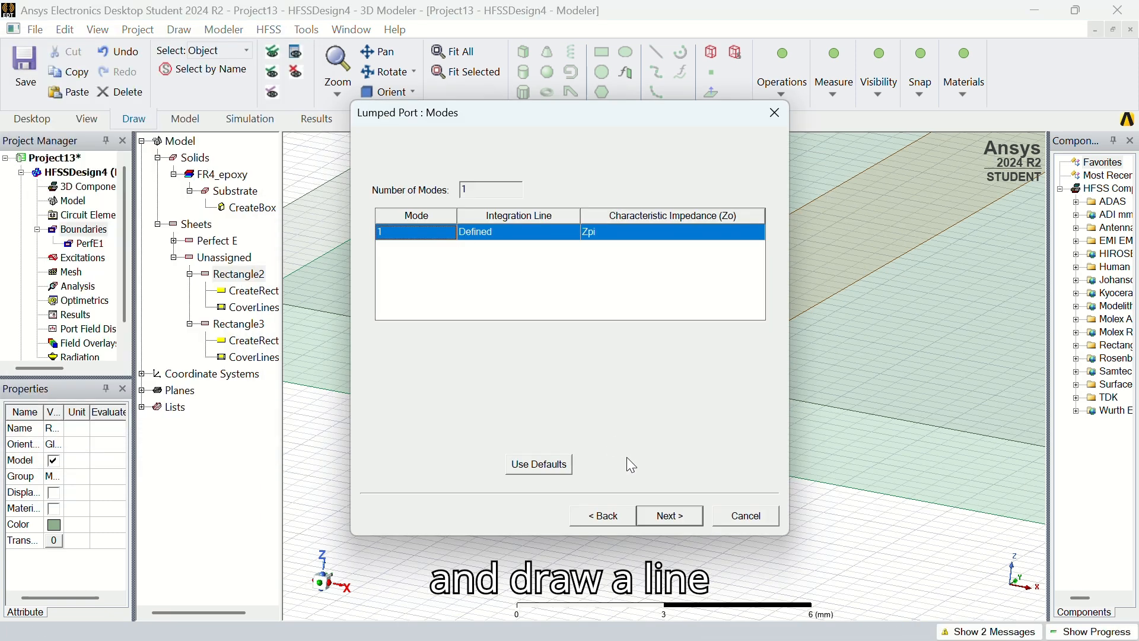
left_click(668, 515)
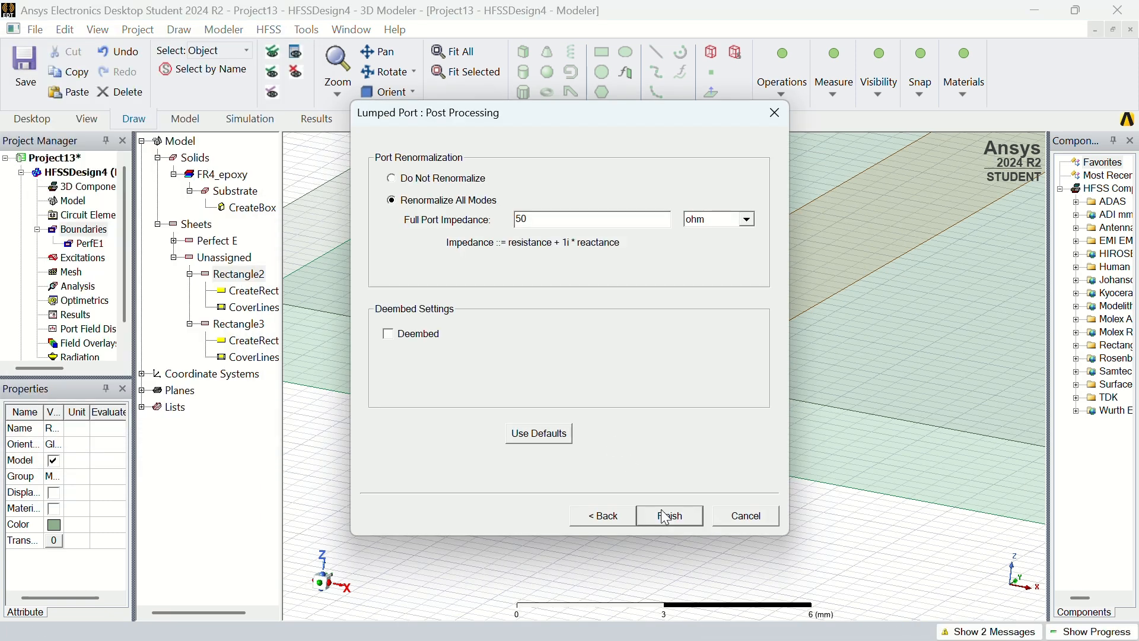
left_click(668, 515)
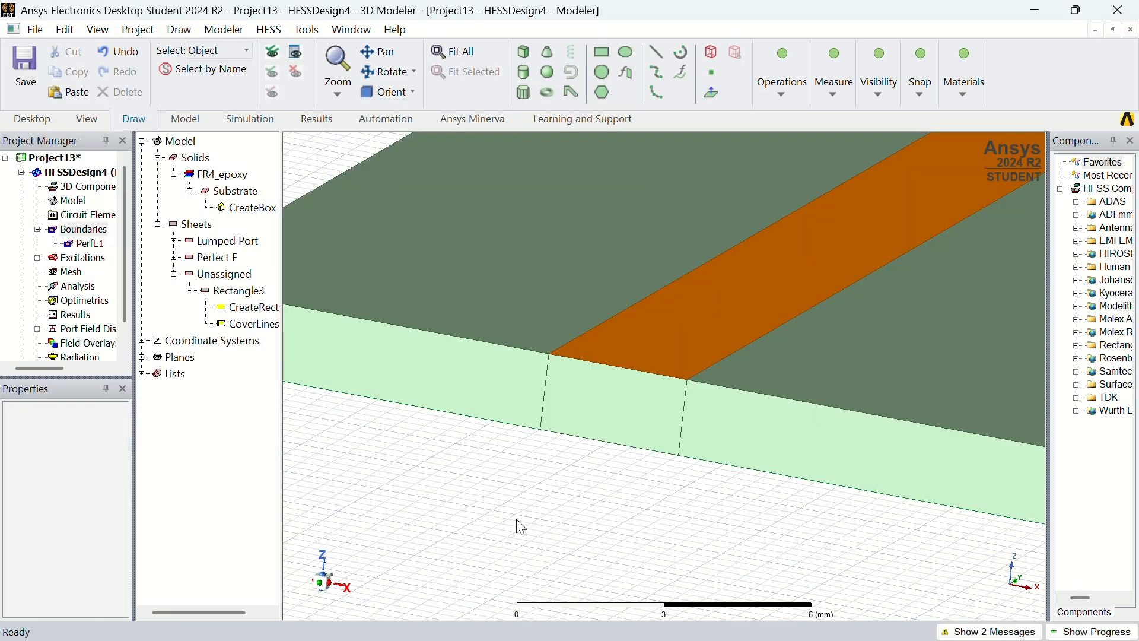
Highlight the Perfect E boundary on the model, then move to Rectangle3
left_click(90, 244)
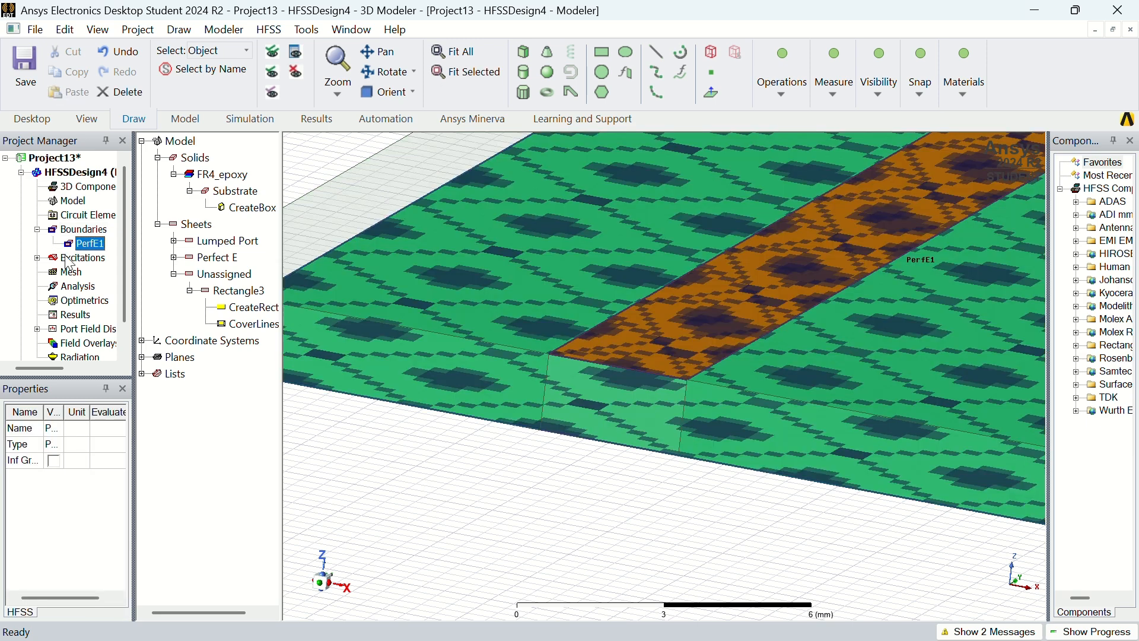
left_click(49, 258)
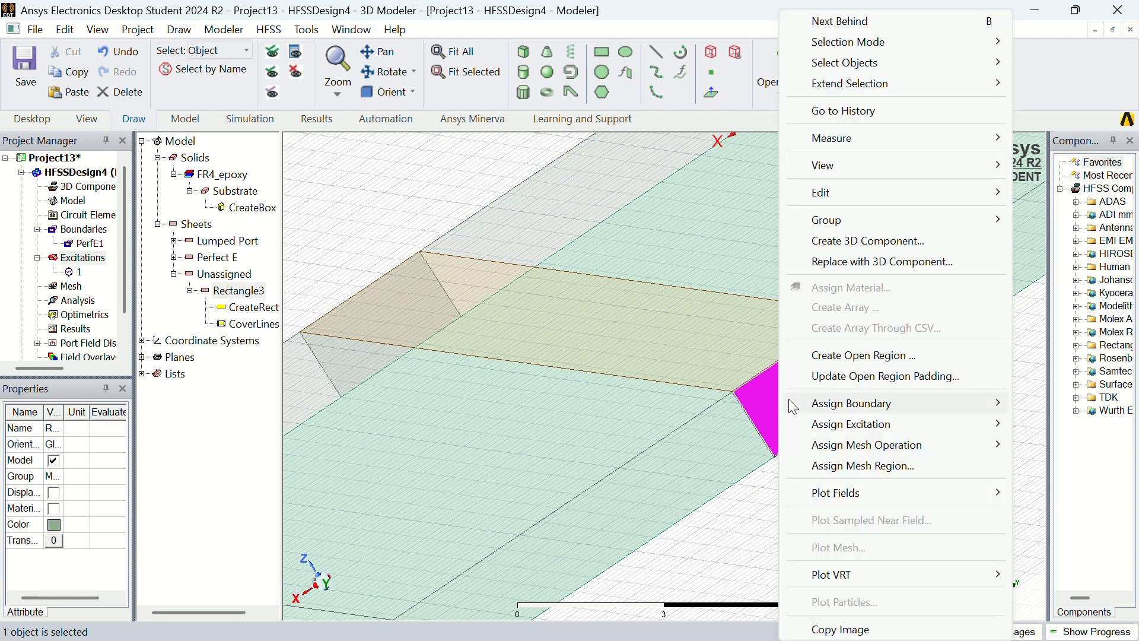
mouse_move(850, 423)
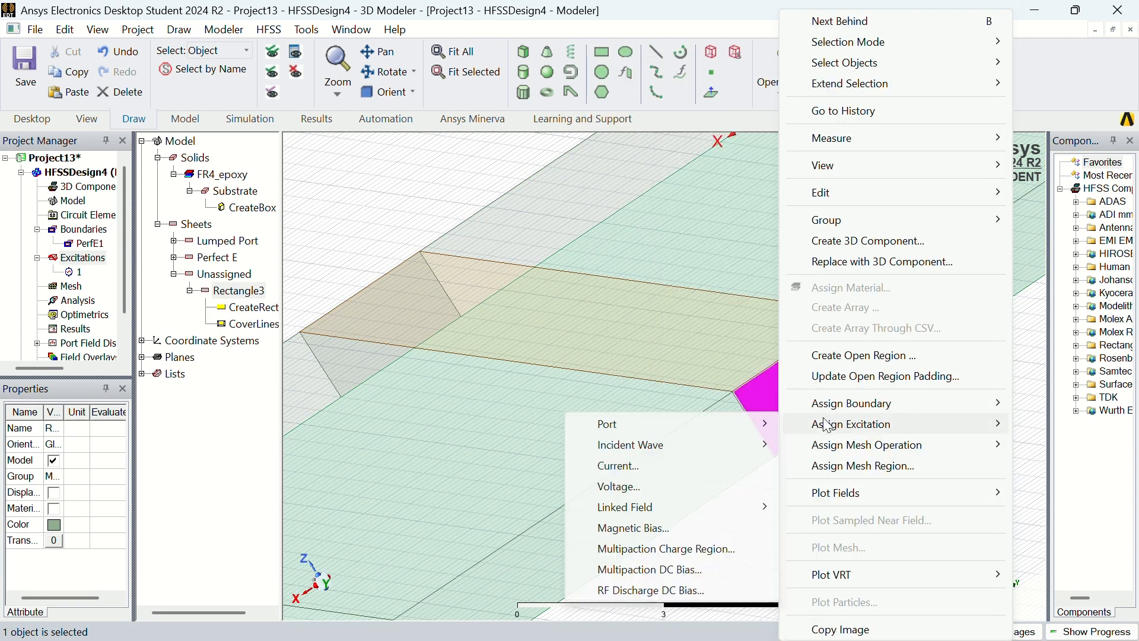
mouse_move(606, 424)
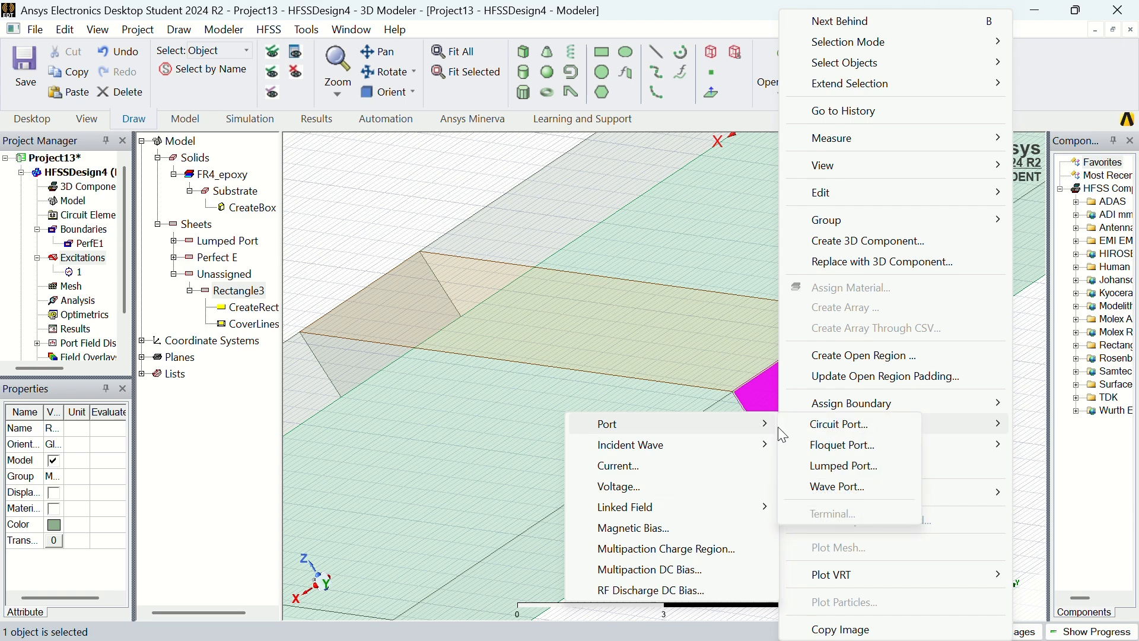
Assign Rectangle3 a 50 ohm lumped port named 2 with its integration line
left_click(843, 465)
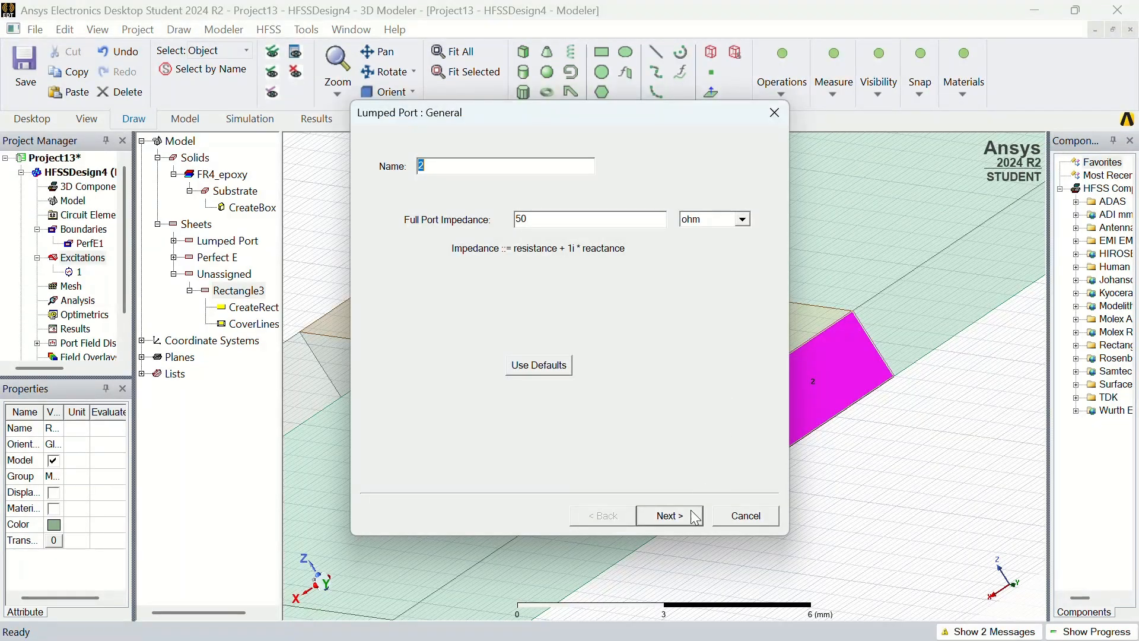
left_click(668, 515)
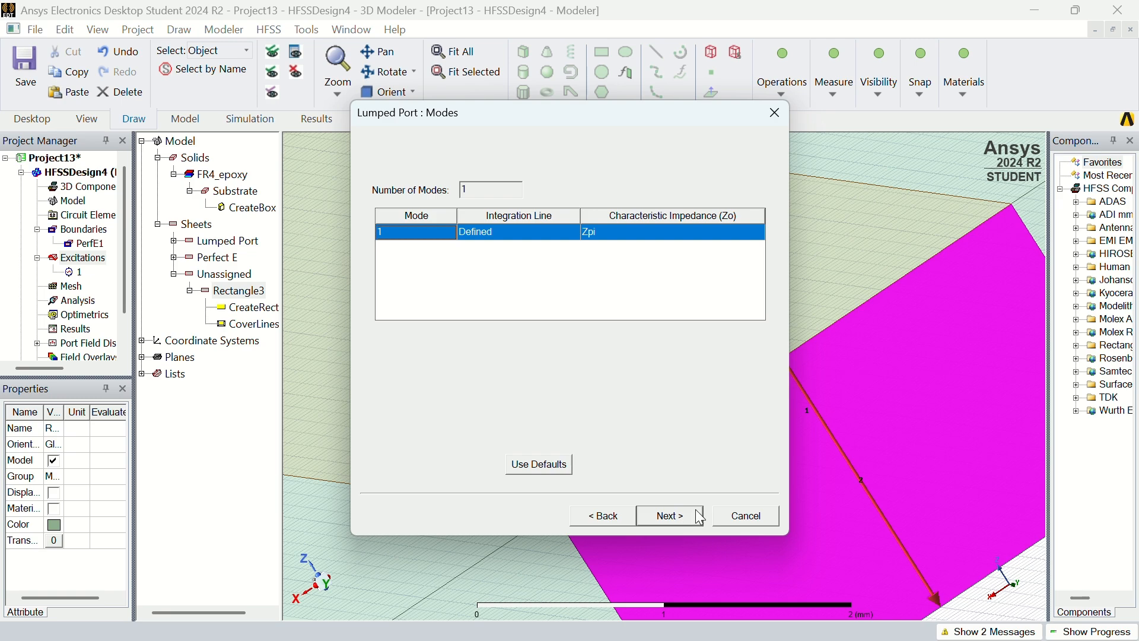
left_click(665, 516)
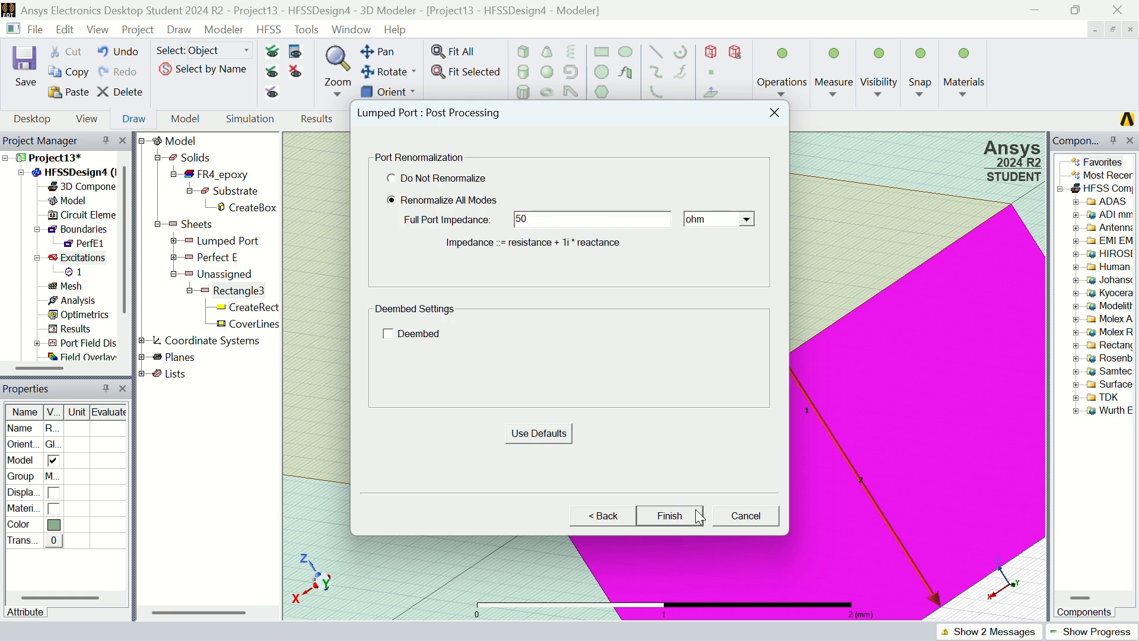
left_click(670, 517)
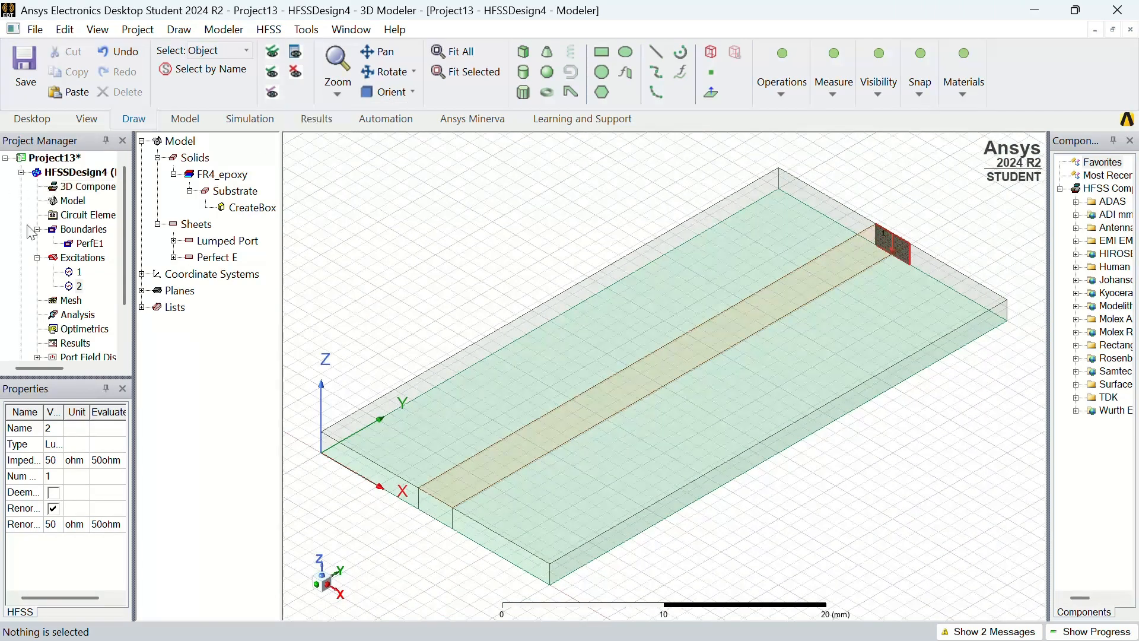
left_click(90, 243)
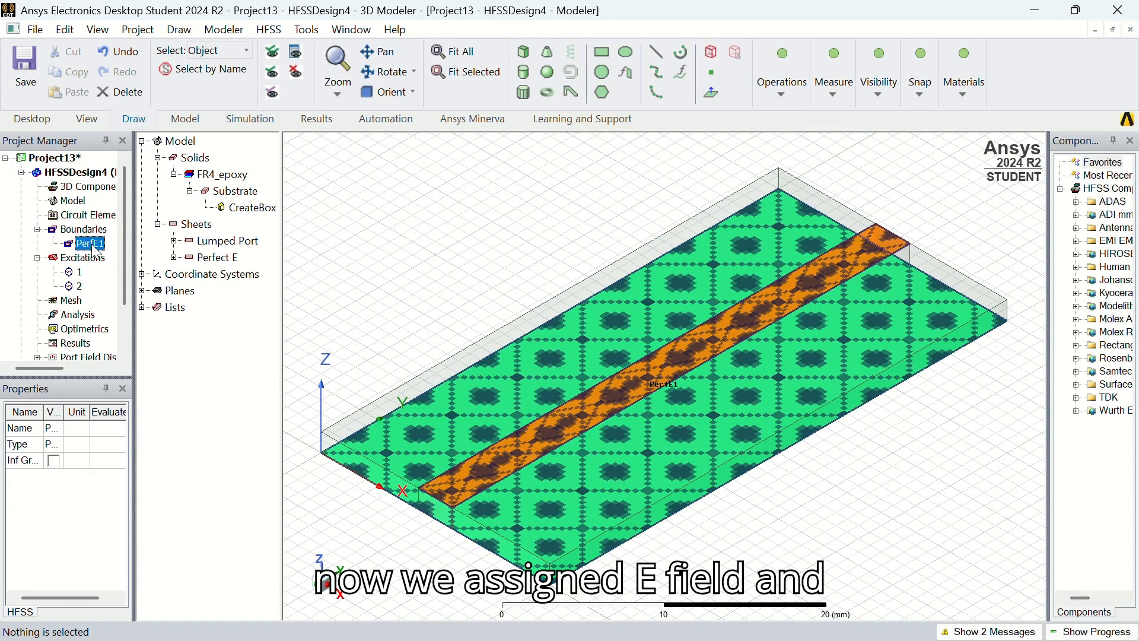
left_click(78, 272)
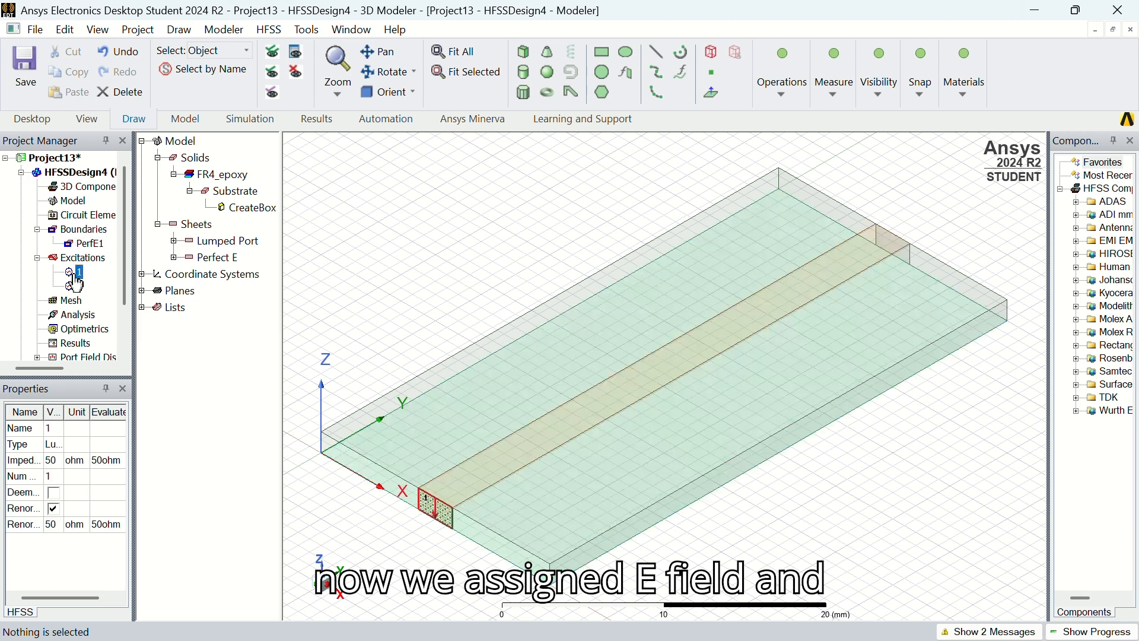
left_click(79, 286)
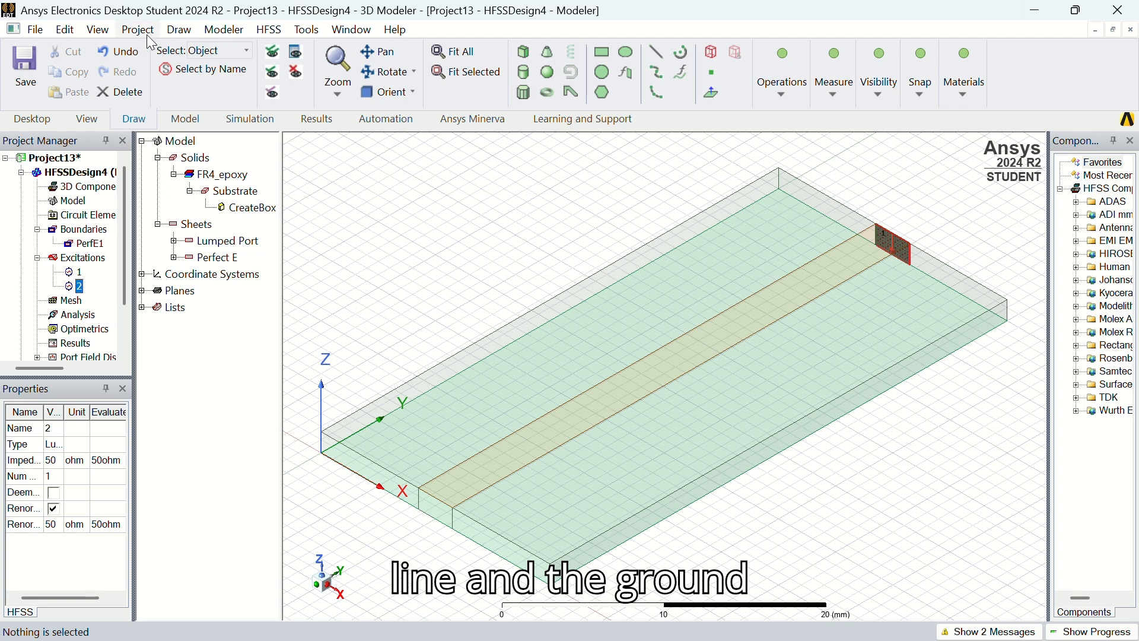
Draw a 3D box, Box1, around the board and select its CreateBox step
left_click(178, 28)
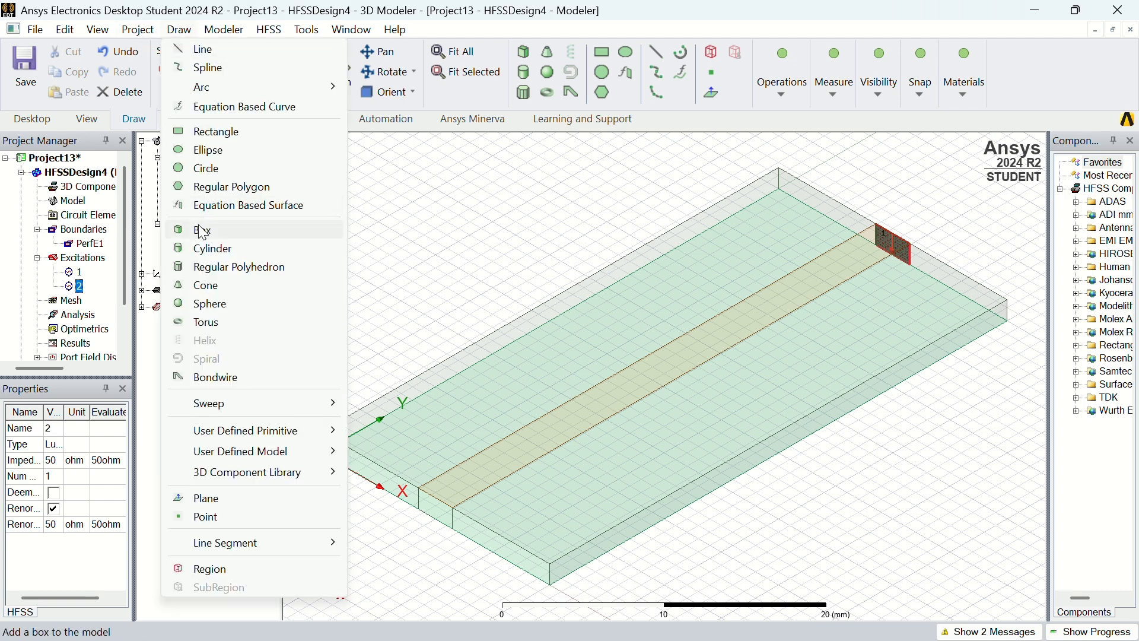
left_click(206, 229)
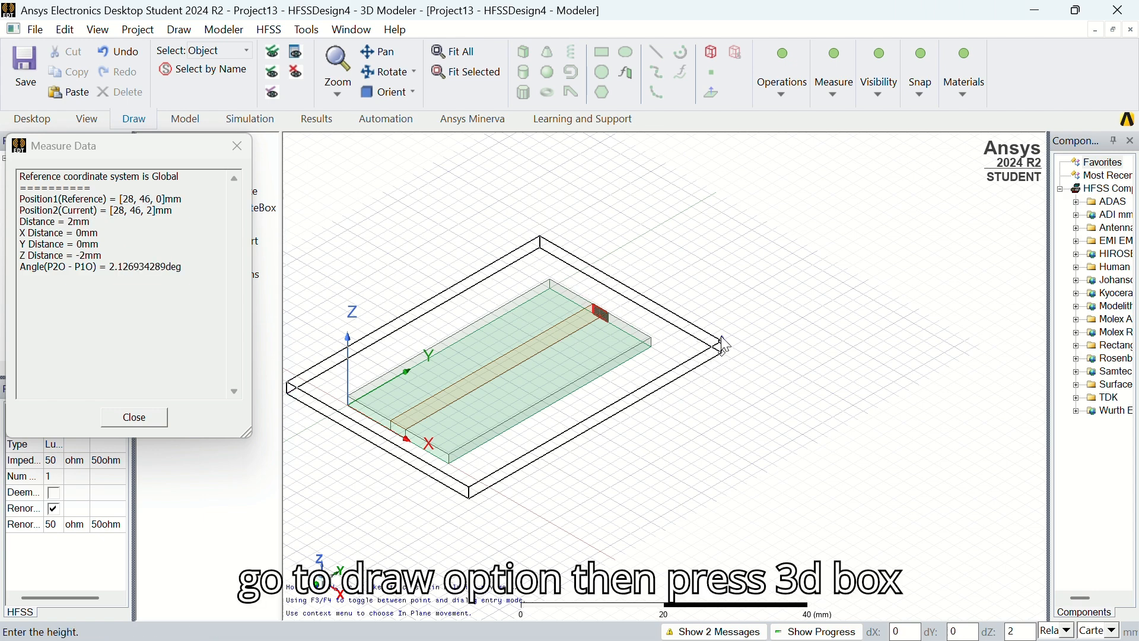
left_click_drag(723, 345, 719, 270)
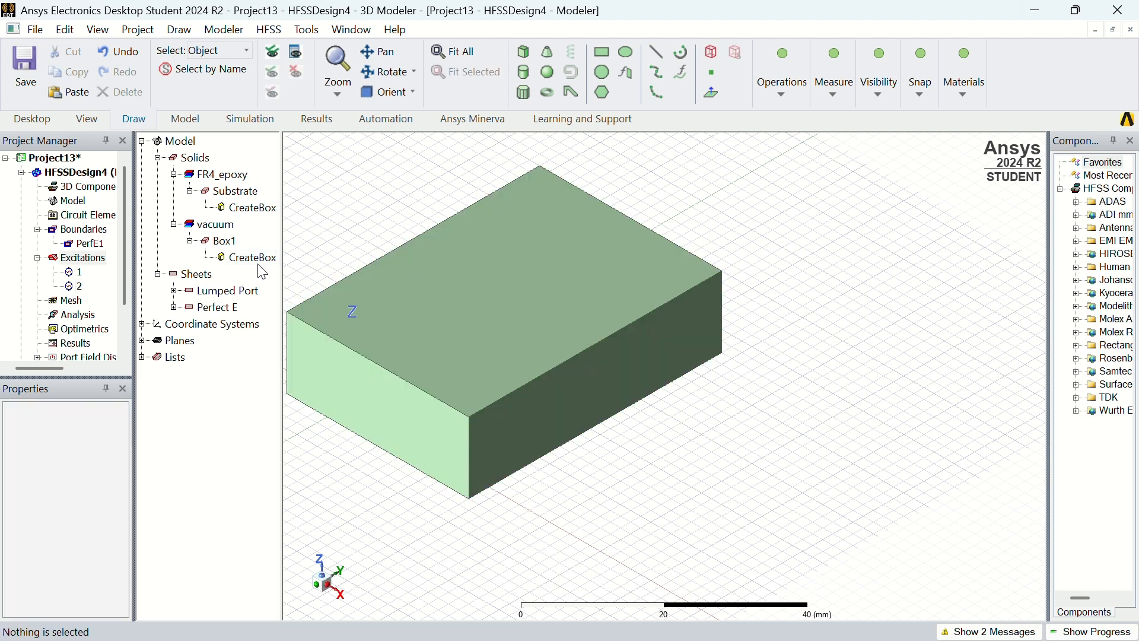
left_click(252, 257)
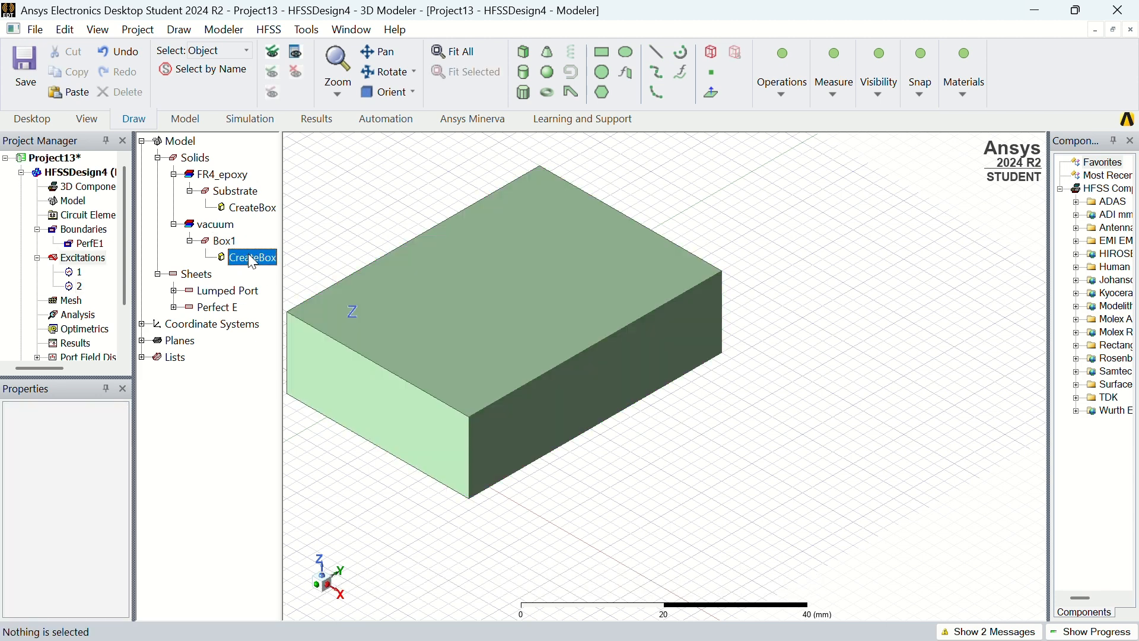
Set Box1 to position -10,-10,-20 with size 40 × 60 × 40 mm
double_click(252, 257)
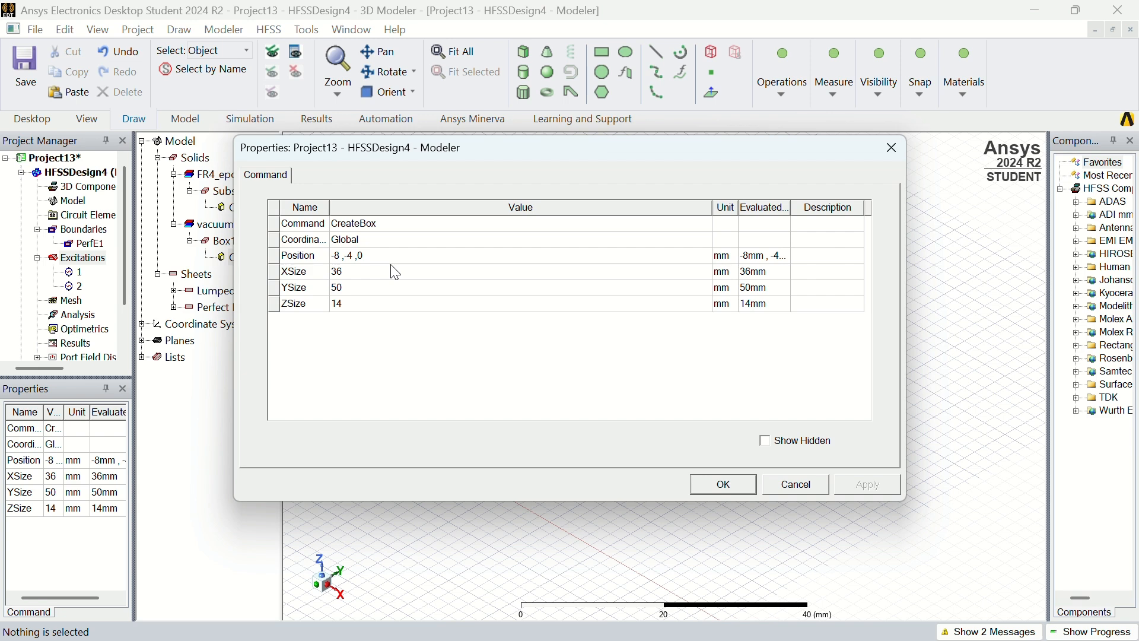
mouse_move(503, 43)
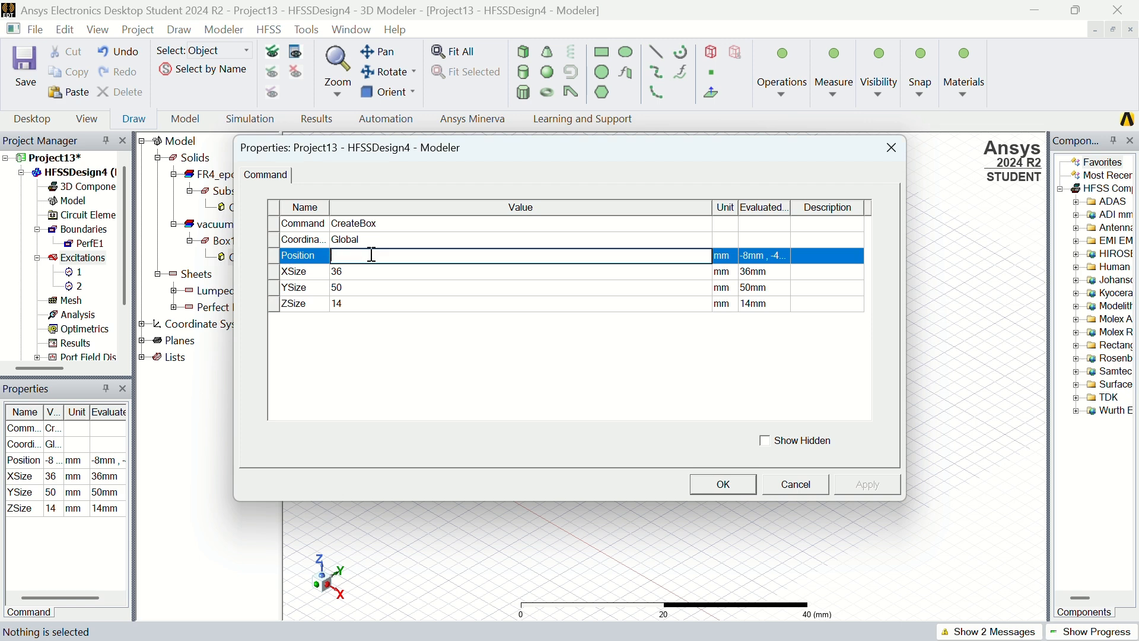
type("-10,-10,")
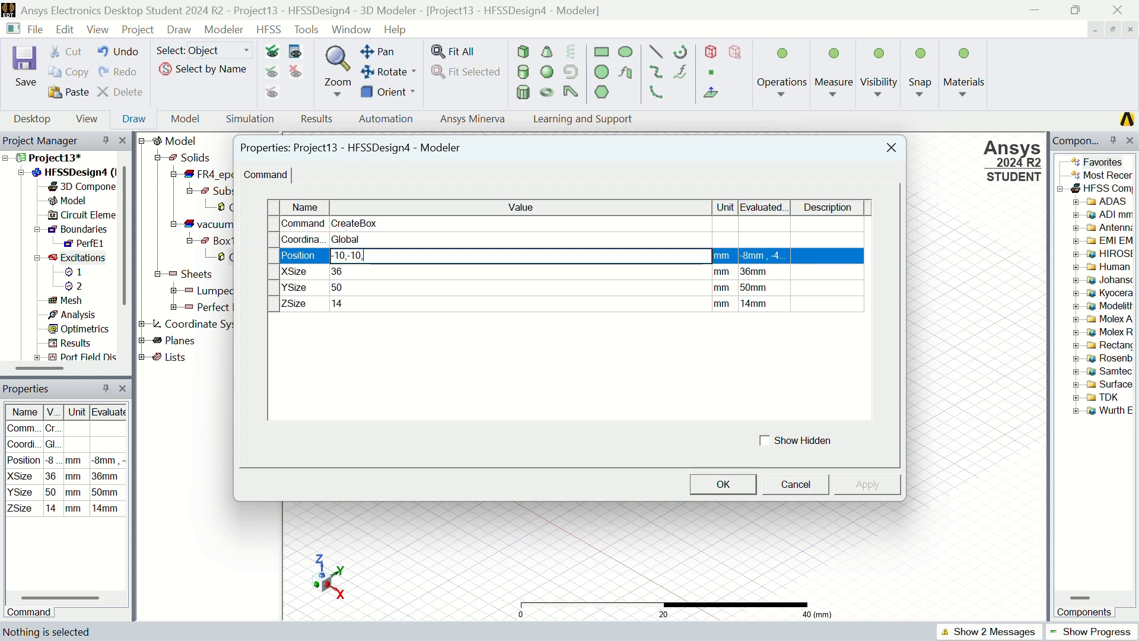
type("-20")
left_click(521, 272)
type("40")
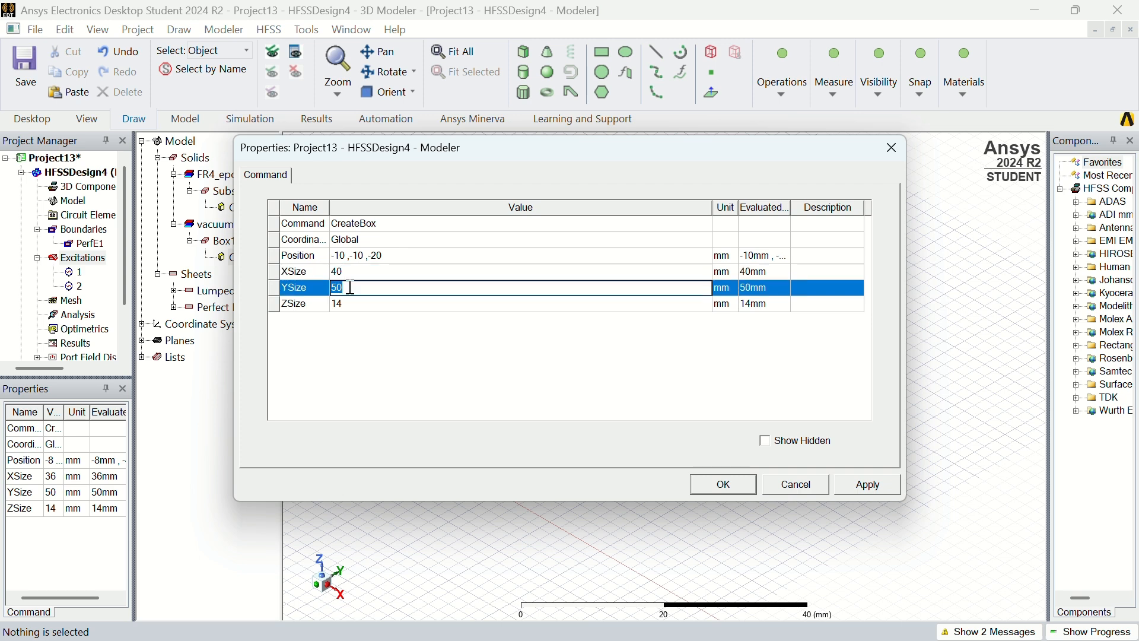
type("6")
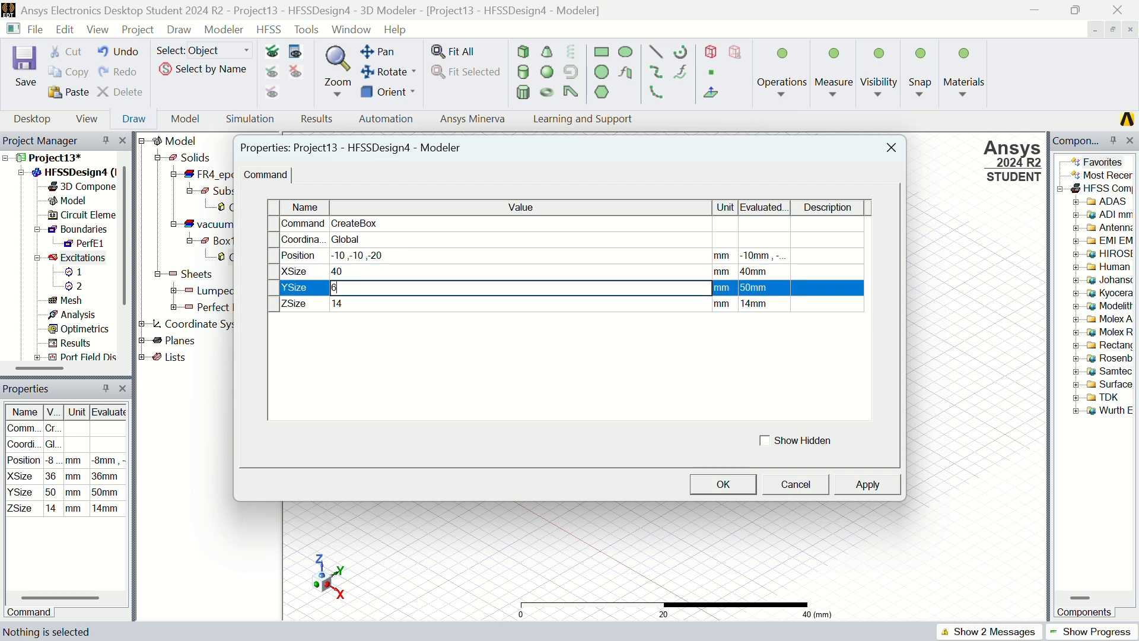
type("0")
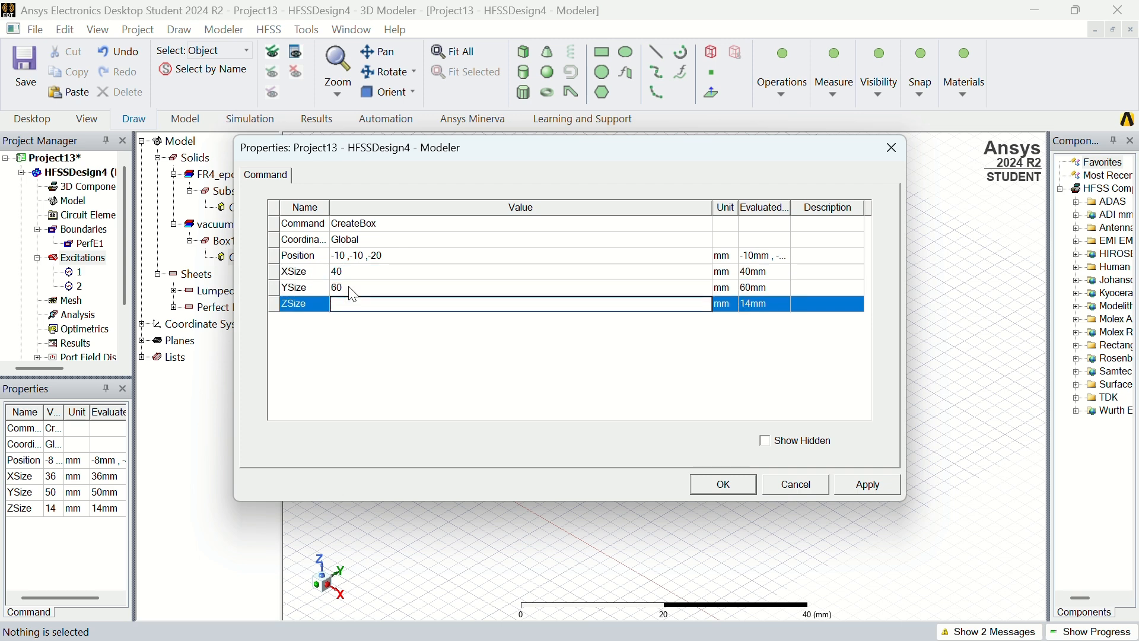
type("40")
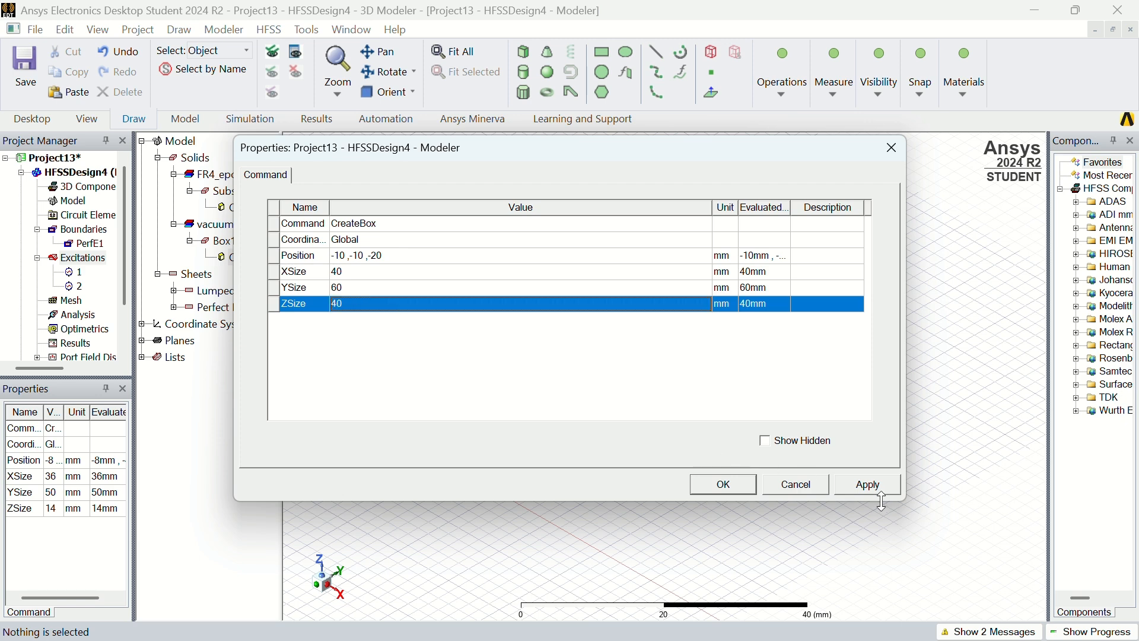
left_click(866, 484)
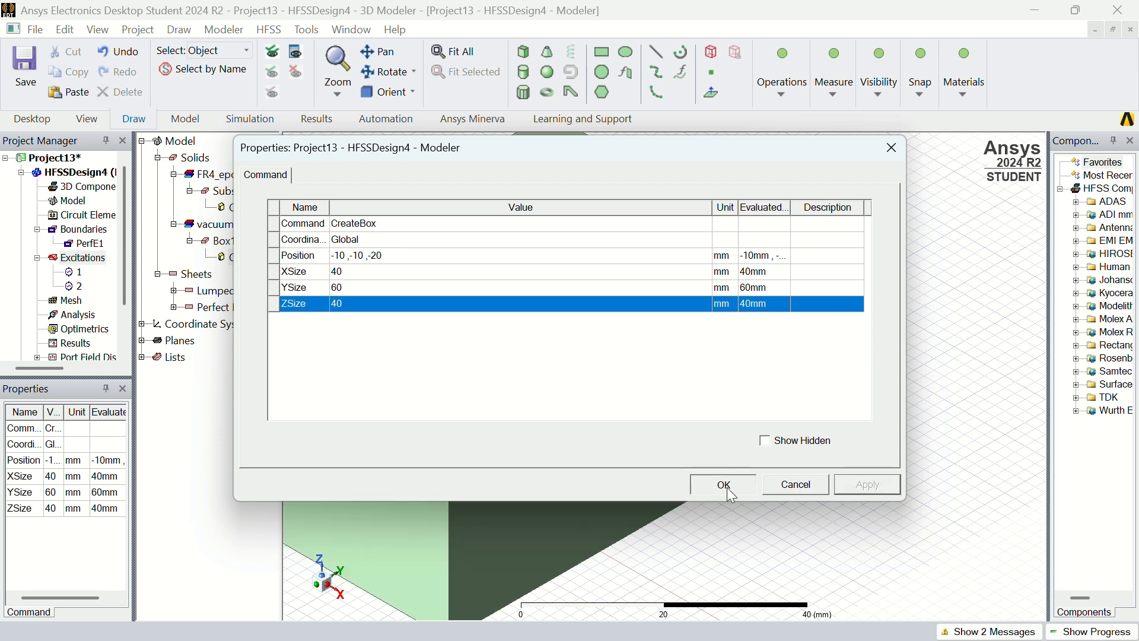
left_click(721, 485)
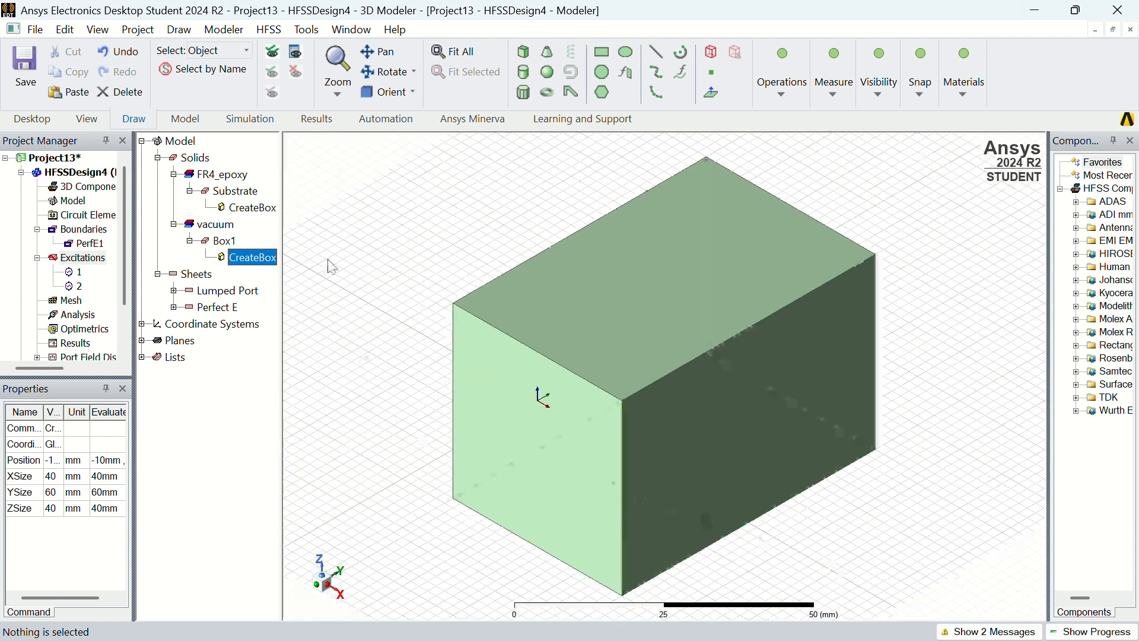
Try a 20 mm ZSize for the box, then restore ZSize 40 mm
double_click(252, 257)
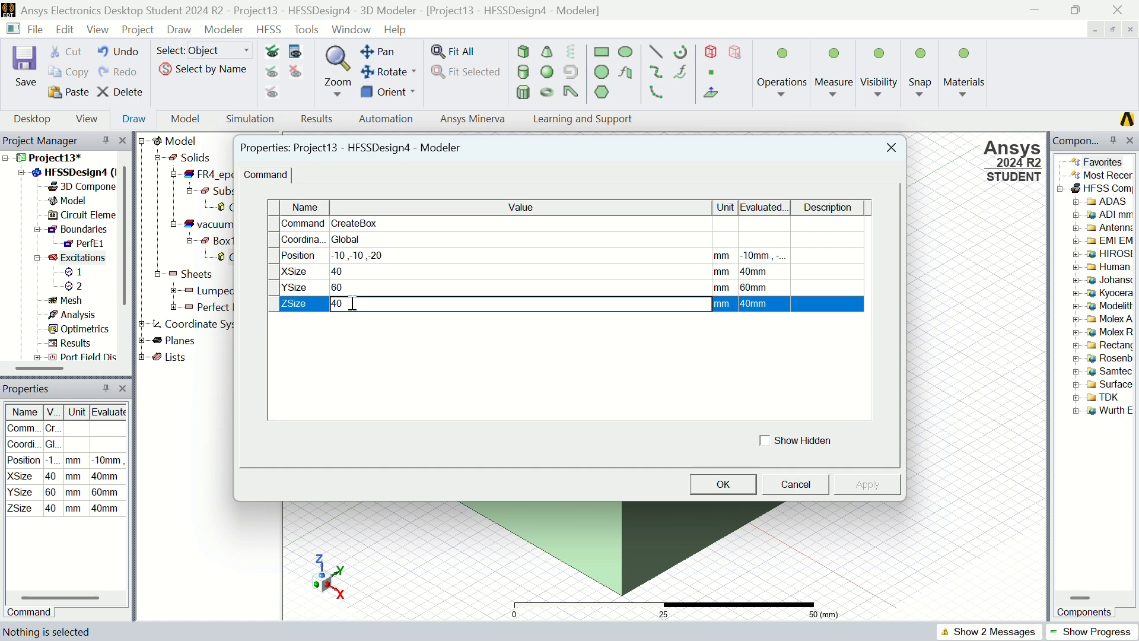
type("20")
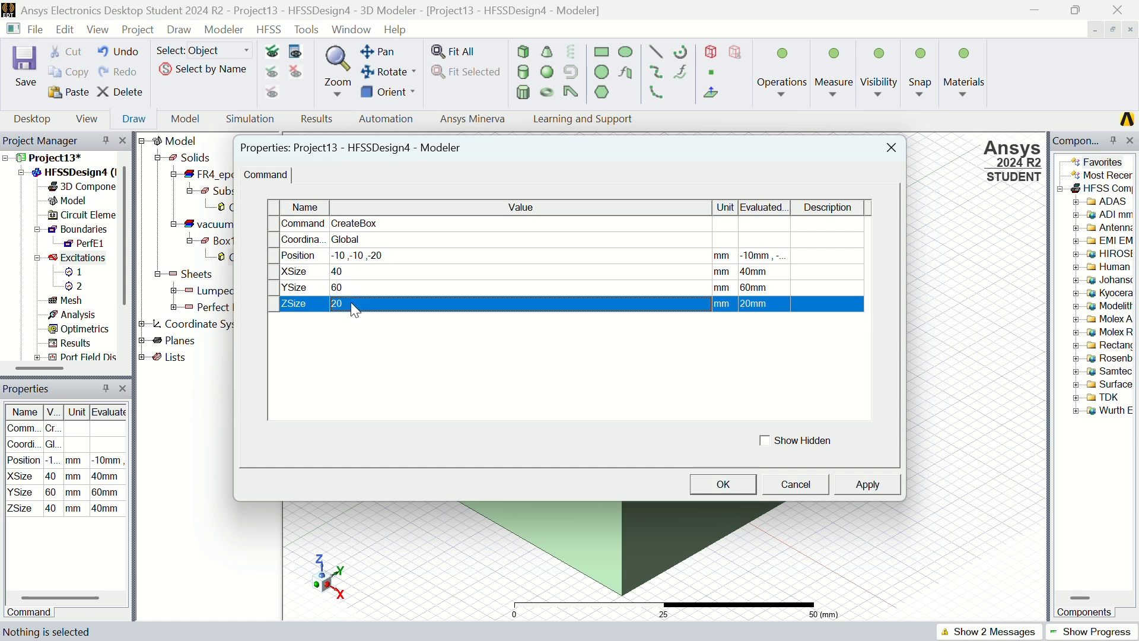
left_click(866, 484)
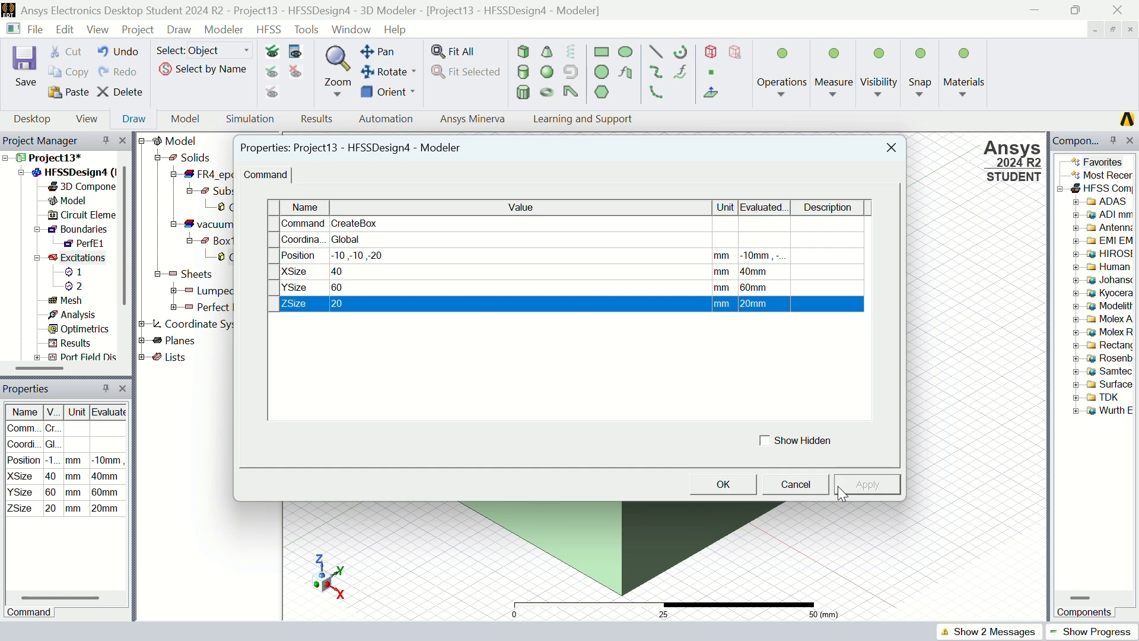
left_click(721, 484)
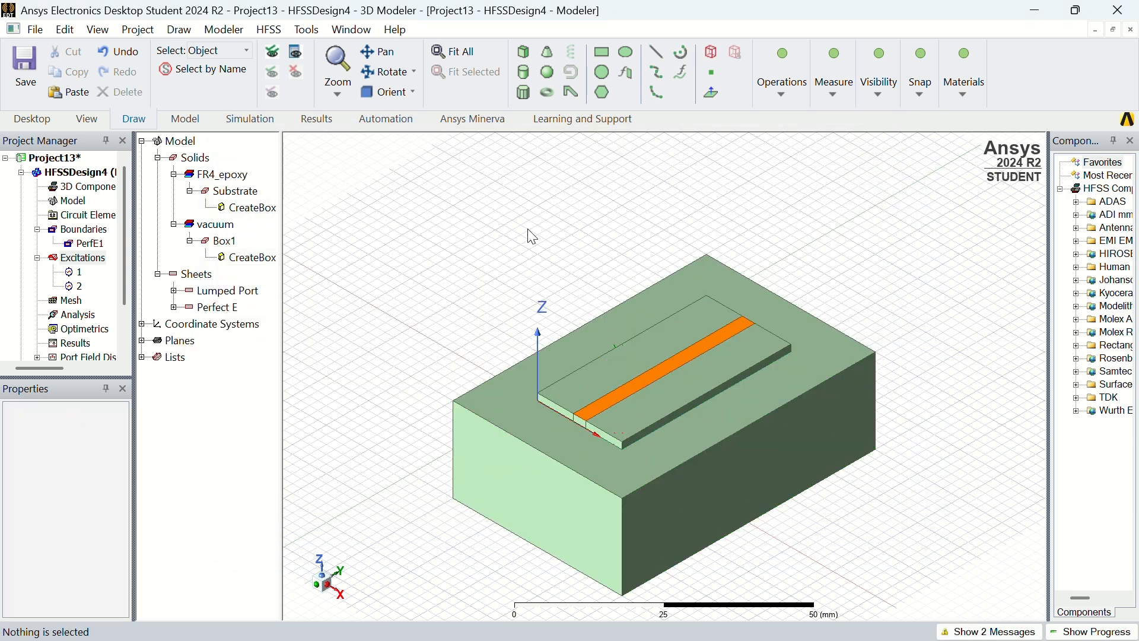
mouse_move(241, 265)
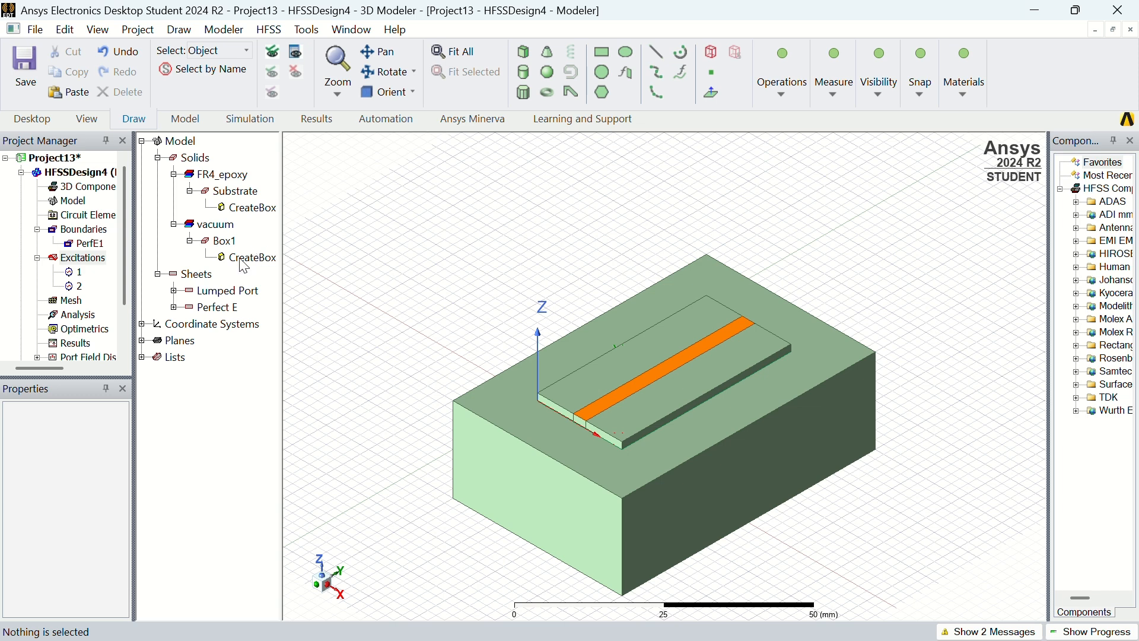
double_click(252, 257)
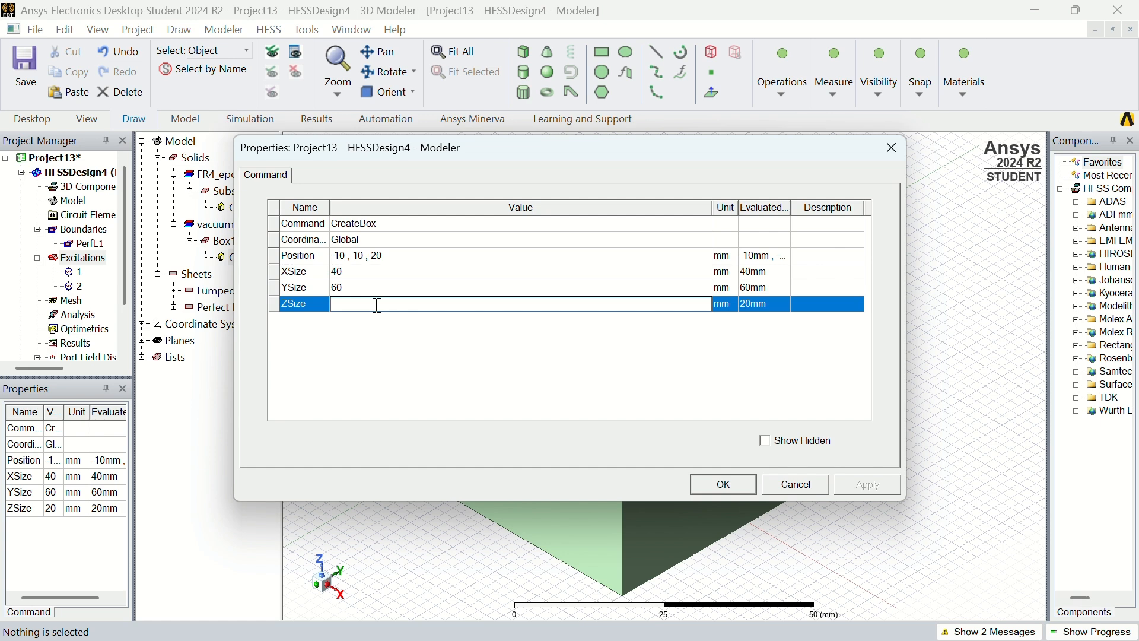
type("40")
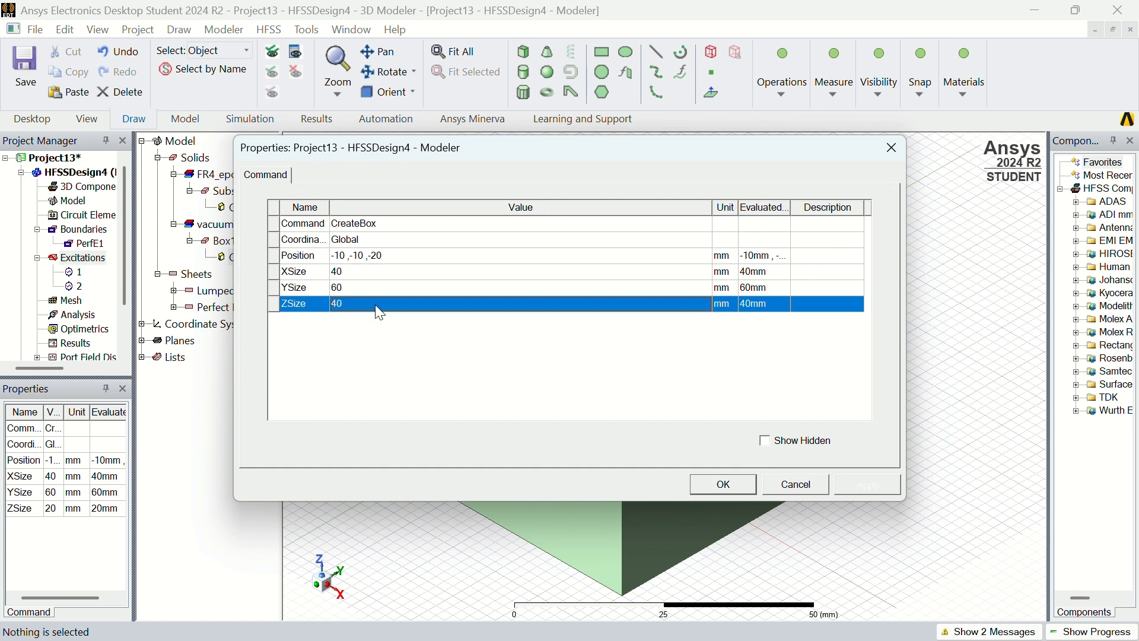
left_click(722, 484)
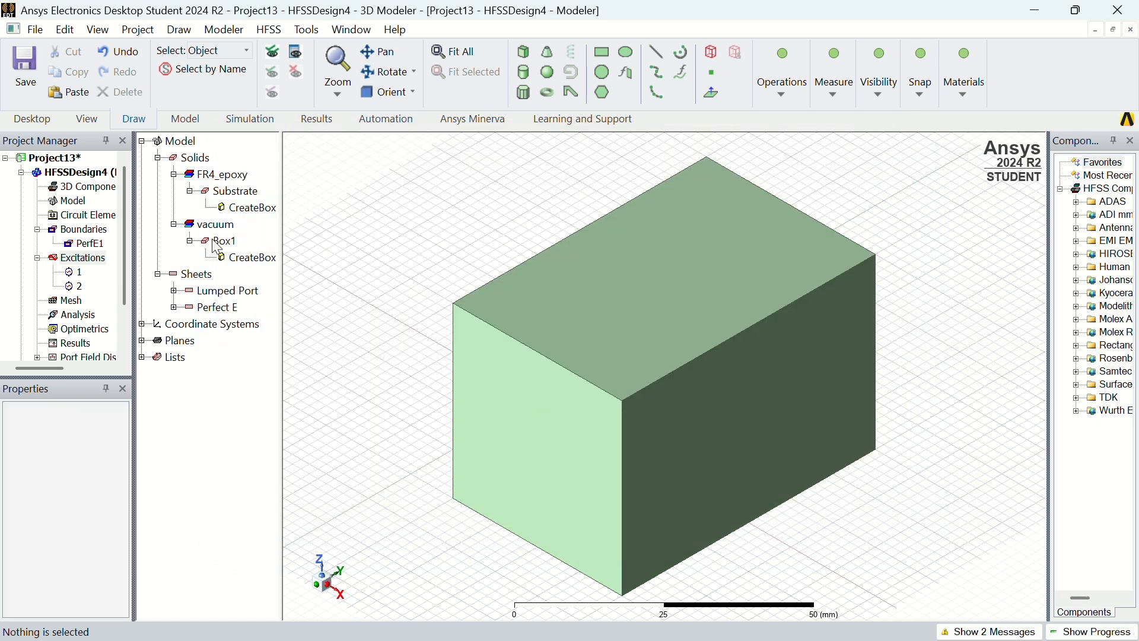
Rename Box1 to Region, set its material to air and transparency to 1
double_click(223, 241)
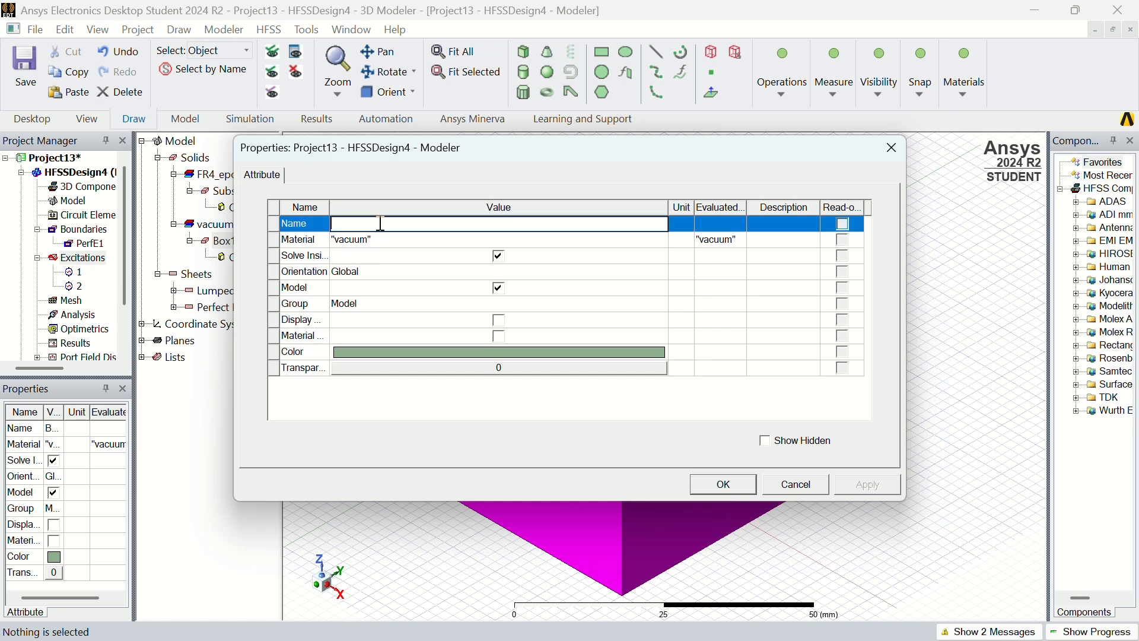
type("Region")
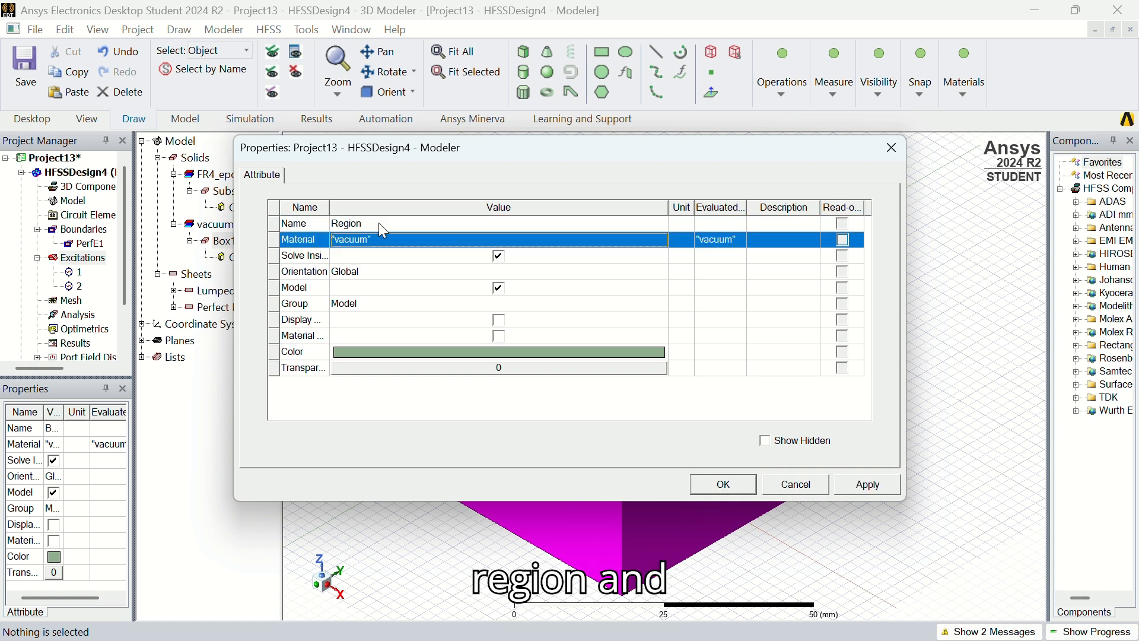
left_click(493, 240)
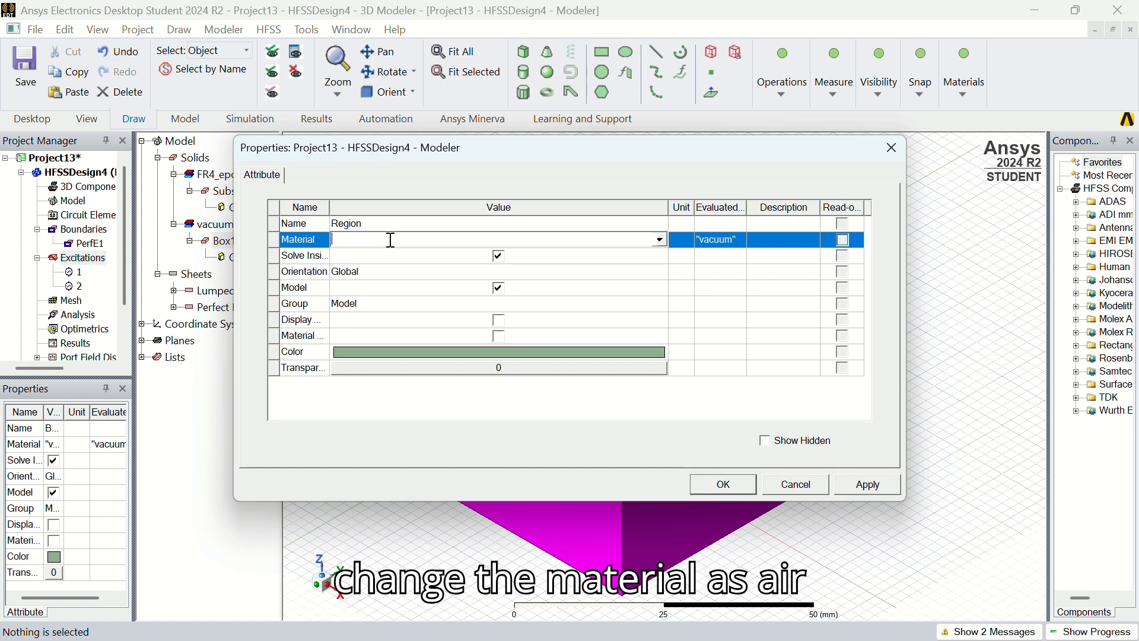
type("air")
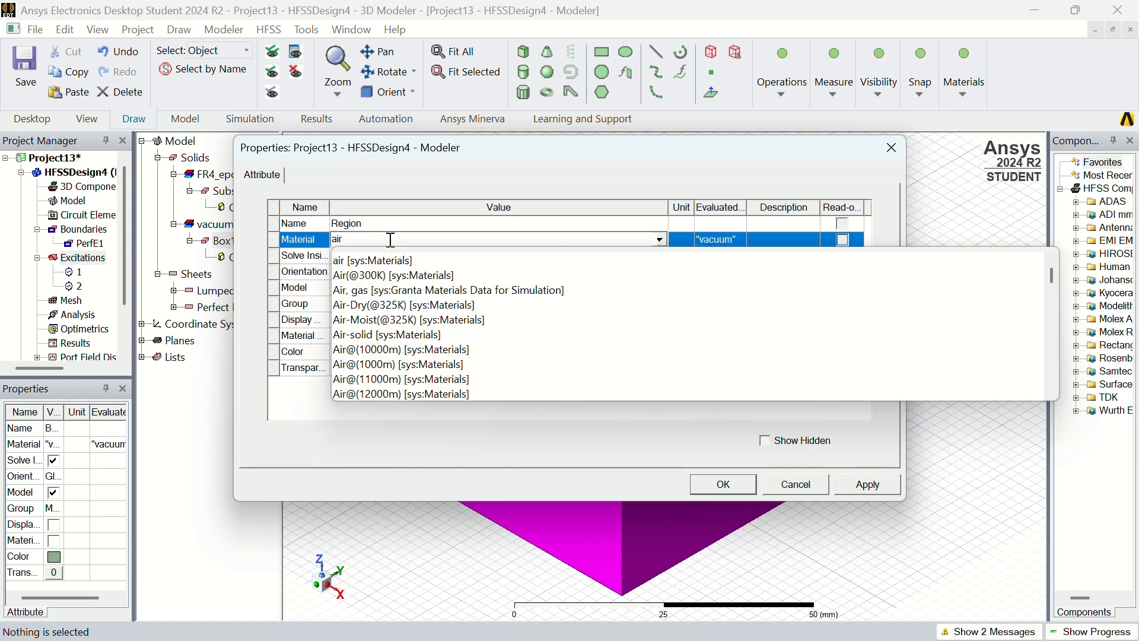
left_click(371, 260)
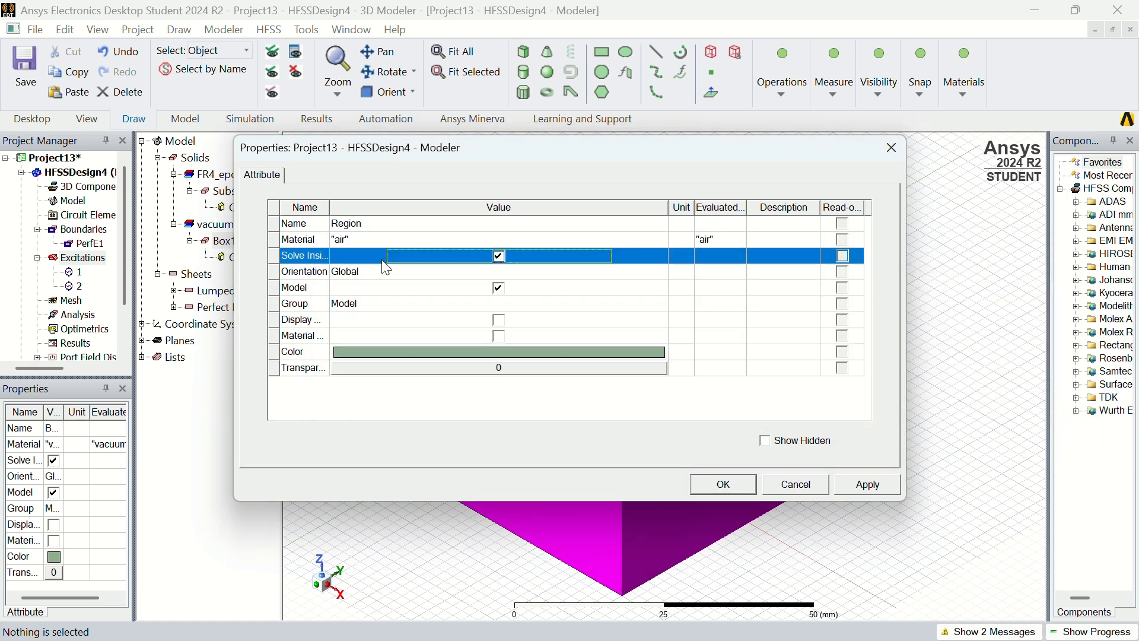
left_click(866, 484)
type("1")
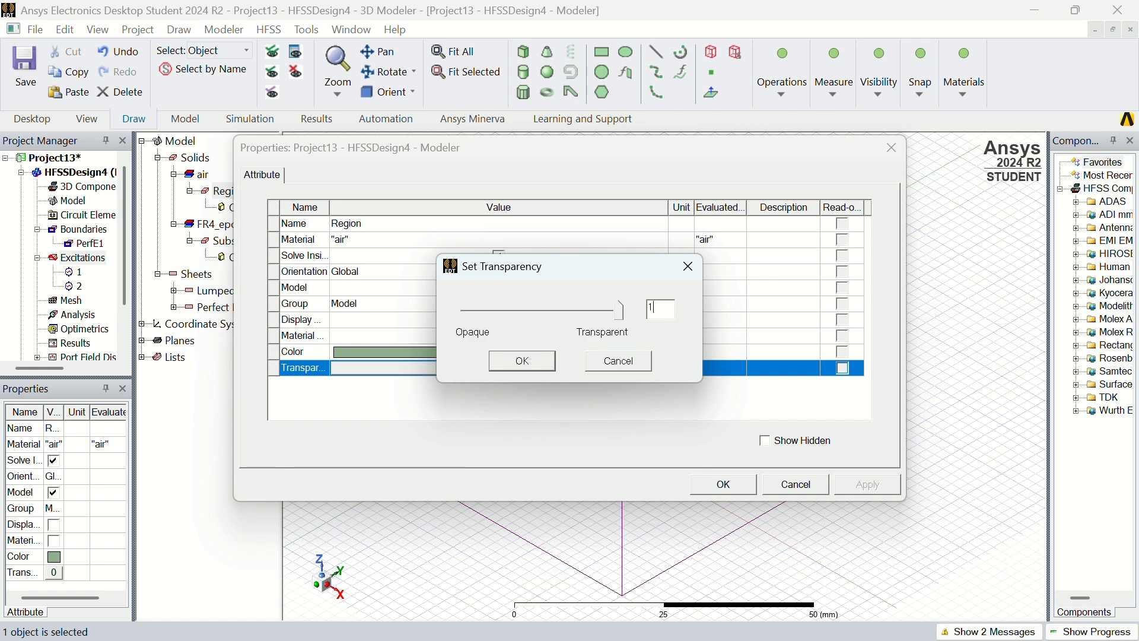
left_click(521, 361)
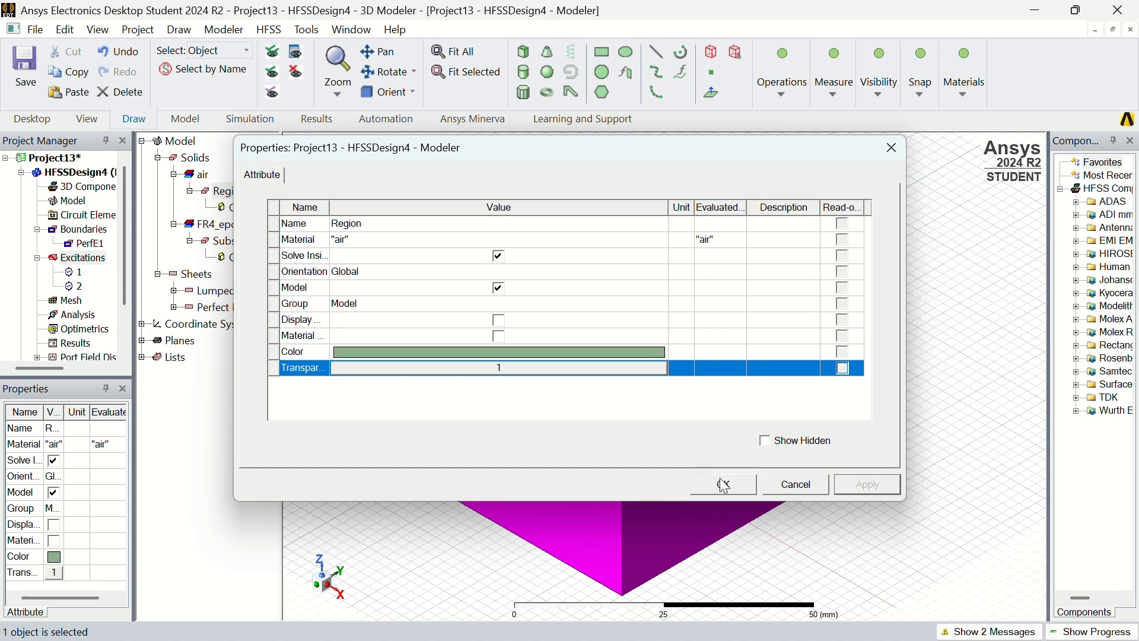
left_click(723, 484)
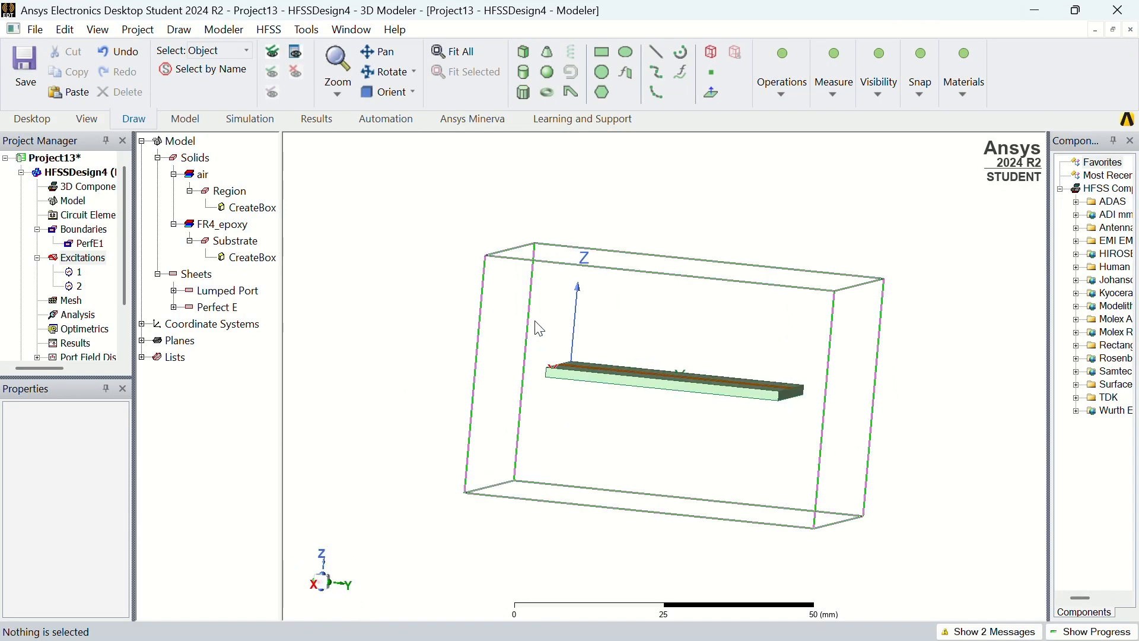
Assign the Region a Radiation boundary named Rad1 and inspect it under Boundaries
right_click(668, 328)
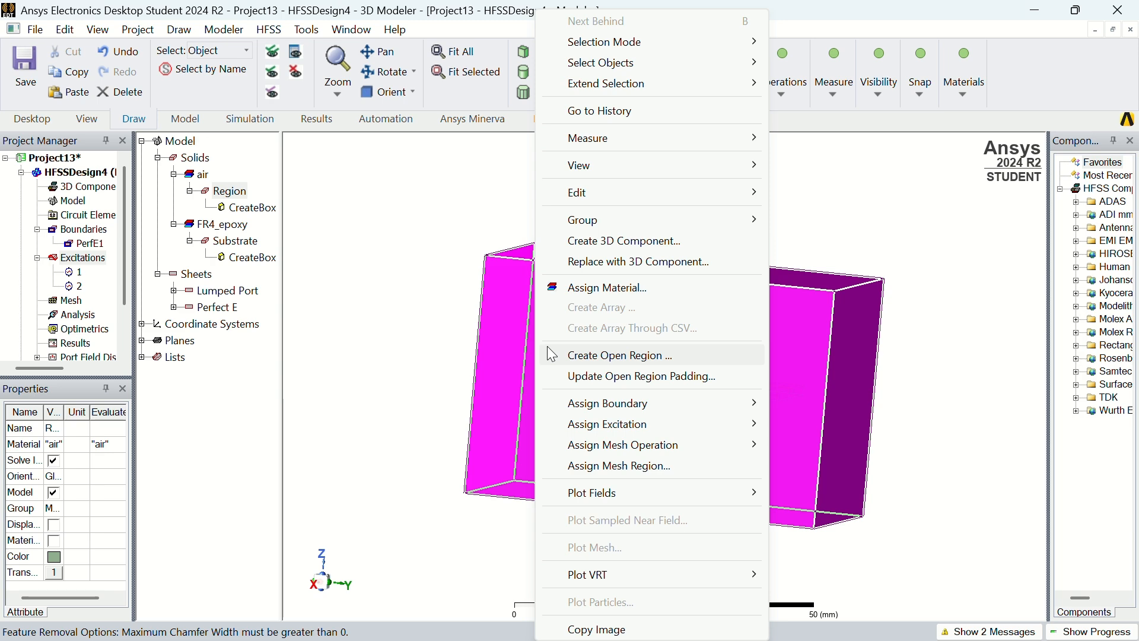
left_click(608, 403)
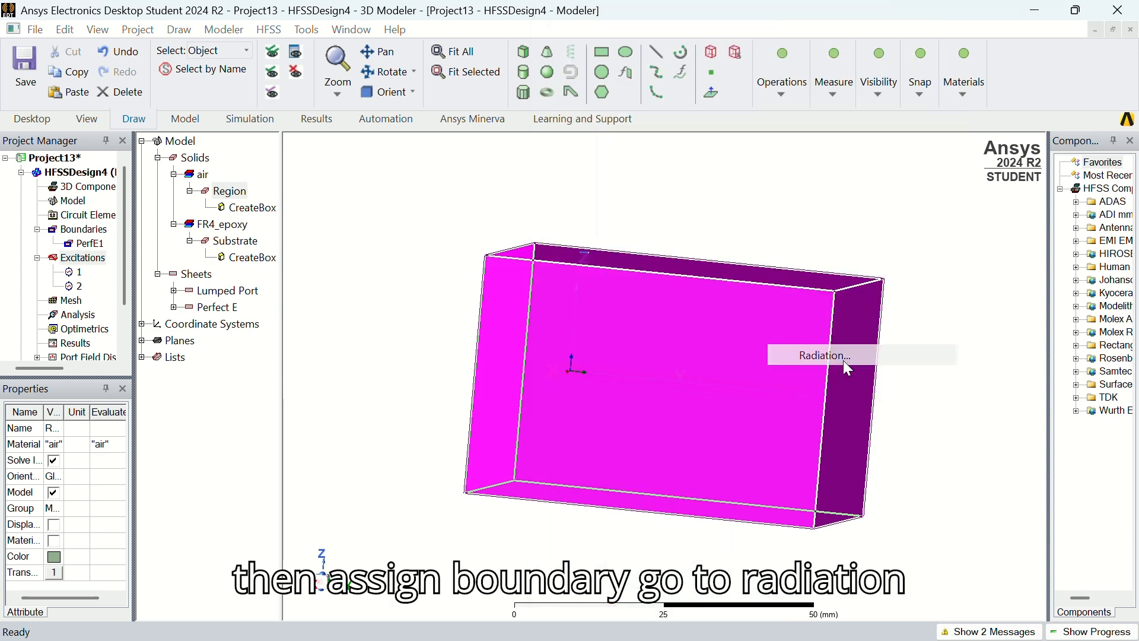
left_click(821, 355)
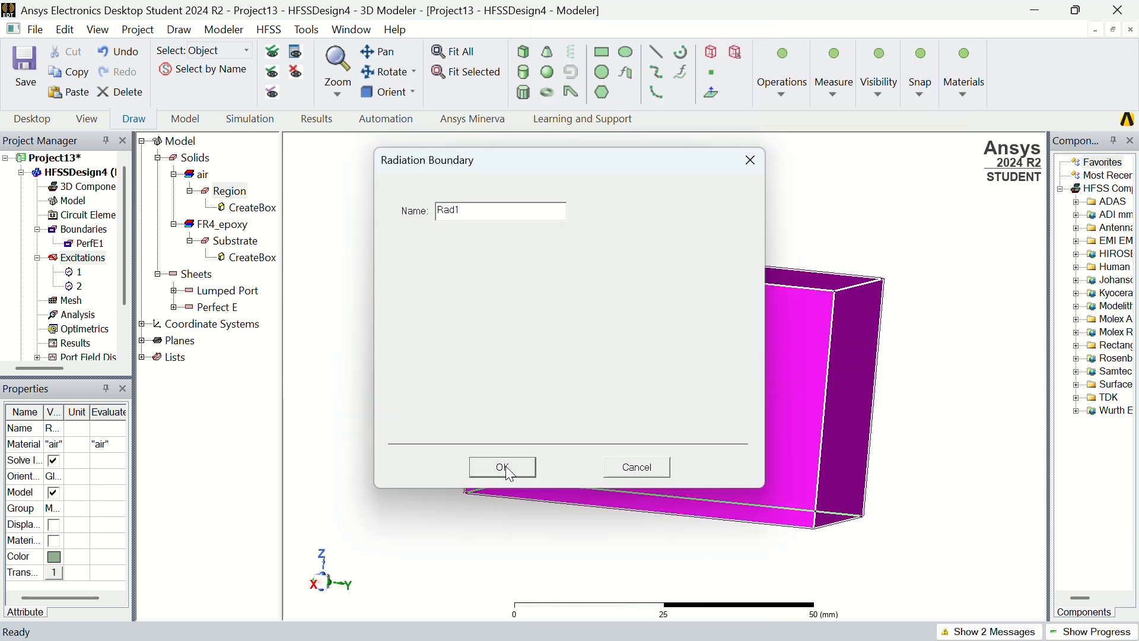
left_click(502, 467)
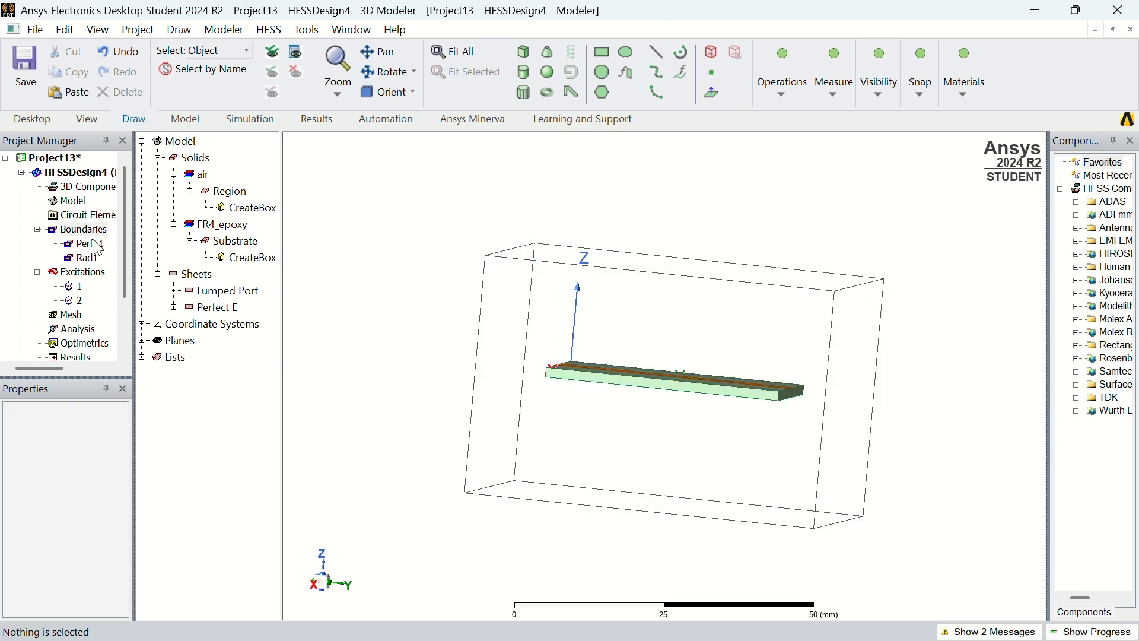
left_click(83, 258)
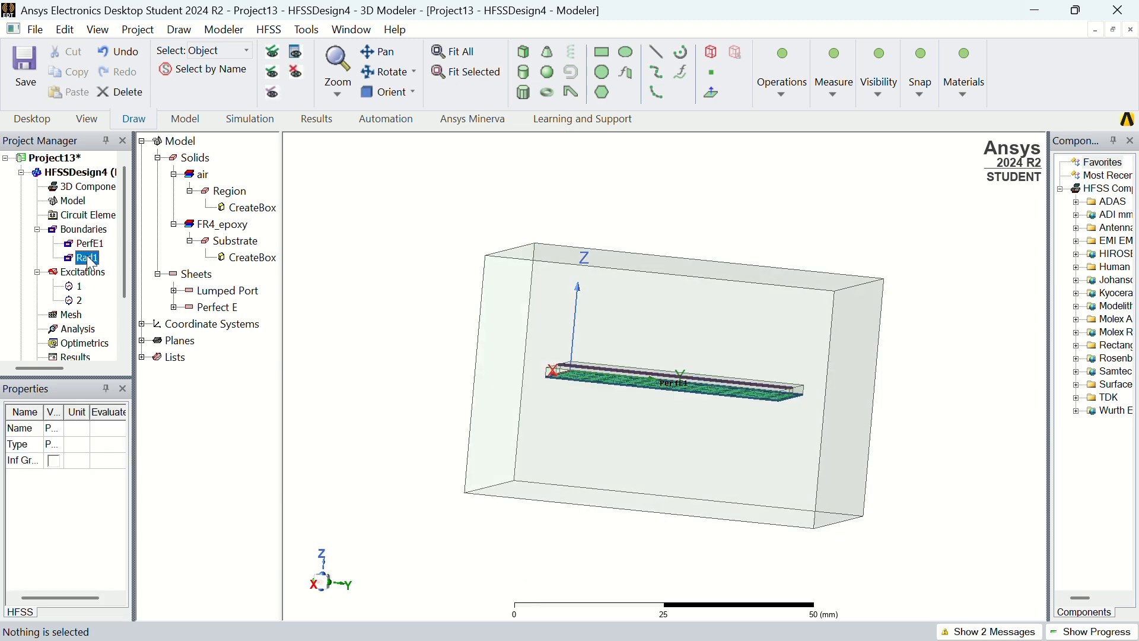
left_click(76, 286)
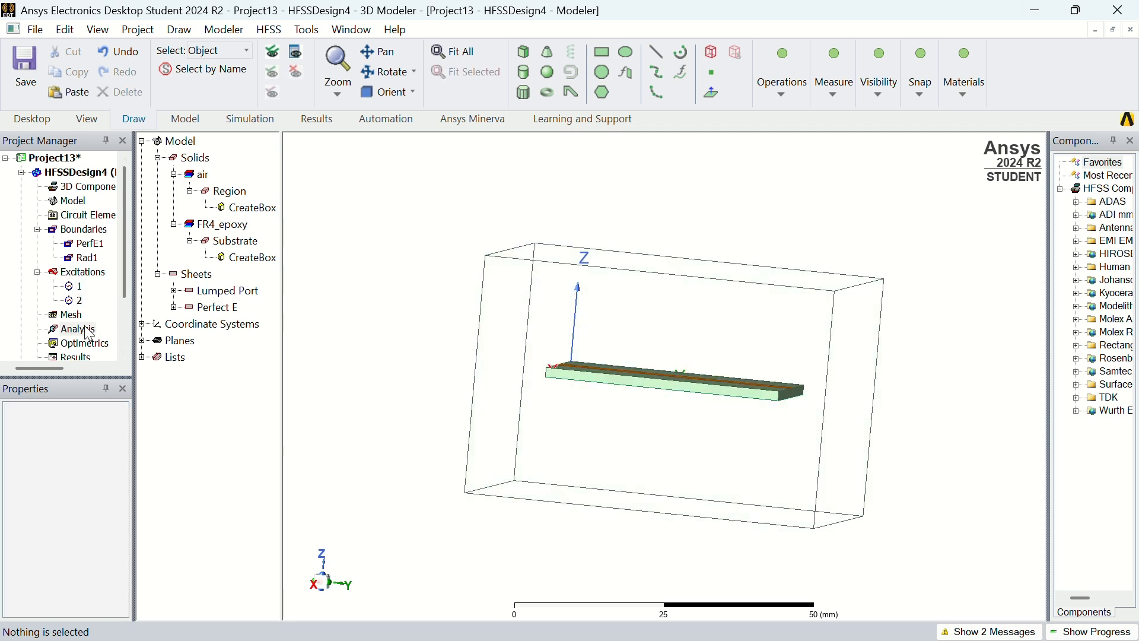
Add an advanced solution setup at 2.4 GHz solution frequency with 10 maximum passes
right_click(74, 329)
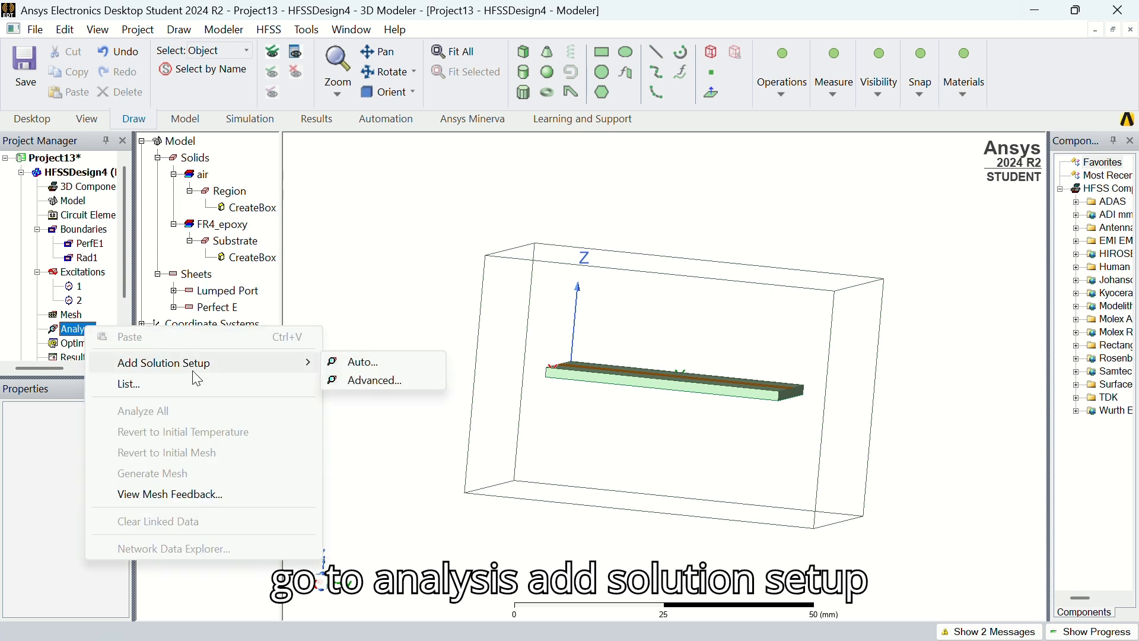
left_click(374, 379)
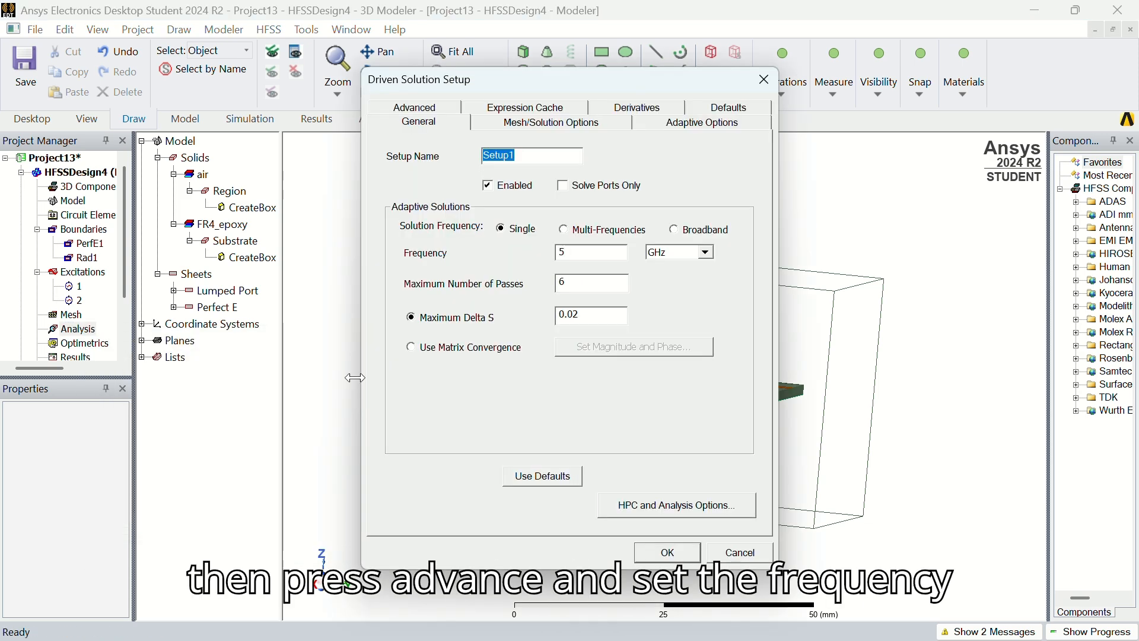
left_click(591, 252)
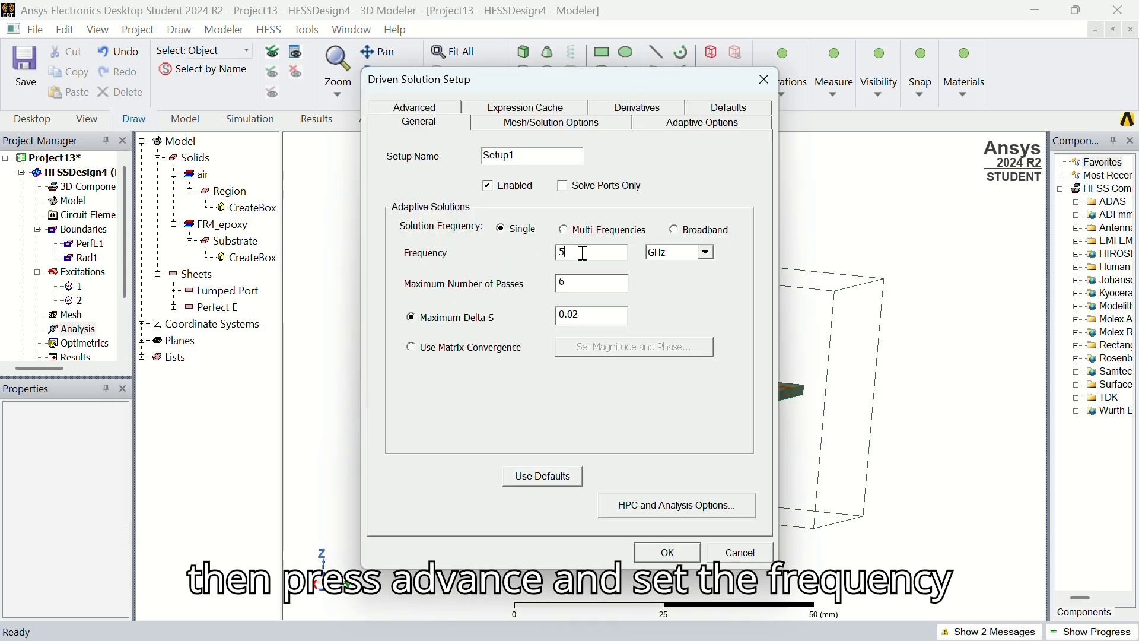
type("2")
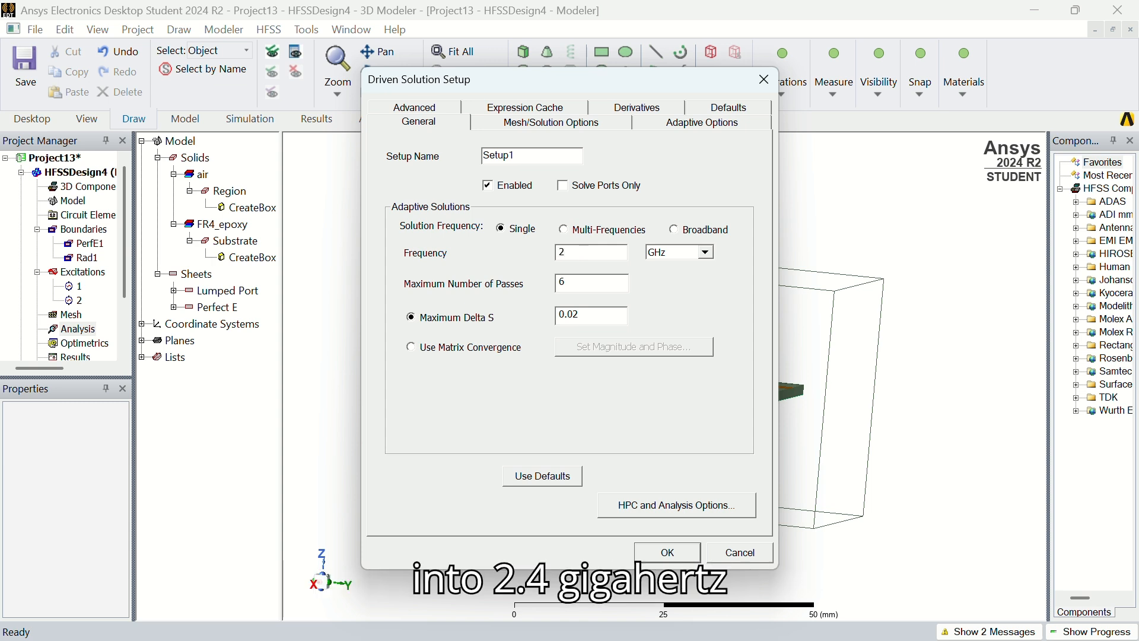
type(".4")
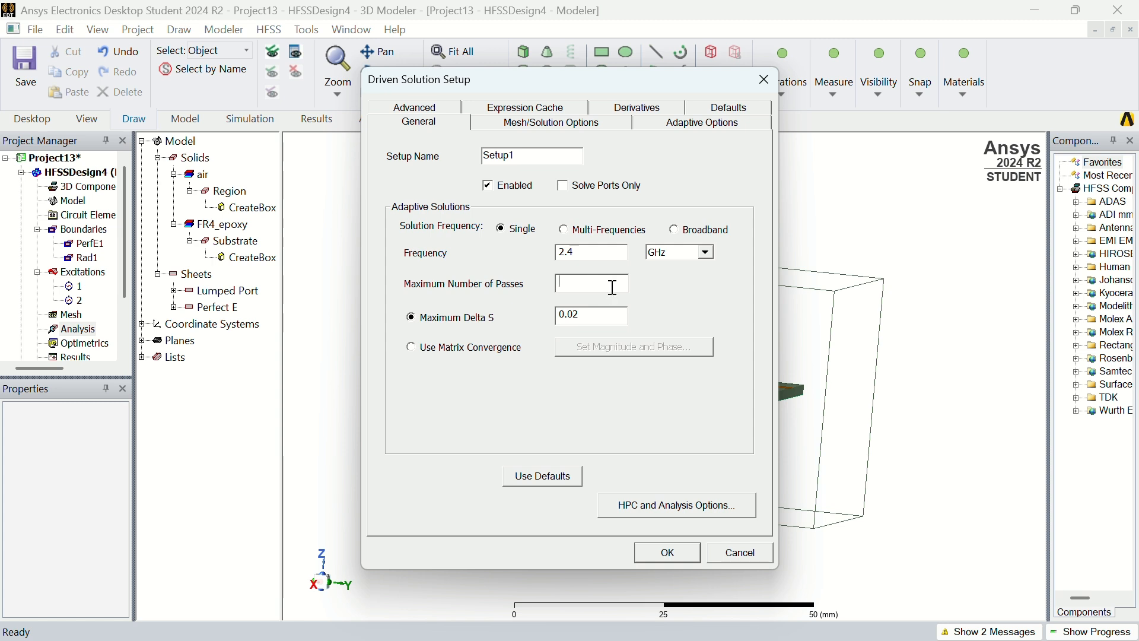
type("10")
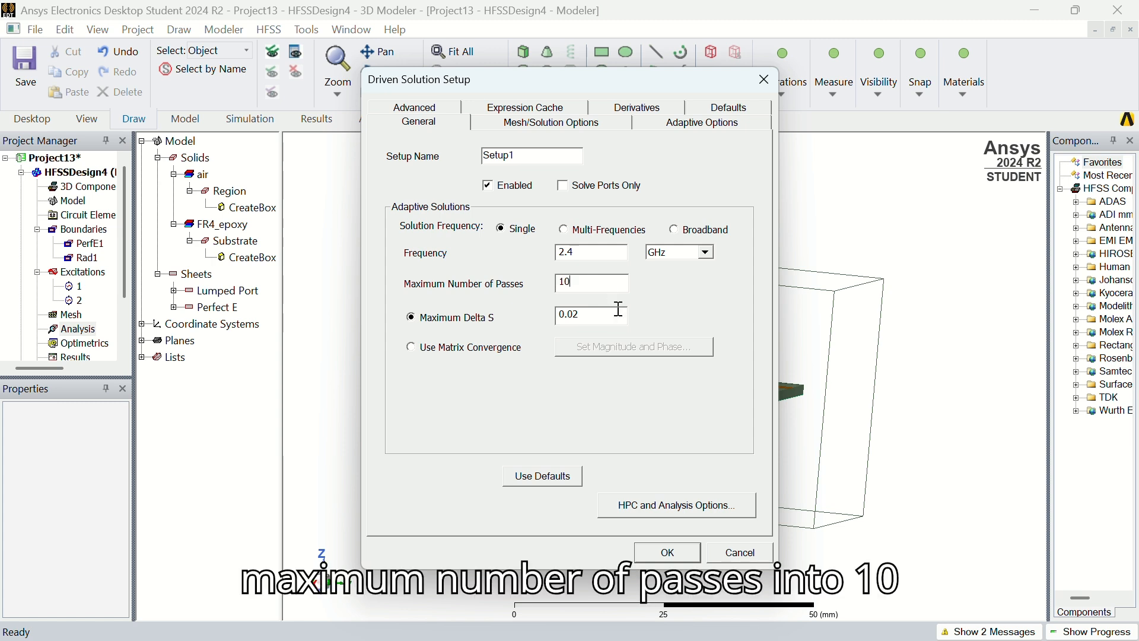
left_click(665, 552)
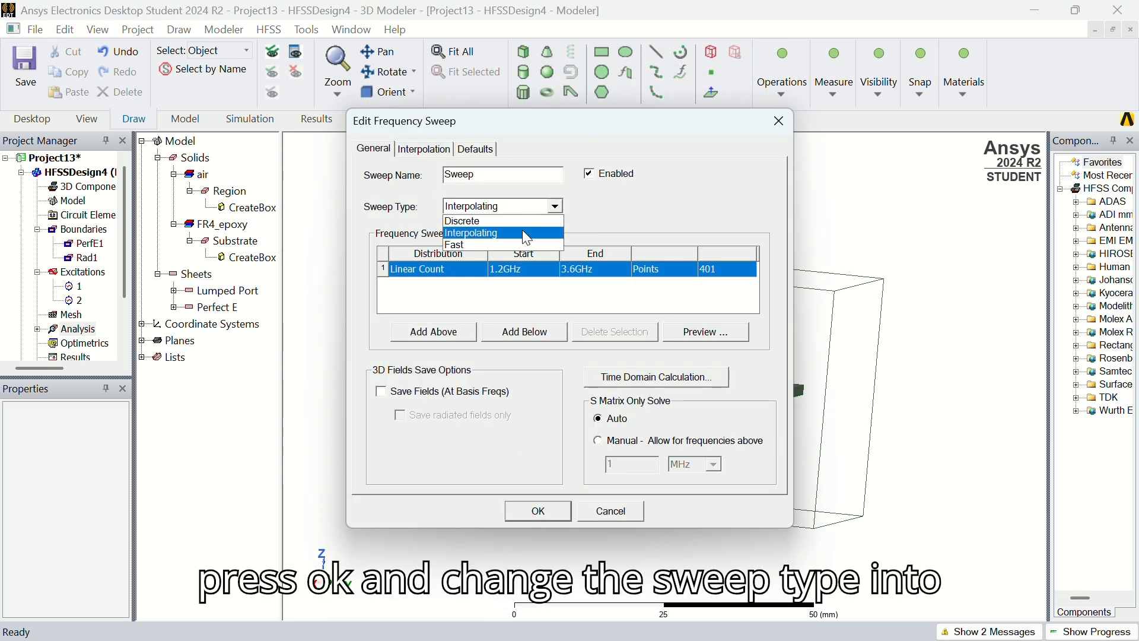
Make the 1.2–3.6 GHz, 401-point sweep a Fast sweep and confirm it
left_click(453, 245)
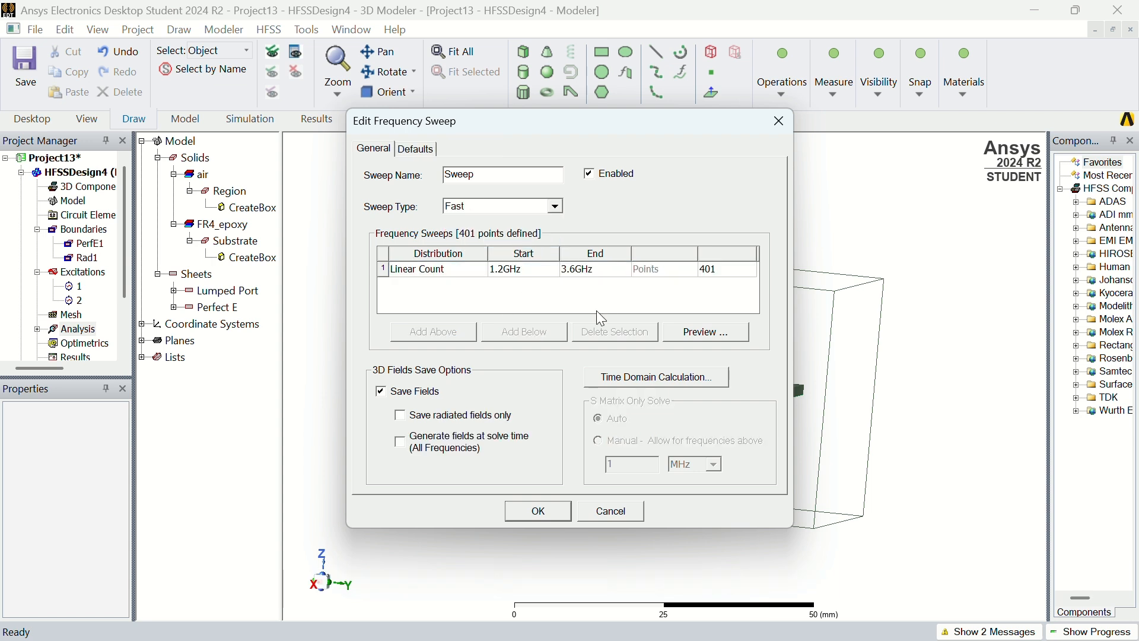
mouse_move(544, 510)
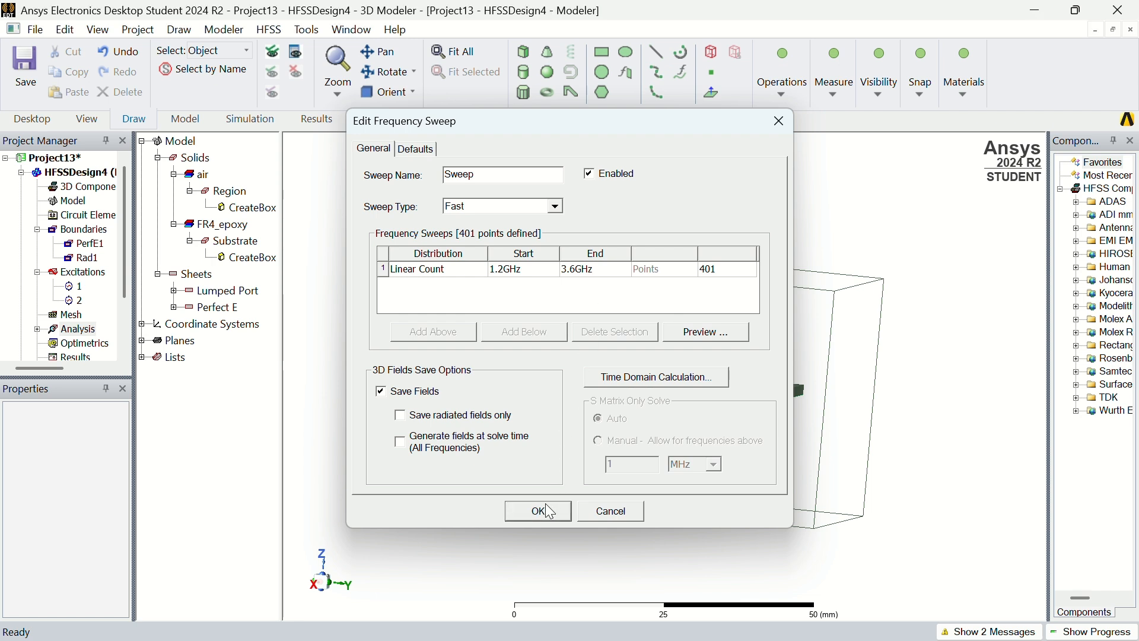
left_click(537, 511)
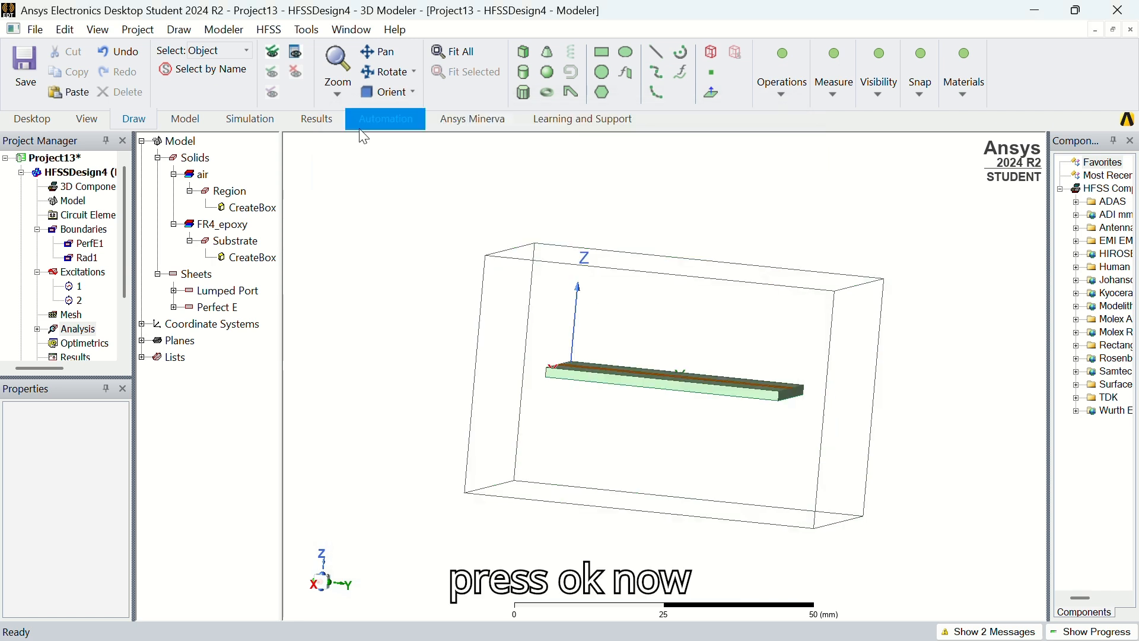
Run a validation check on HFSSDesign4 and close the all-passed results
left_click(249, 119)
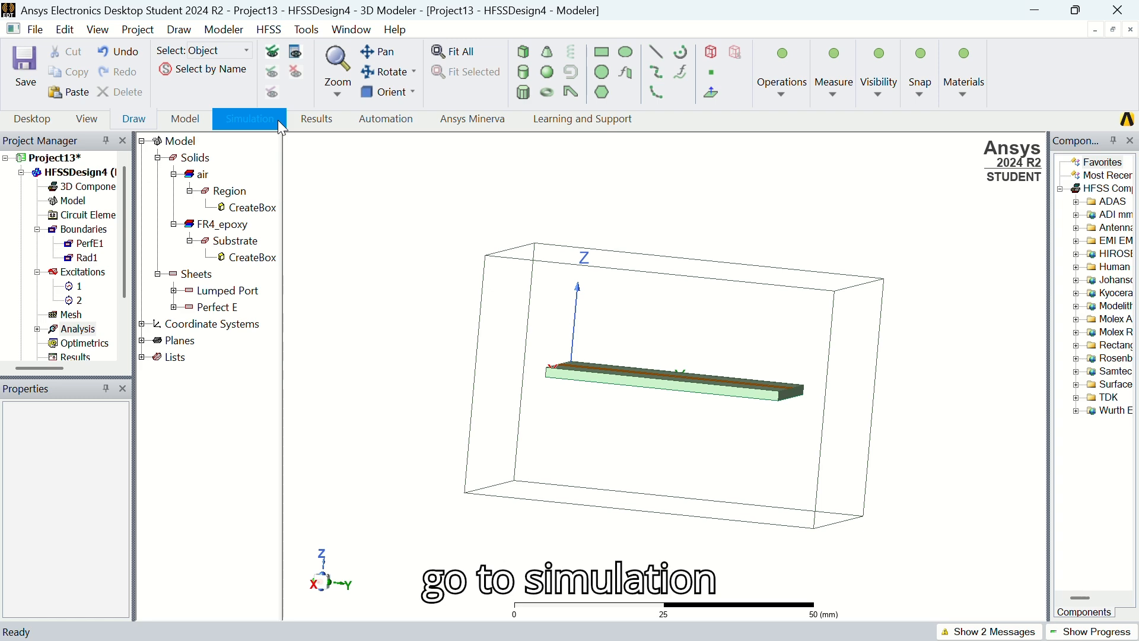
left_click(249, 119)
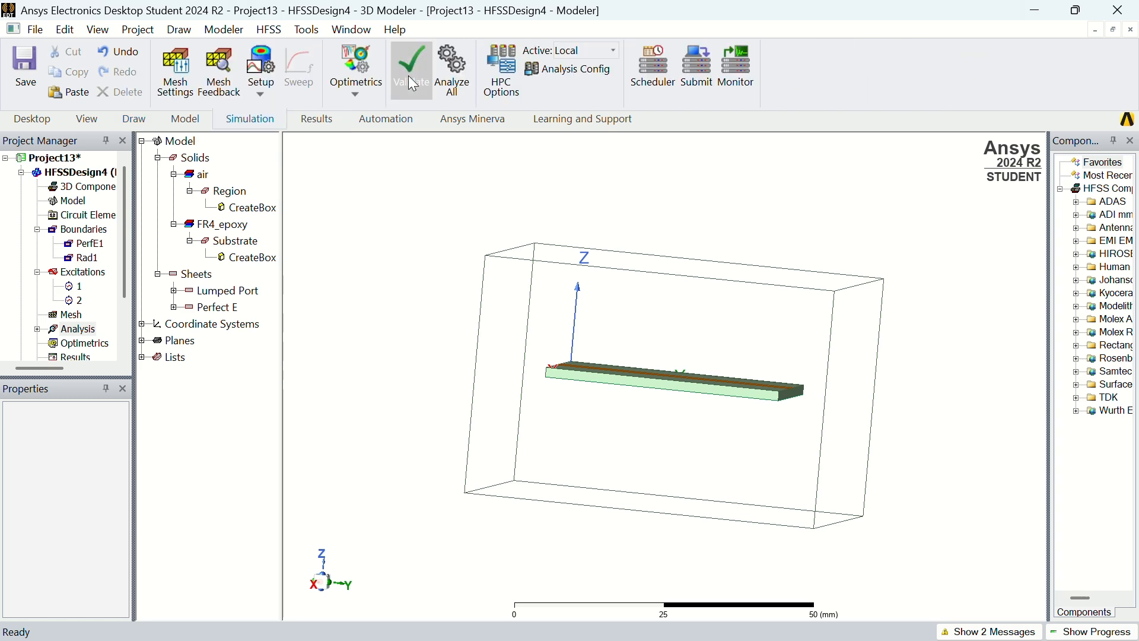
left_click(411, 65)
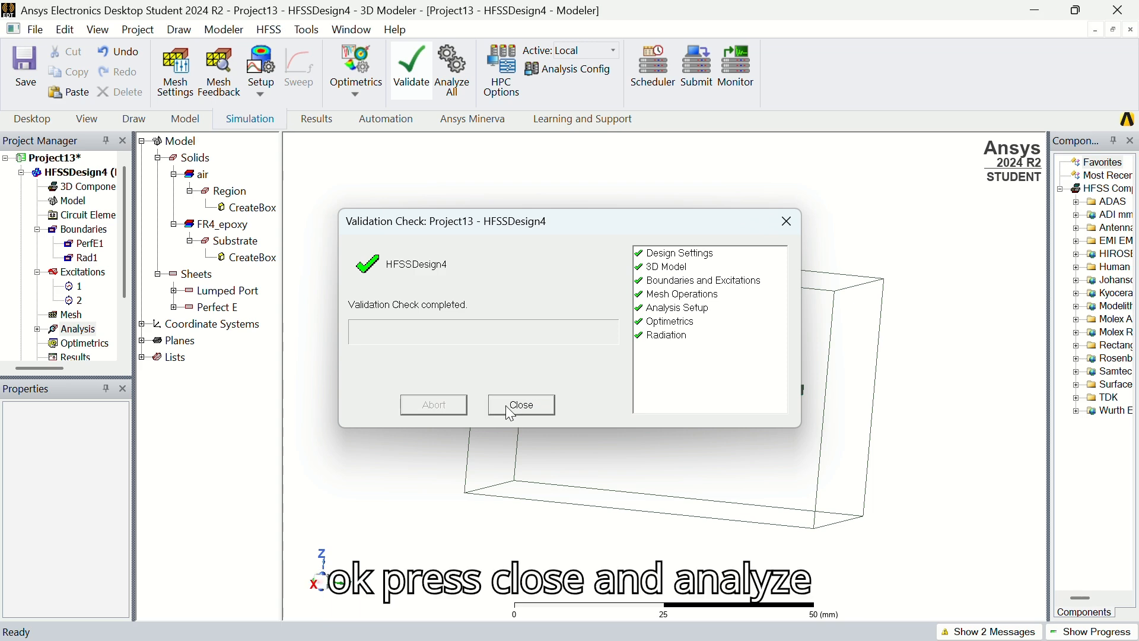
left_click(519, 405)
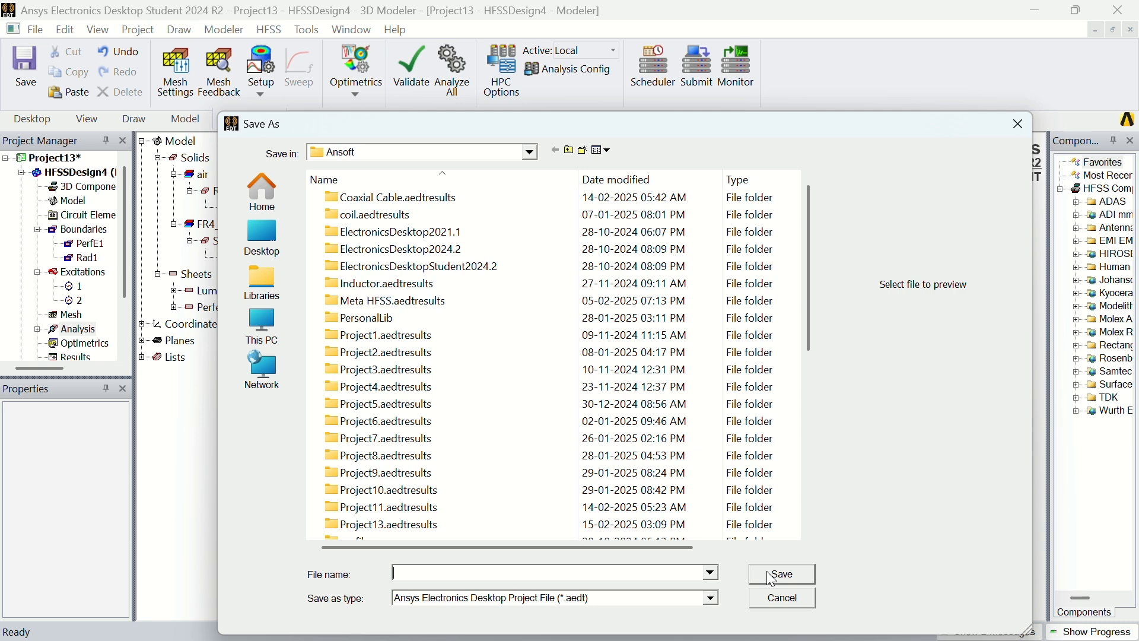
Save the project under the file name Microstrip Trans Line
type("Micr")
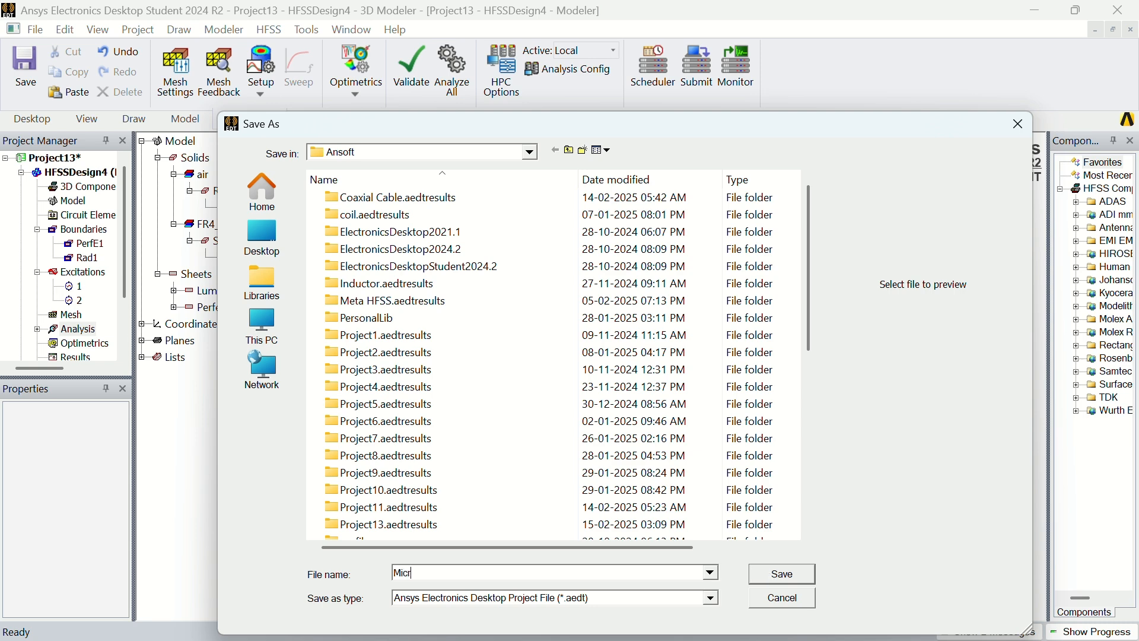
type("o")
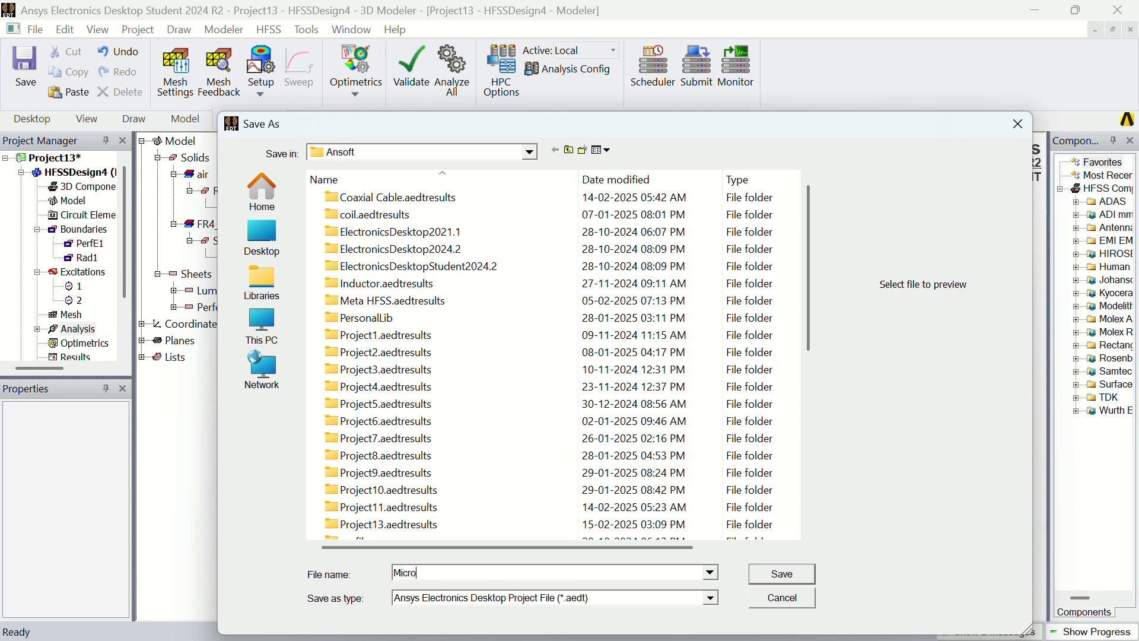
type("stro")
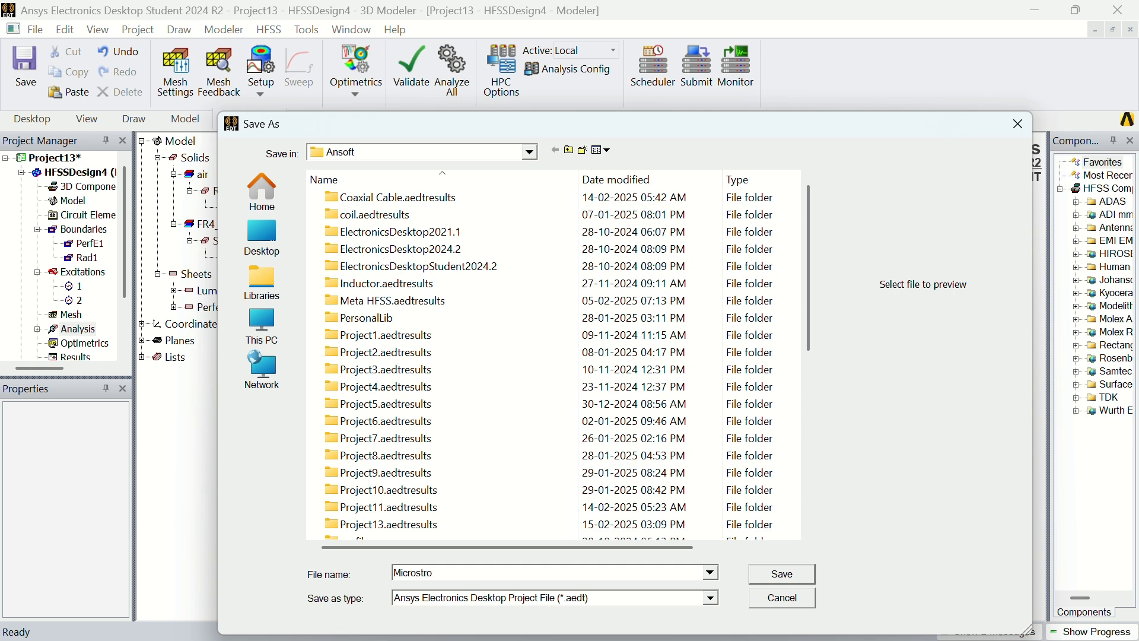
type("p")
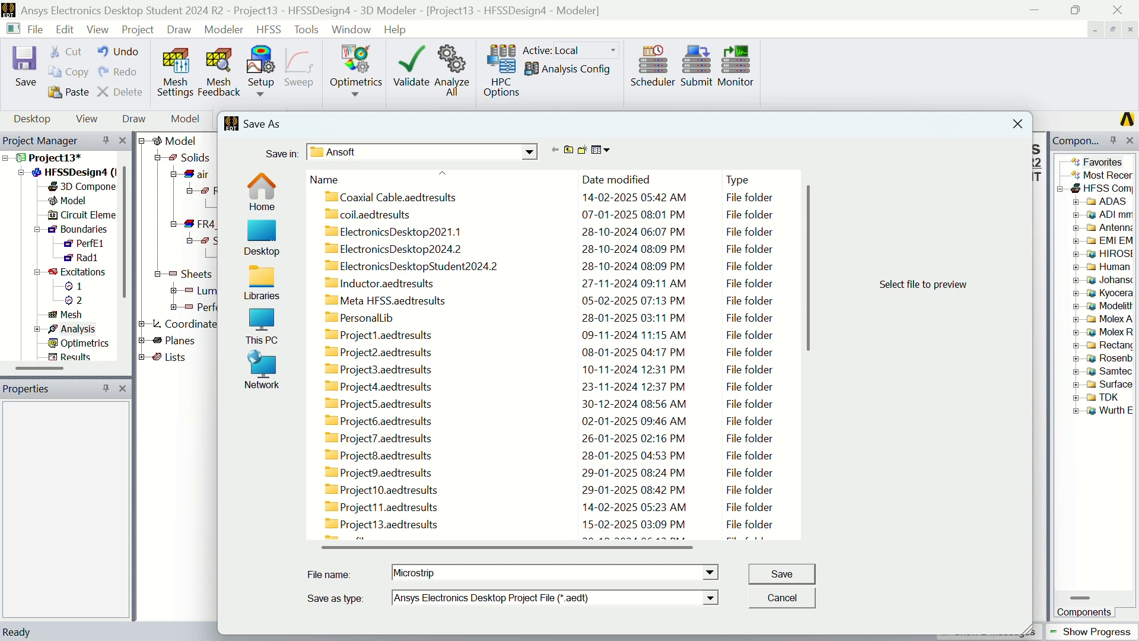
type("Trans Li")
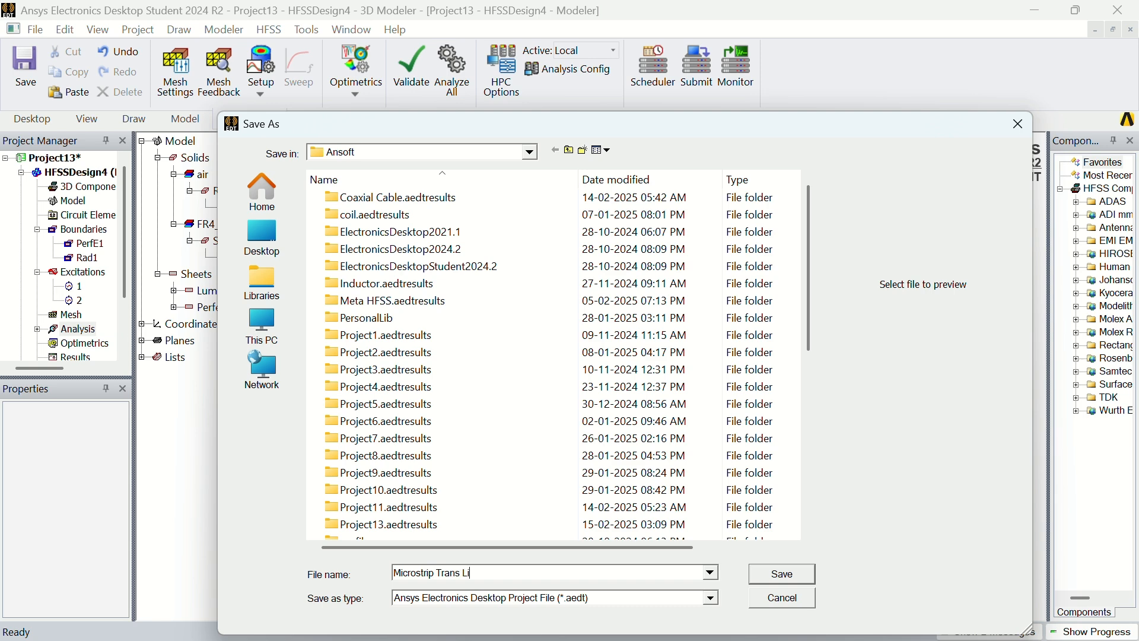
left_click(781, 573)
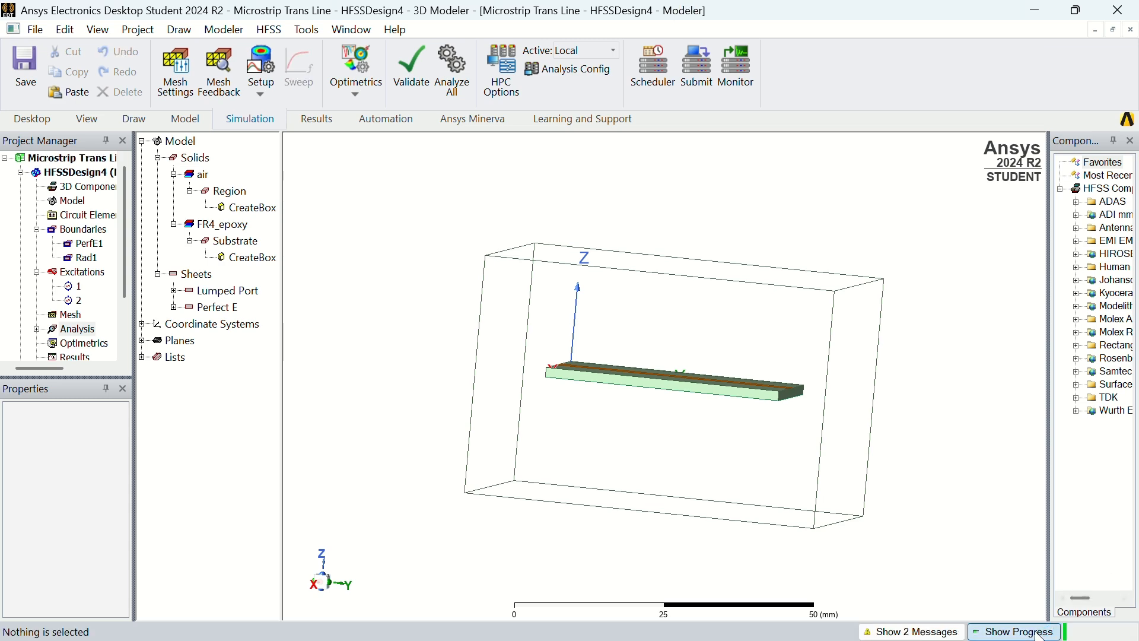
Watch the analysis progress until SOLVED, then hide the progress panel
left_click(451, 69)
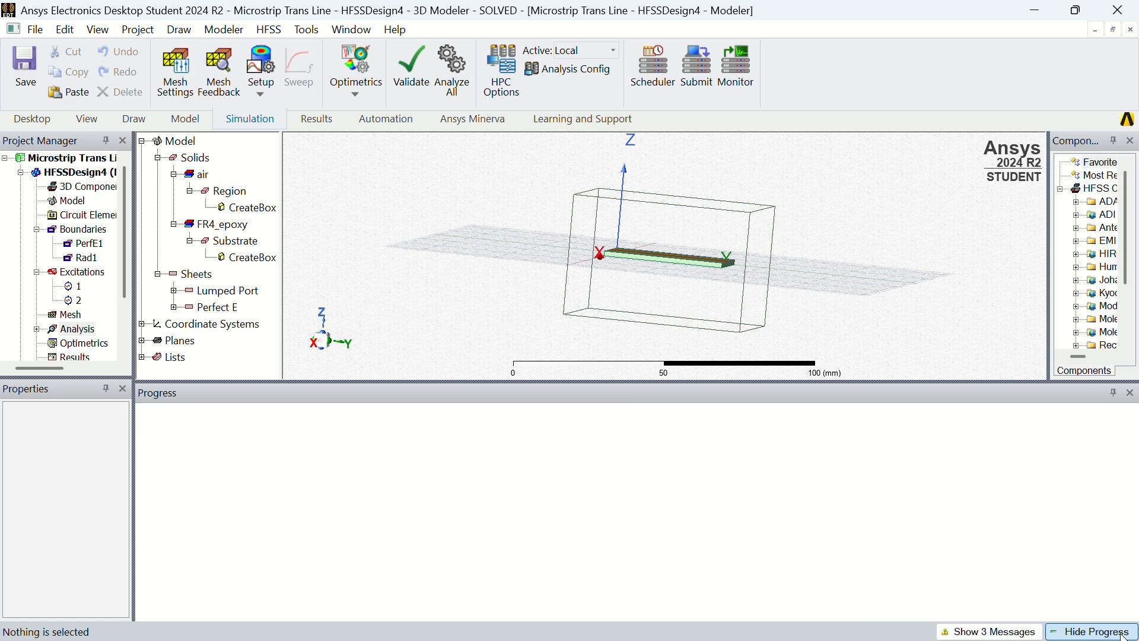
left_click(315, 118)
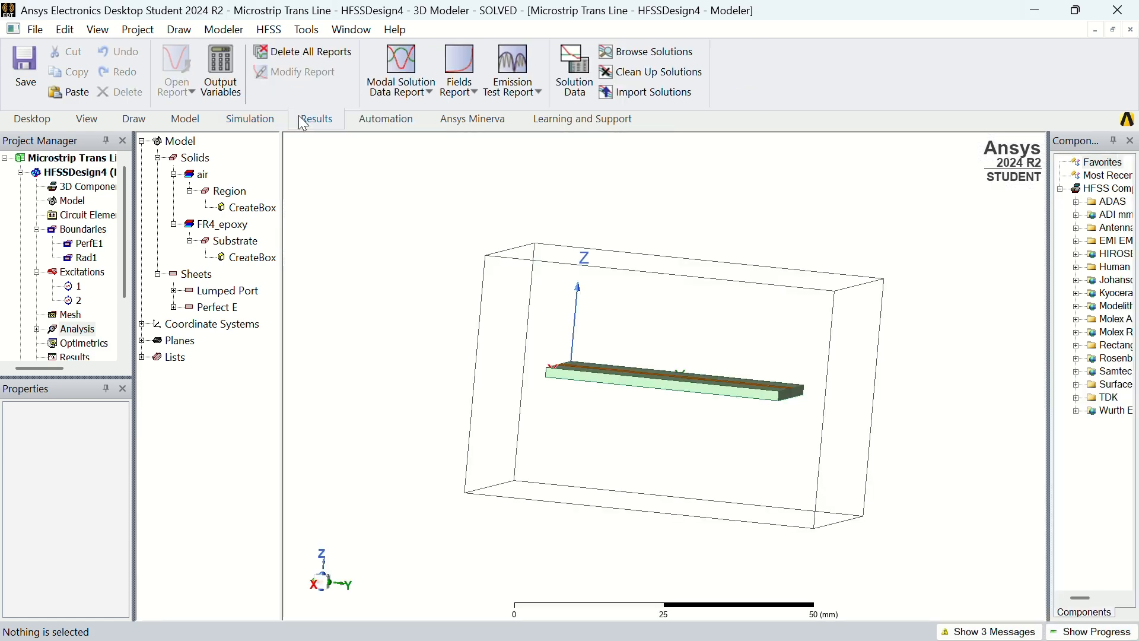
Create a 2D Modal Solution Data report with S11, S21, S12 and S22 in dB
left_click(399, 72)
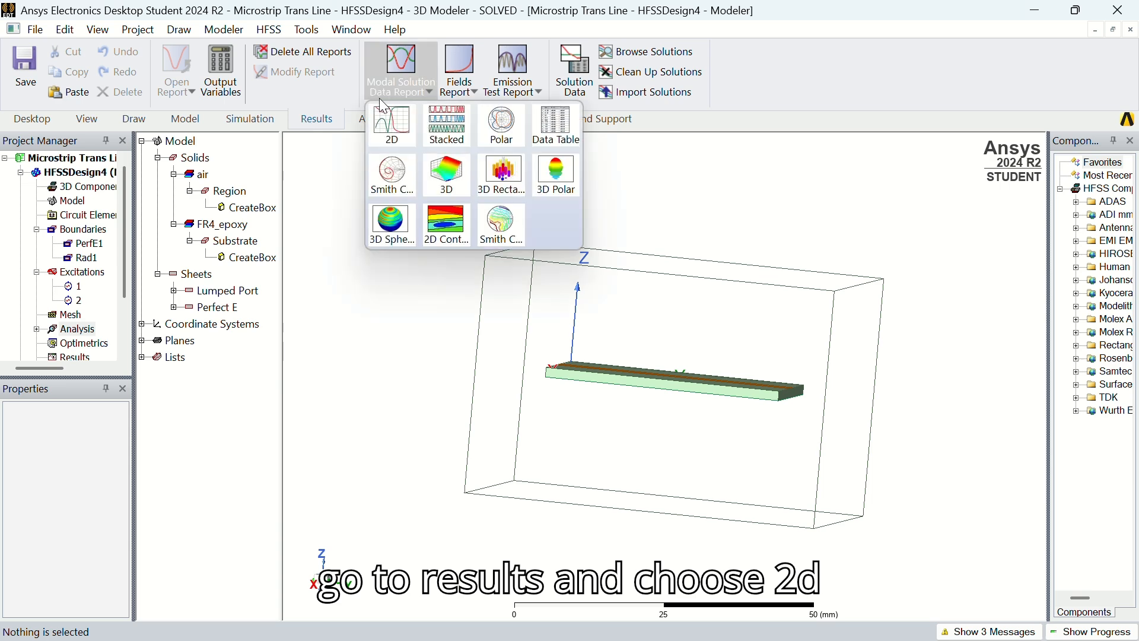
left_click(390, 134)
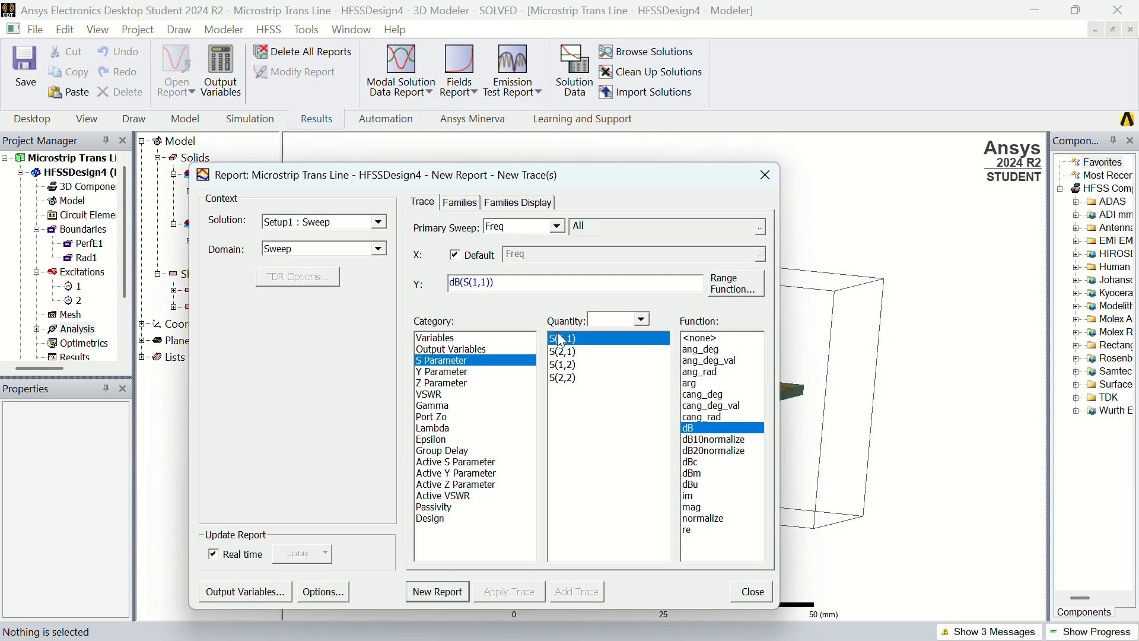
left_click(561, 351)
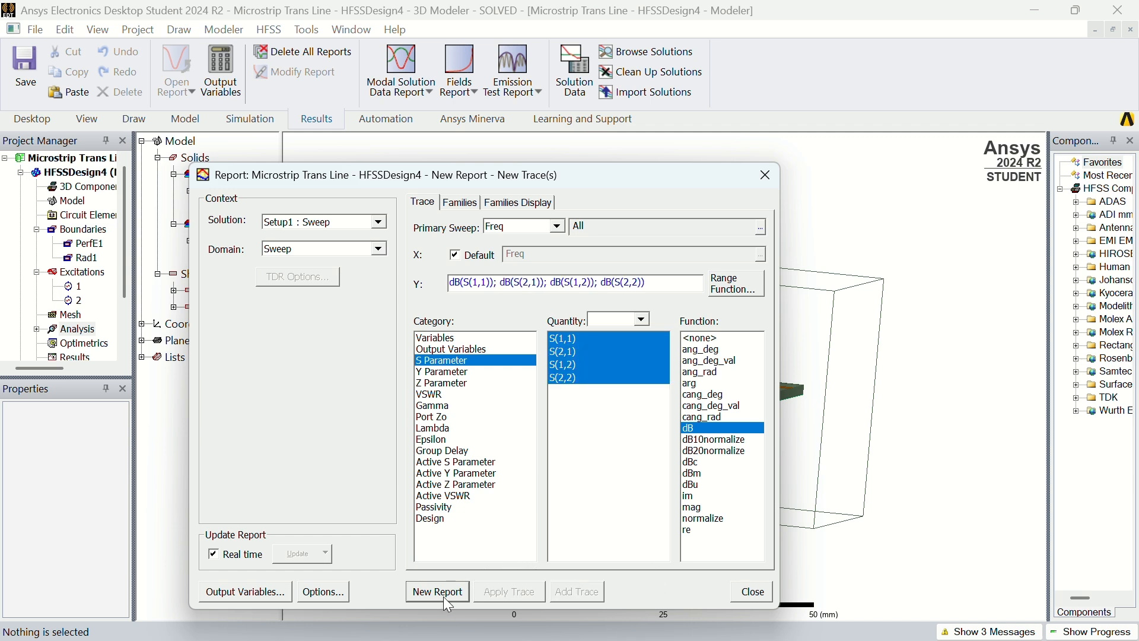
left_click(437, 591)
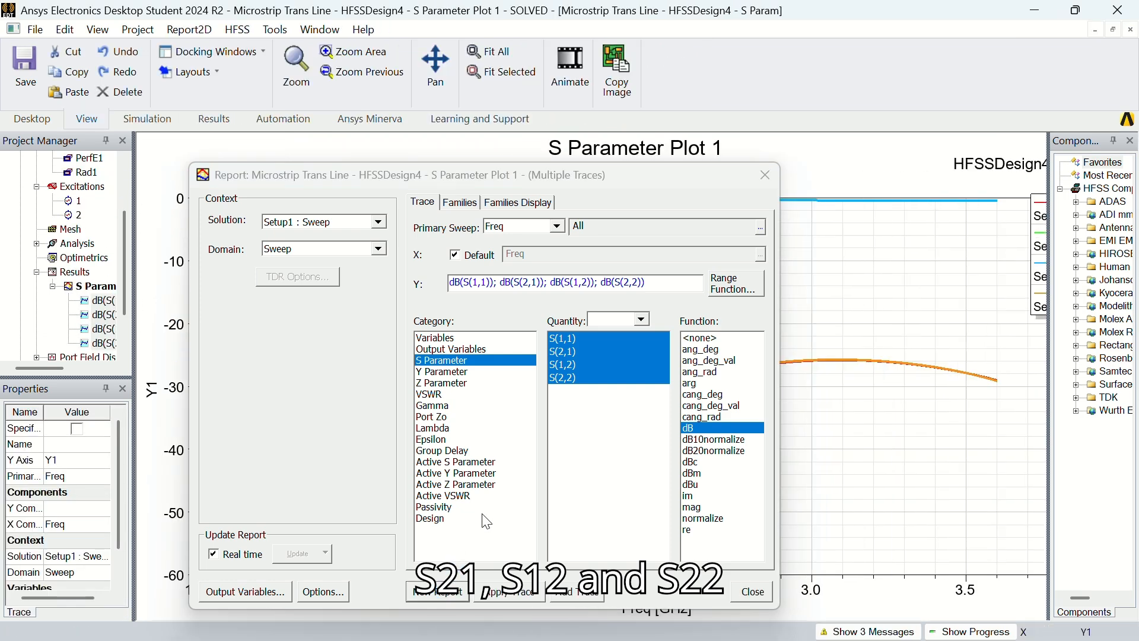
Close the report dialog to view the plot, then select Mode under Port Field Display 1
left_click(752, 591)
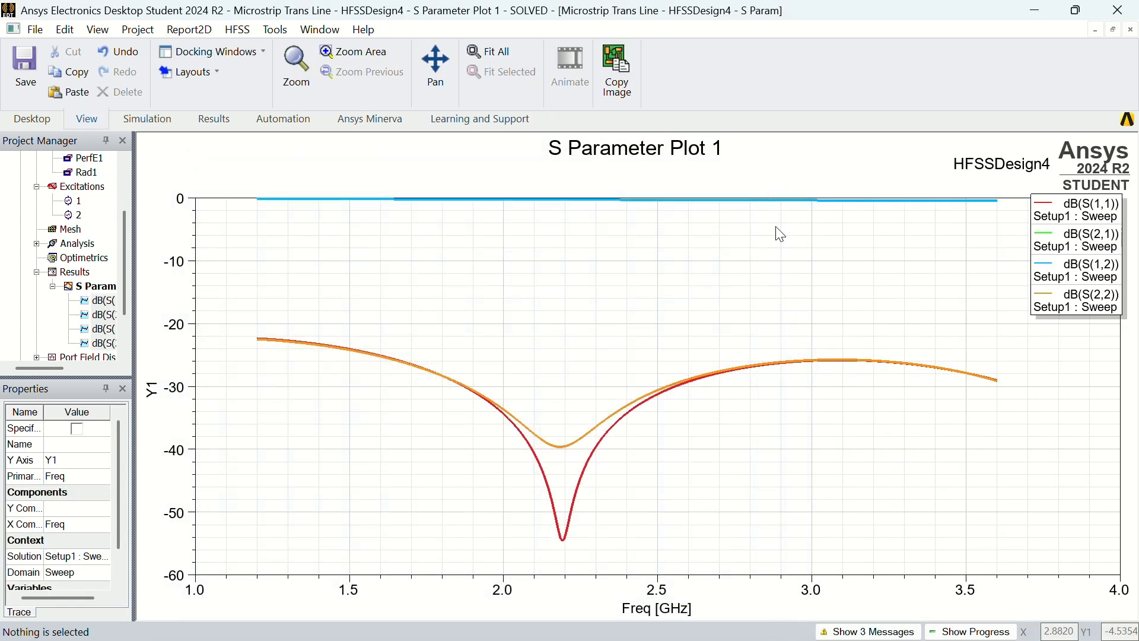
mouse_move(563, 578)
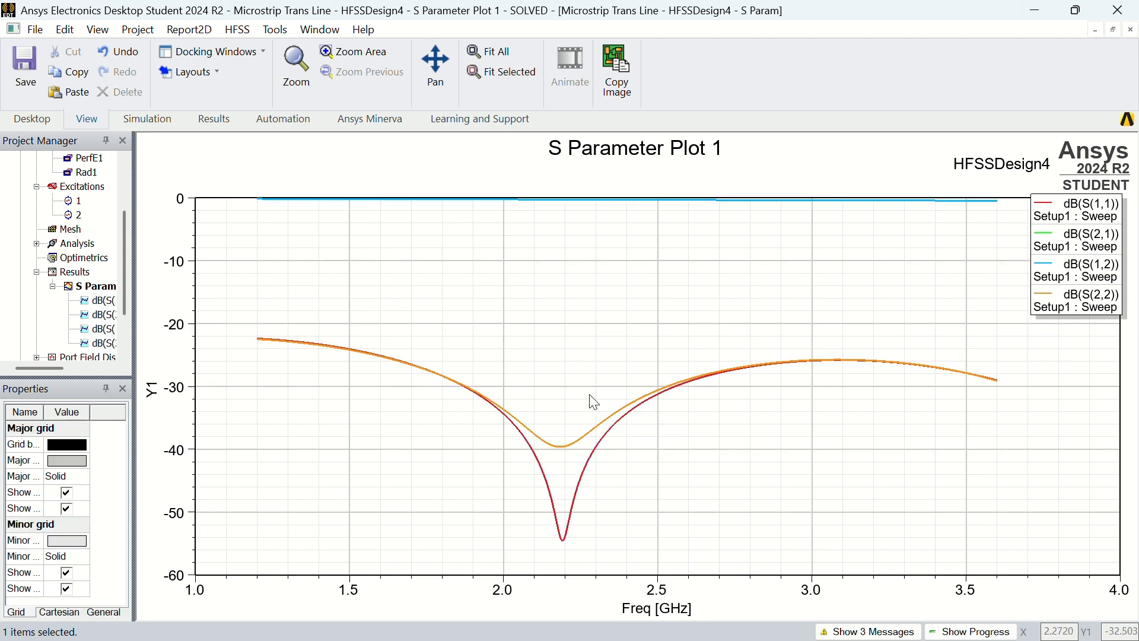
mouse_move(646, 203)
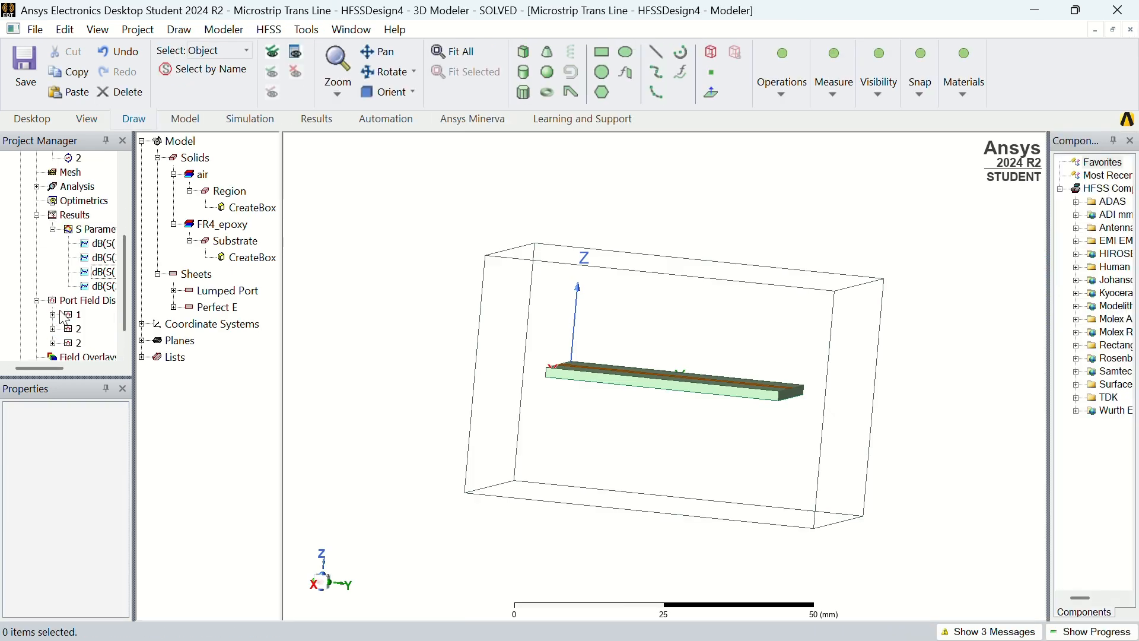
left_click(102, 329)
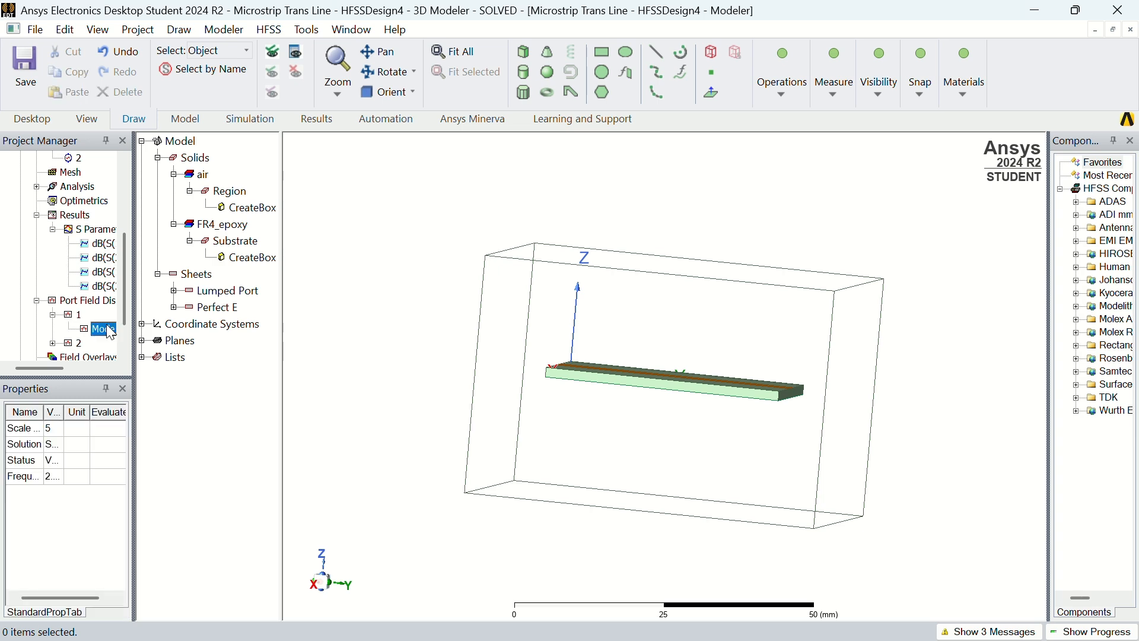